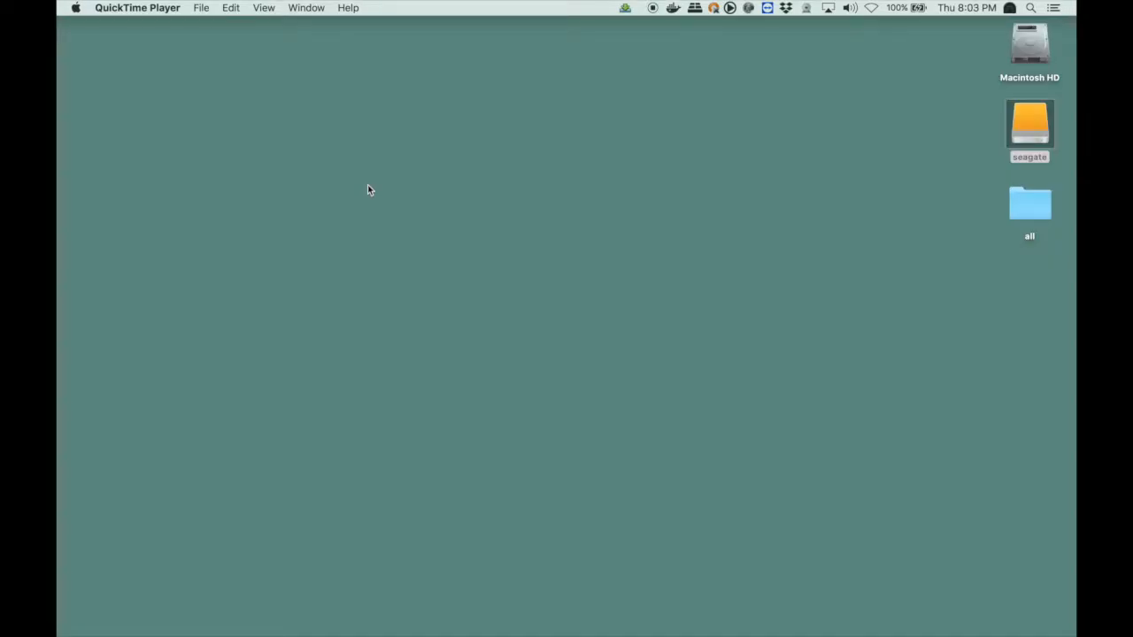
On the seagate drive, create the labenvironment folder via File > New Folder.
click(1030, 124)
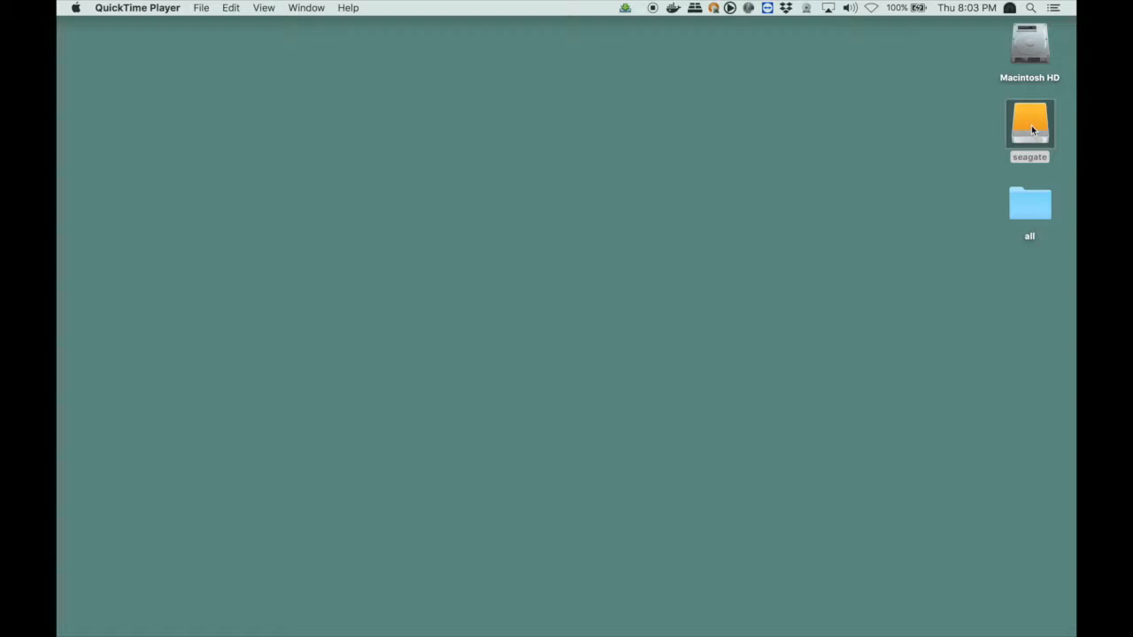
double_click(1030, 128)
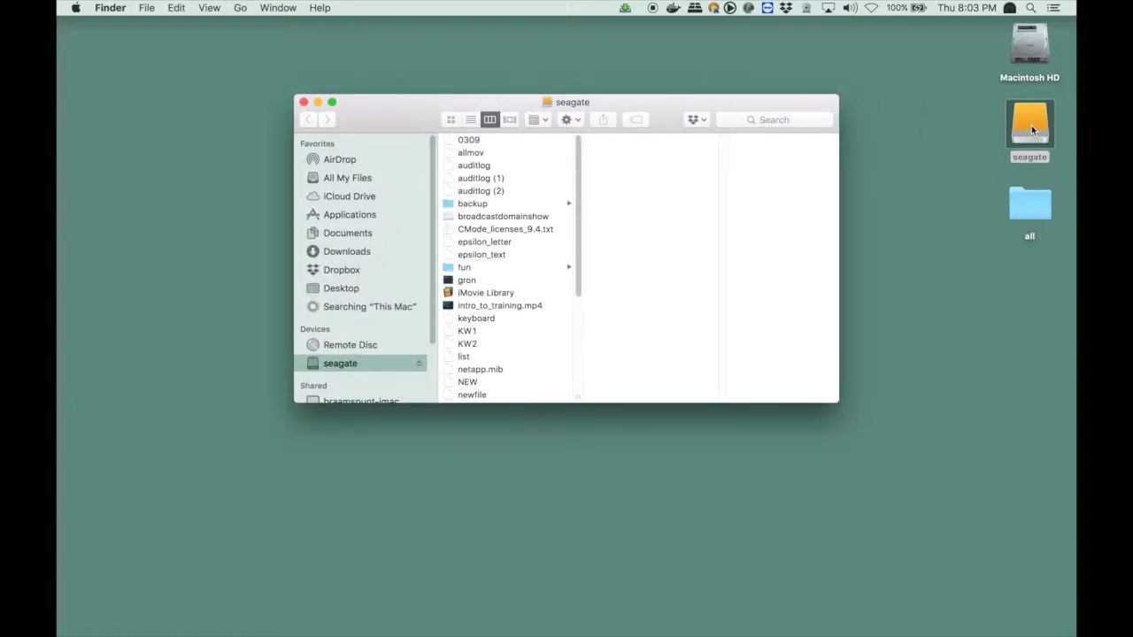
mouse_move(657, 211)
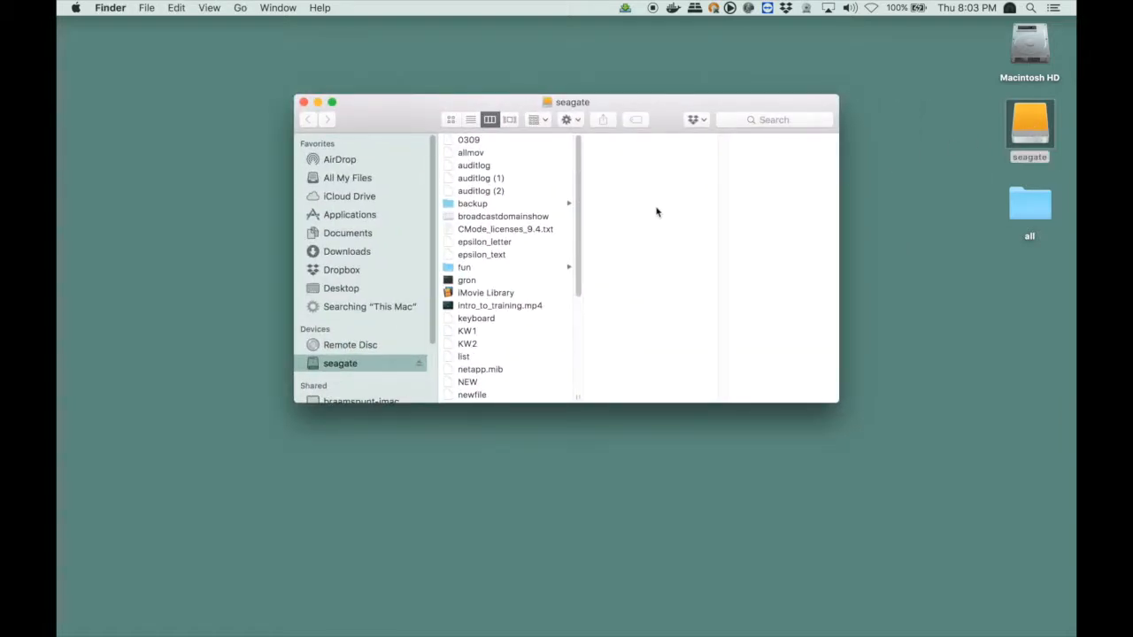
mouse_move(332, 379)
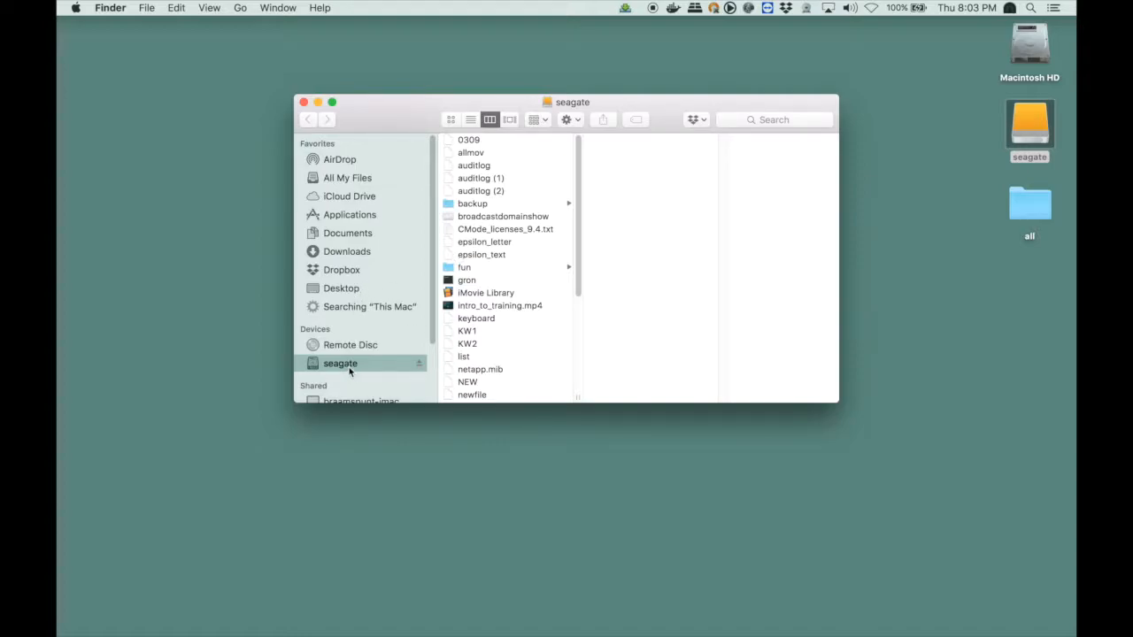
mouse_move(315, 74)
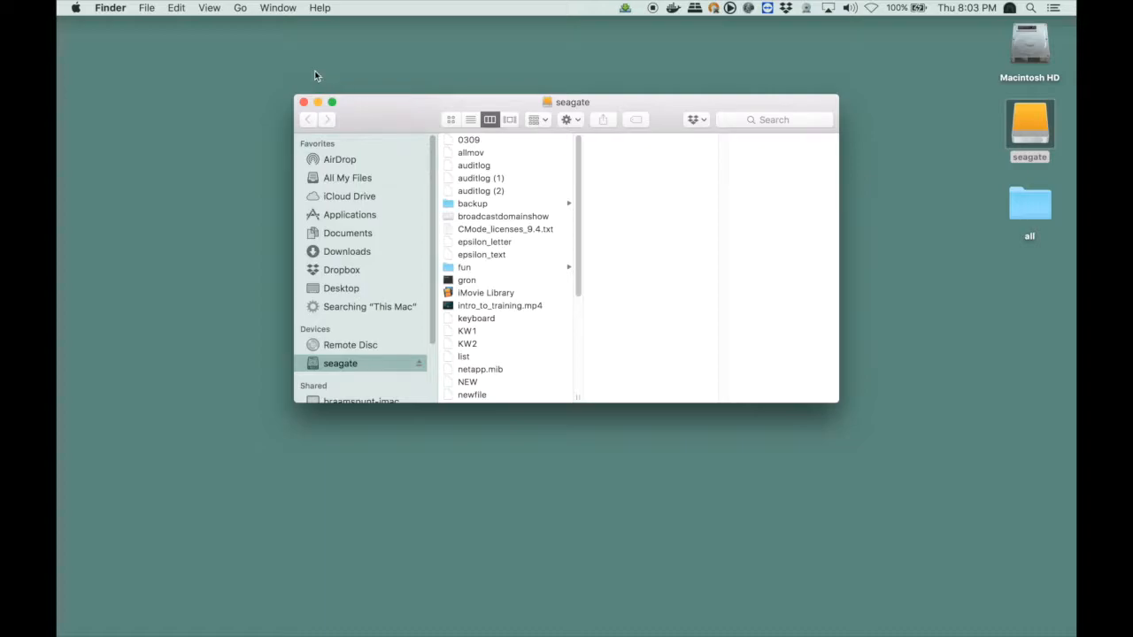
click(138, 7)
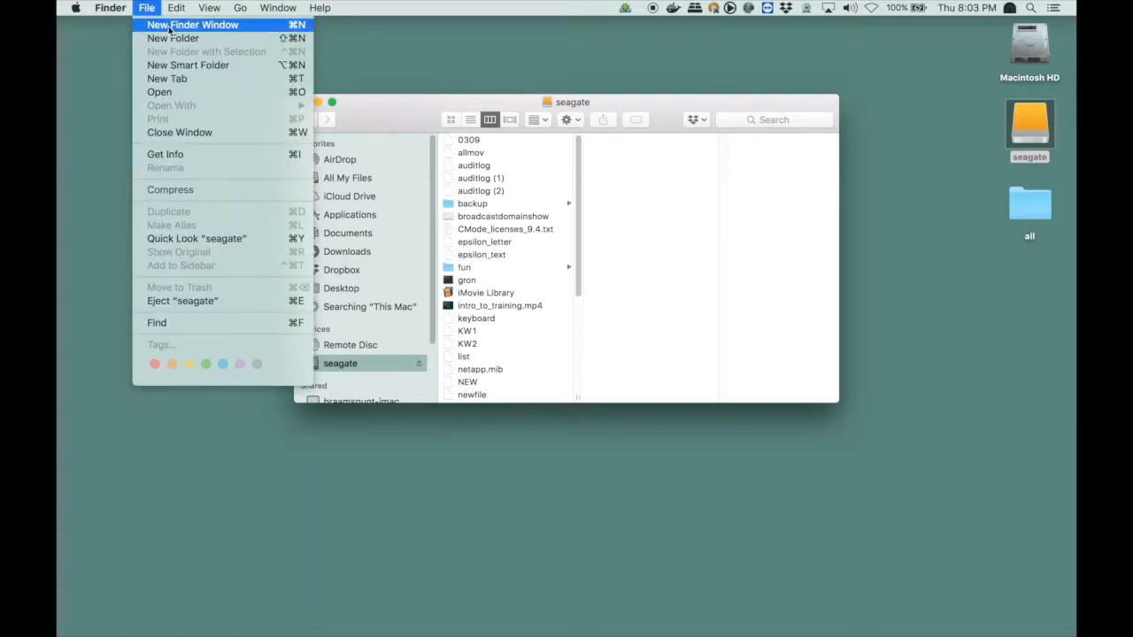
click(174, 39)
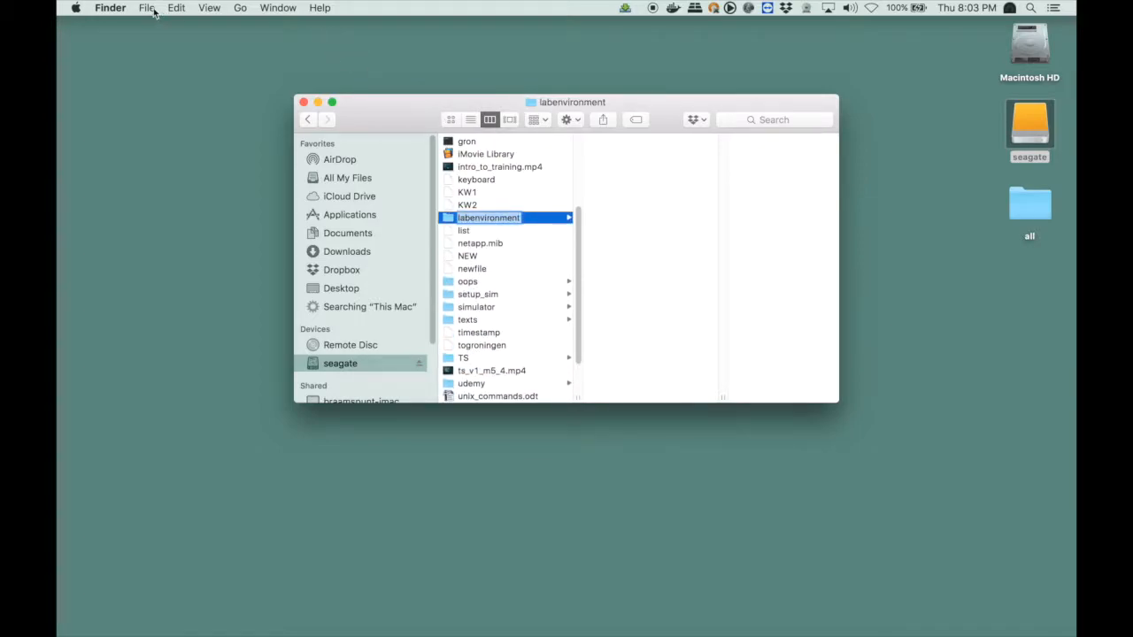
Inside labenvironment, create two new folders named node1 and node2.
click(141, 7)
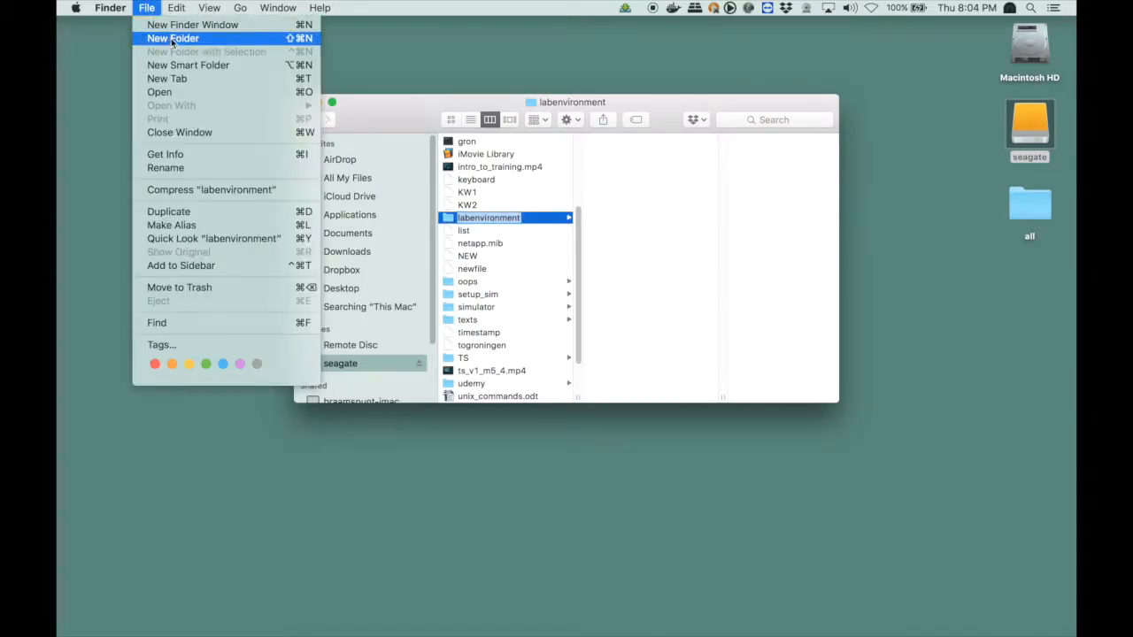
click(173, 38)
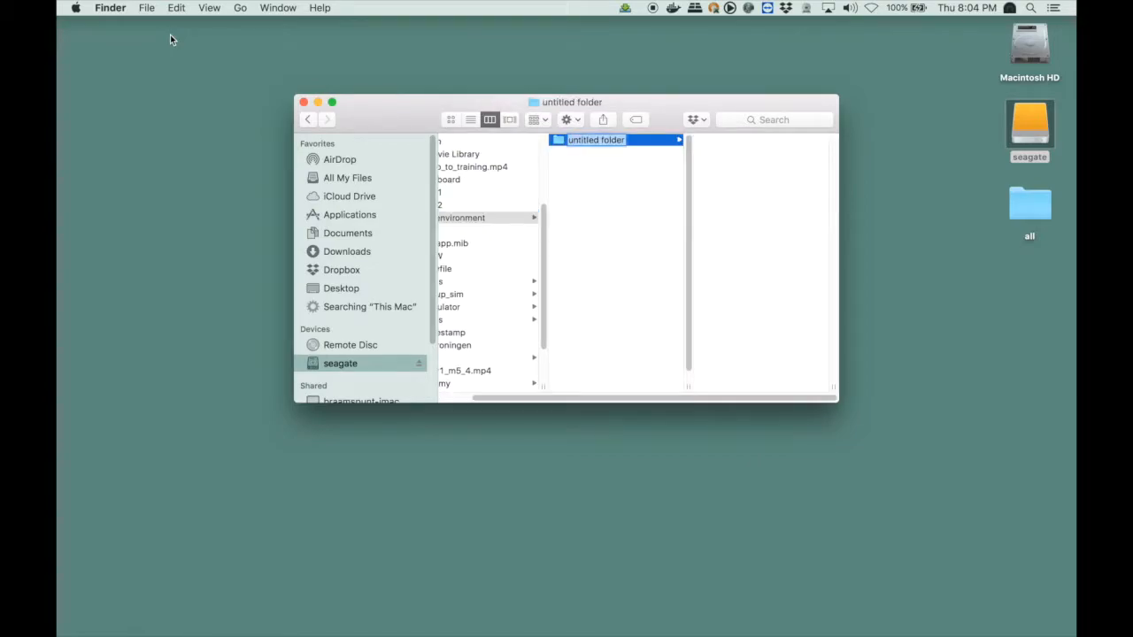
text(node1)
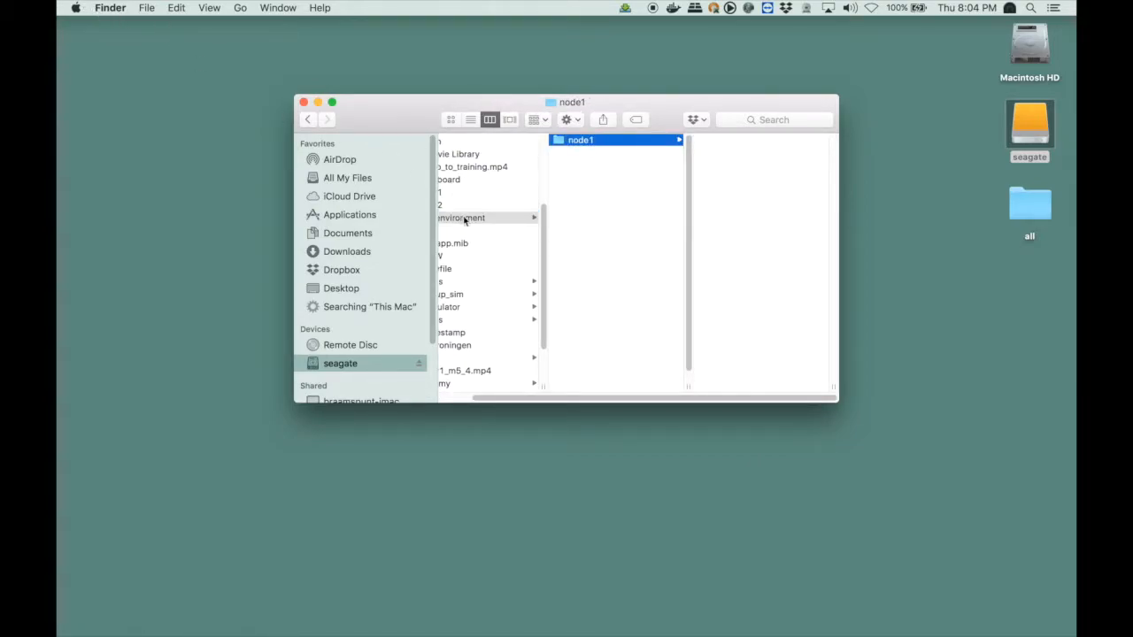
click(145, 7)
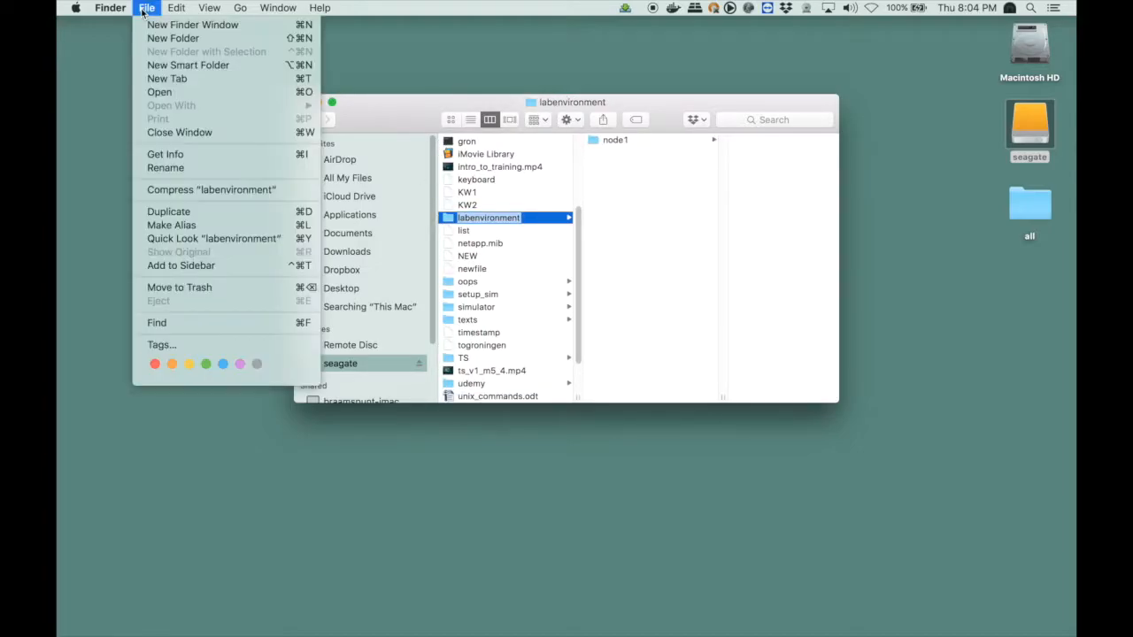
click(173, 39)
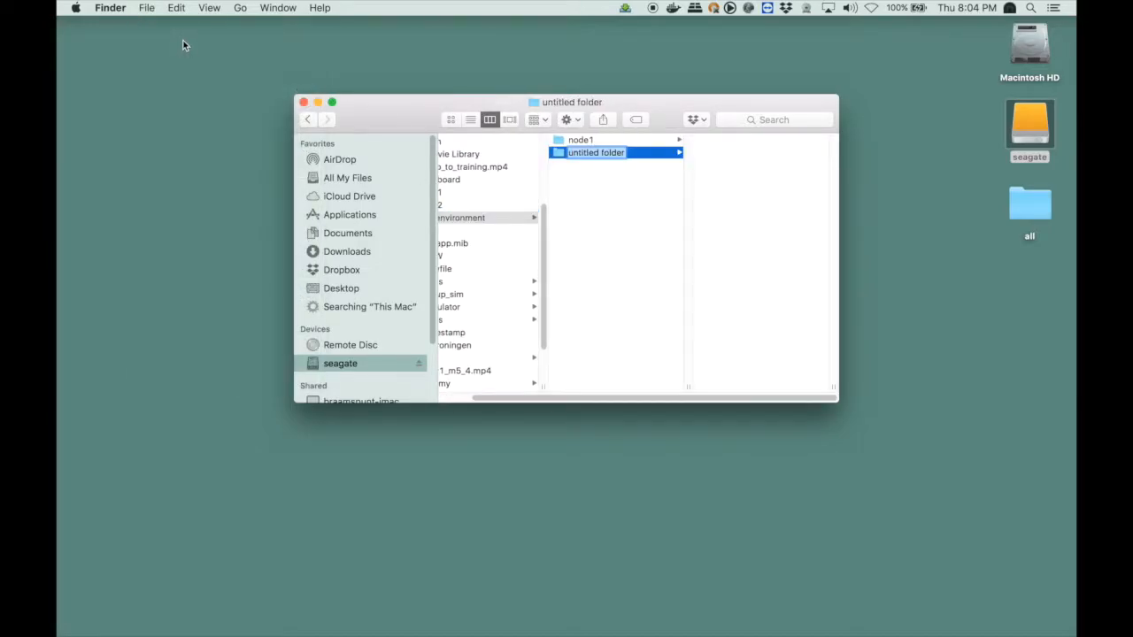
text(node2)
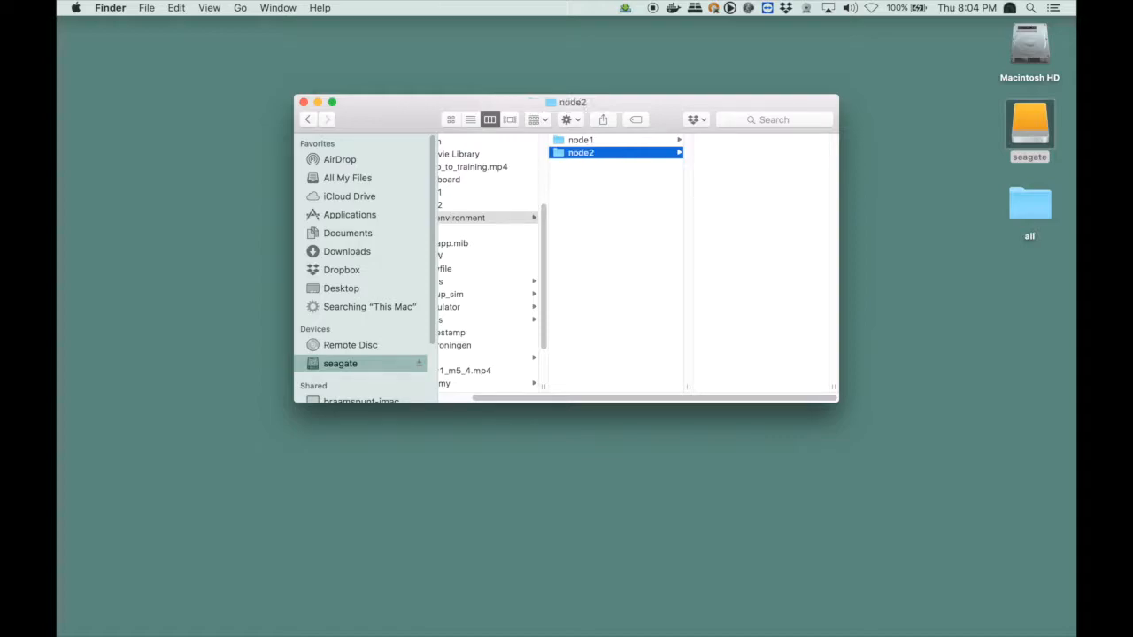
mouse_move(541, 92)
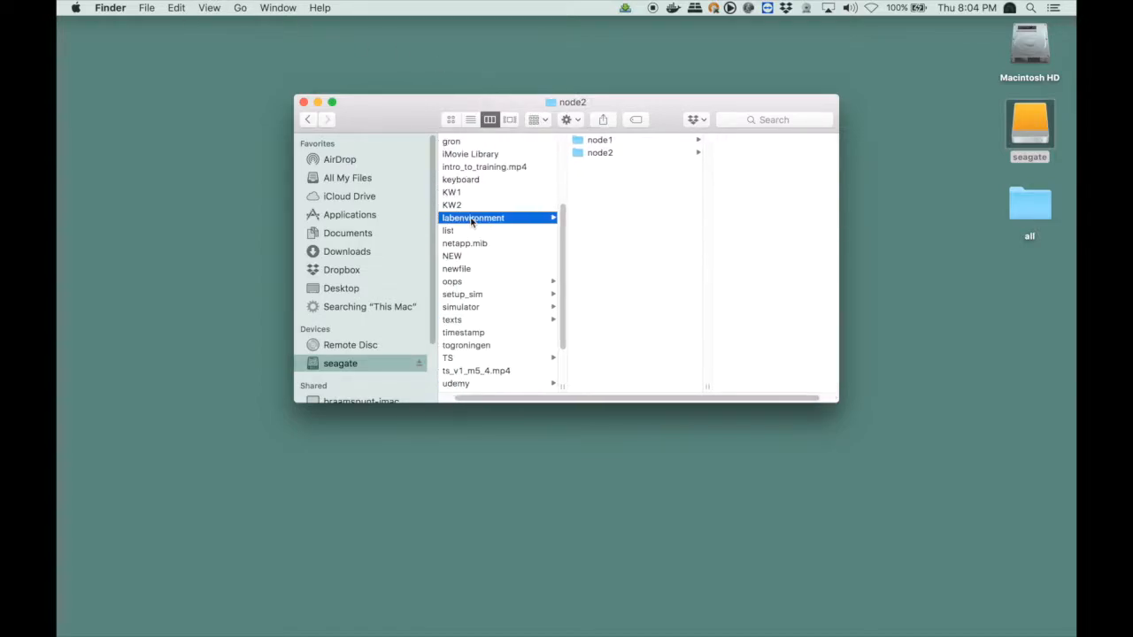
In Chrome at mysupport.netapp.com, reach the Data ONTAP Simulator page via Downloads > Product Evaluation.
click(488, 218)
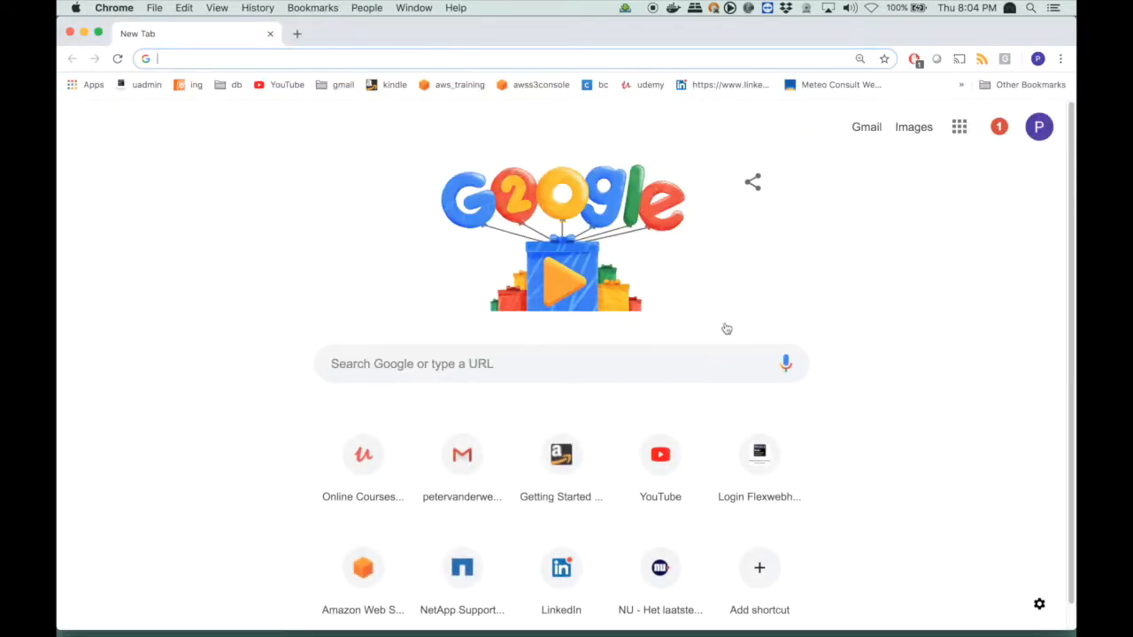
text(my)
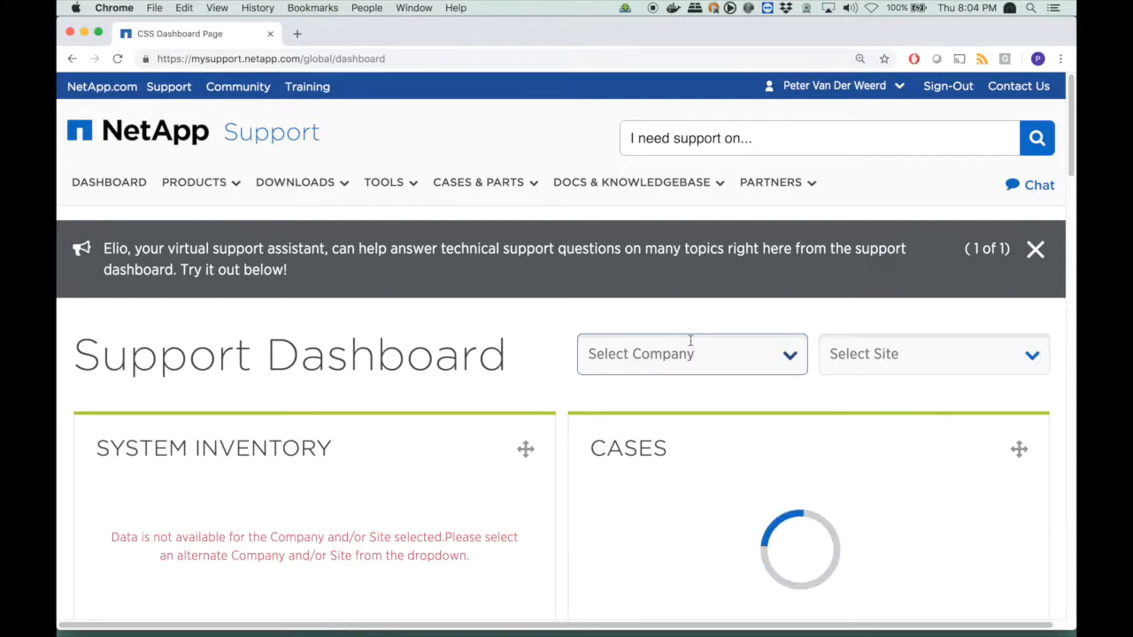
click(294, 183)
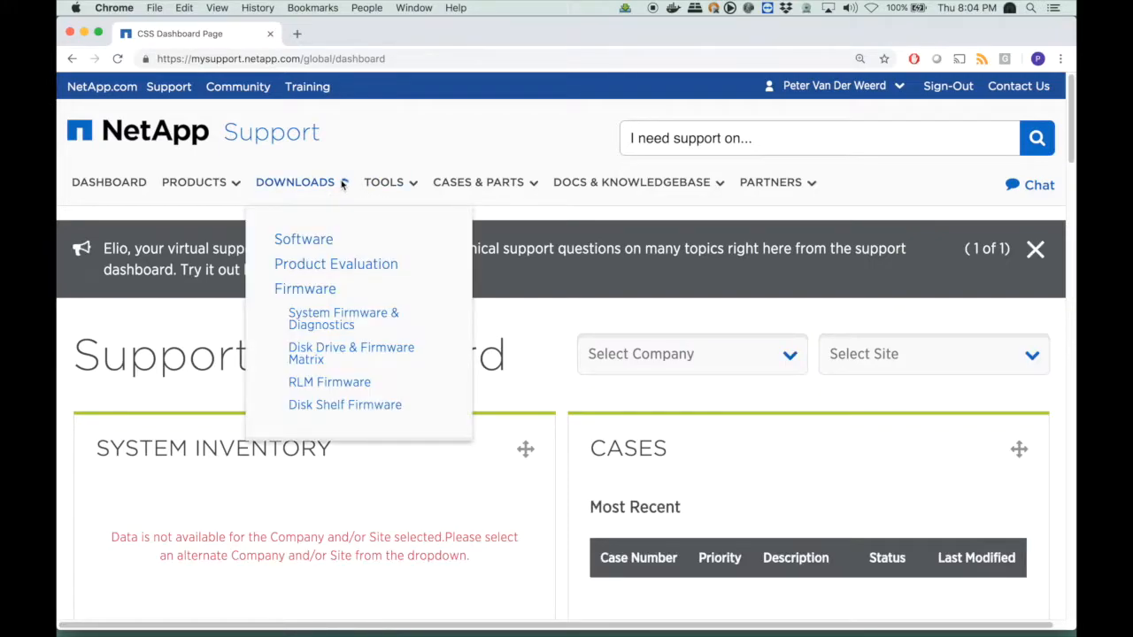
mouse_move(361, 273)
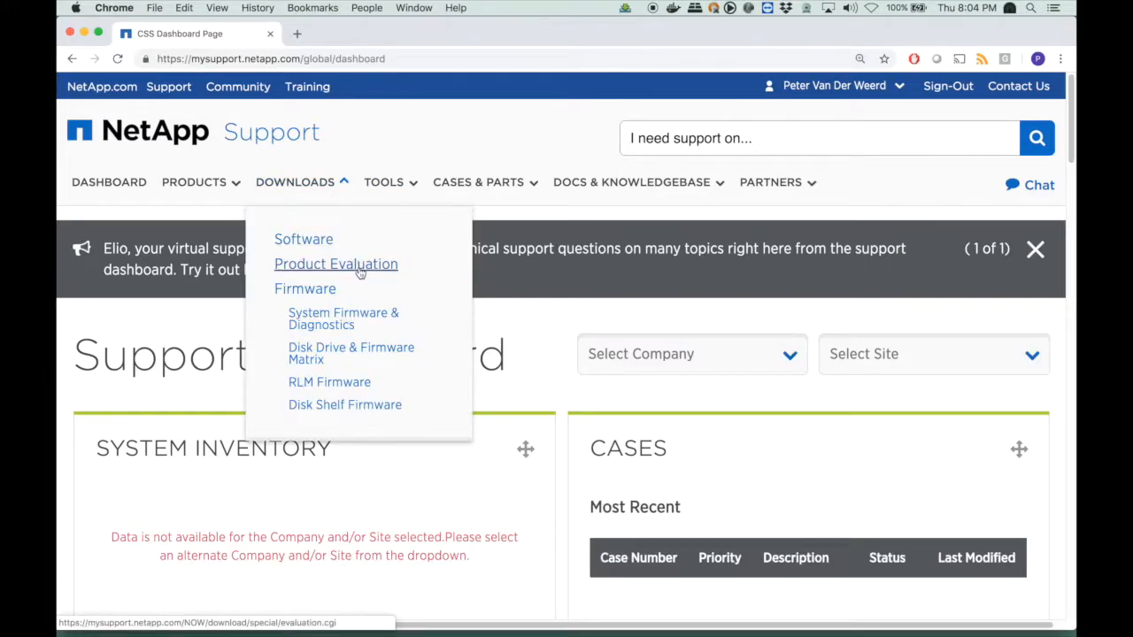
click(336, 264)
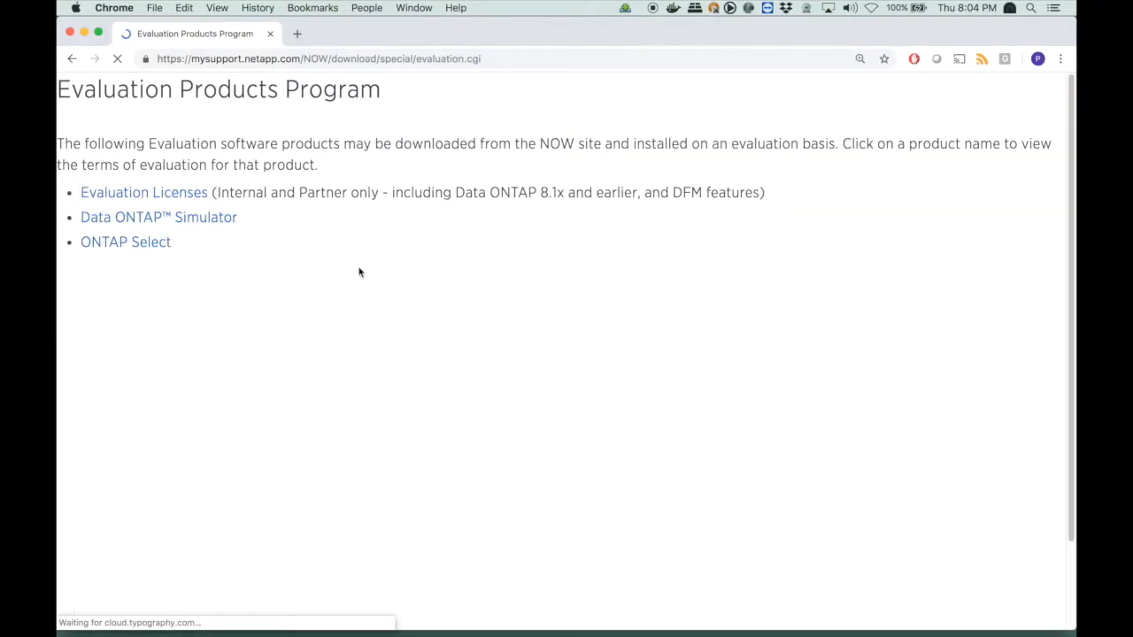
mouse_move(184, 395)
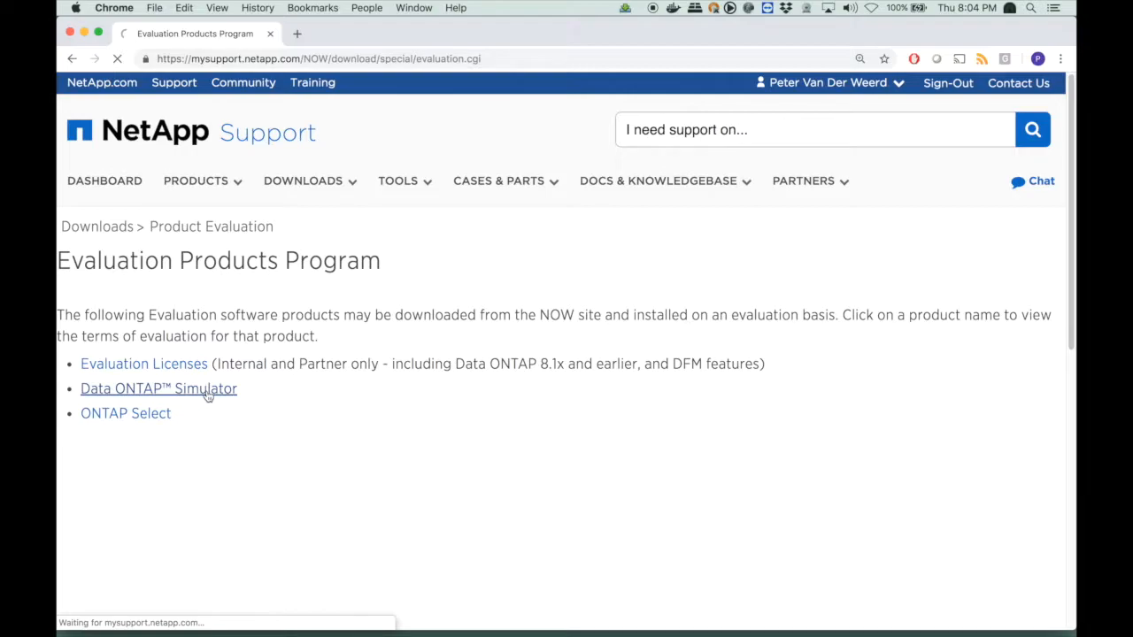
click(157, 389)
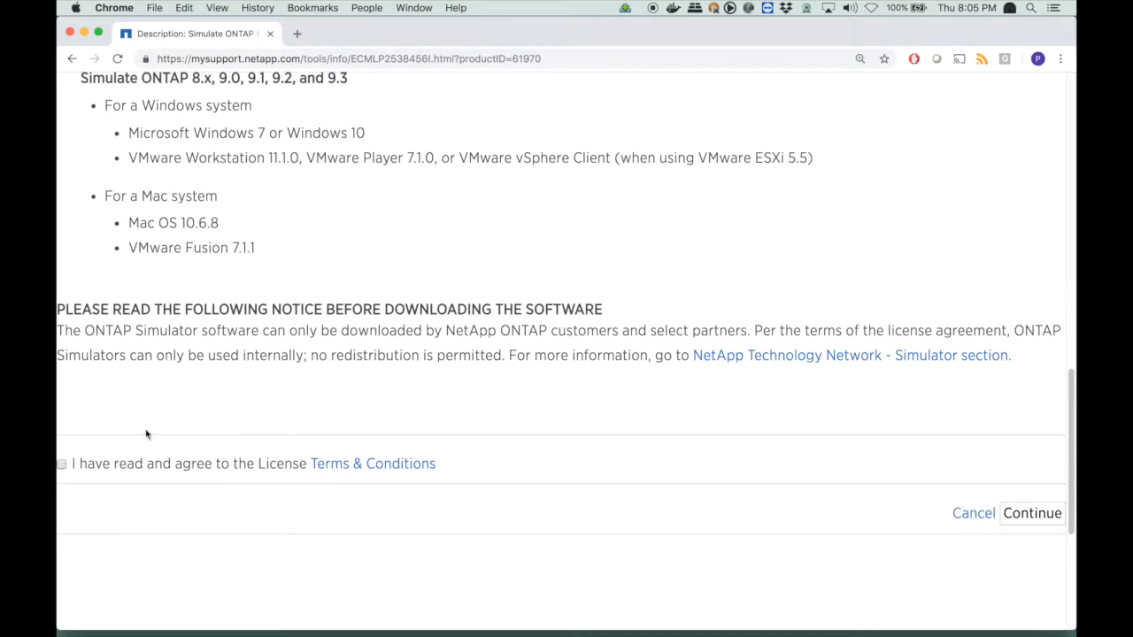
Accept the license terms and scroll to the Simulate ONTAP 9.4 VMware Workstation/Fusion download row.
click(62, 462)
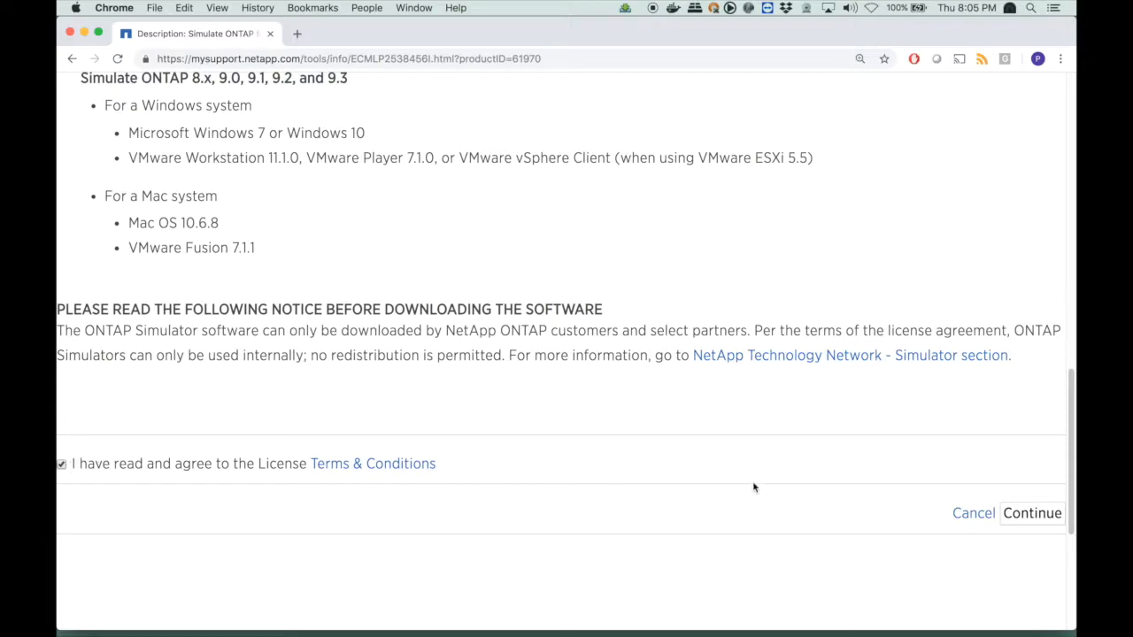
click(1034, 513)
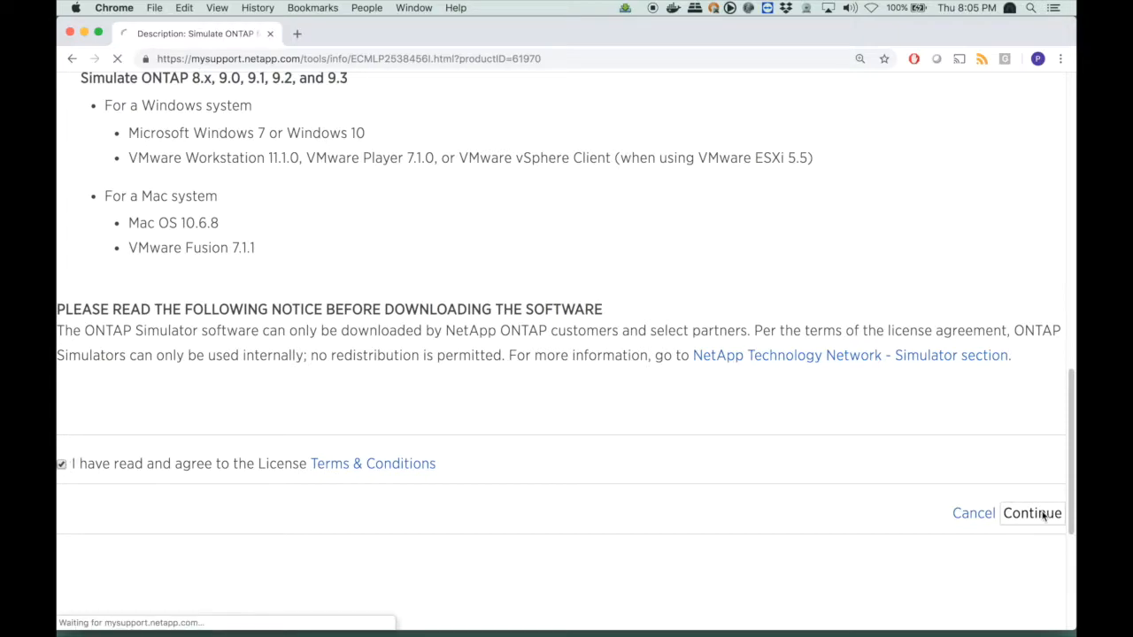
click(1034, 514)
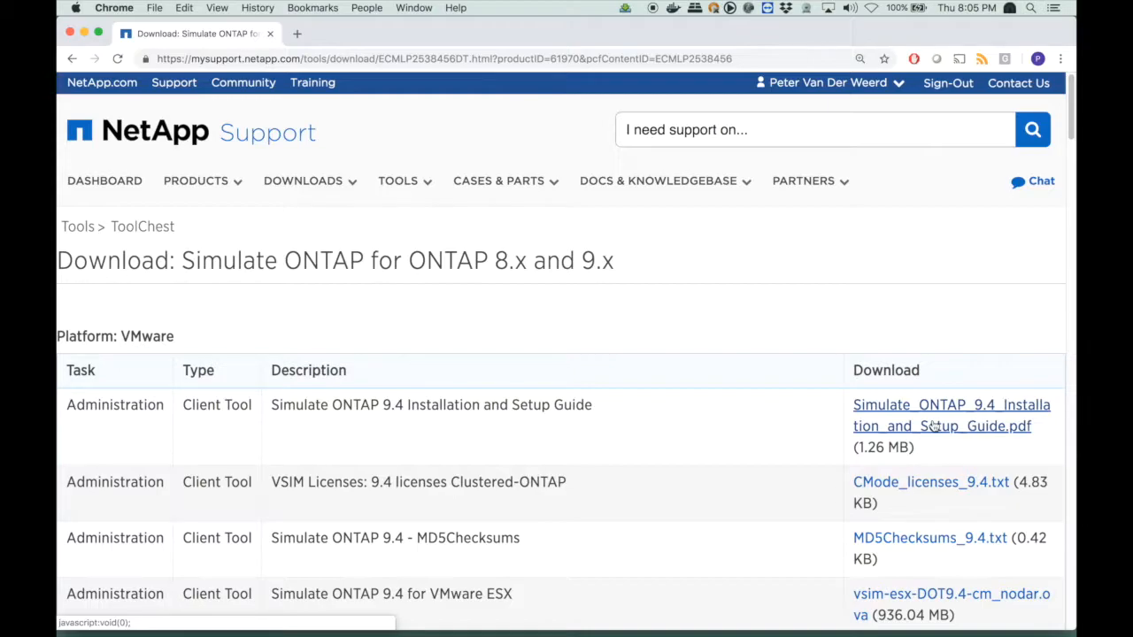
mouse_move(938, 492)
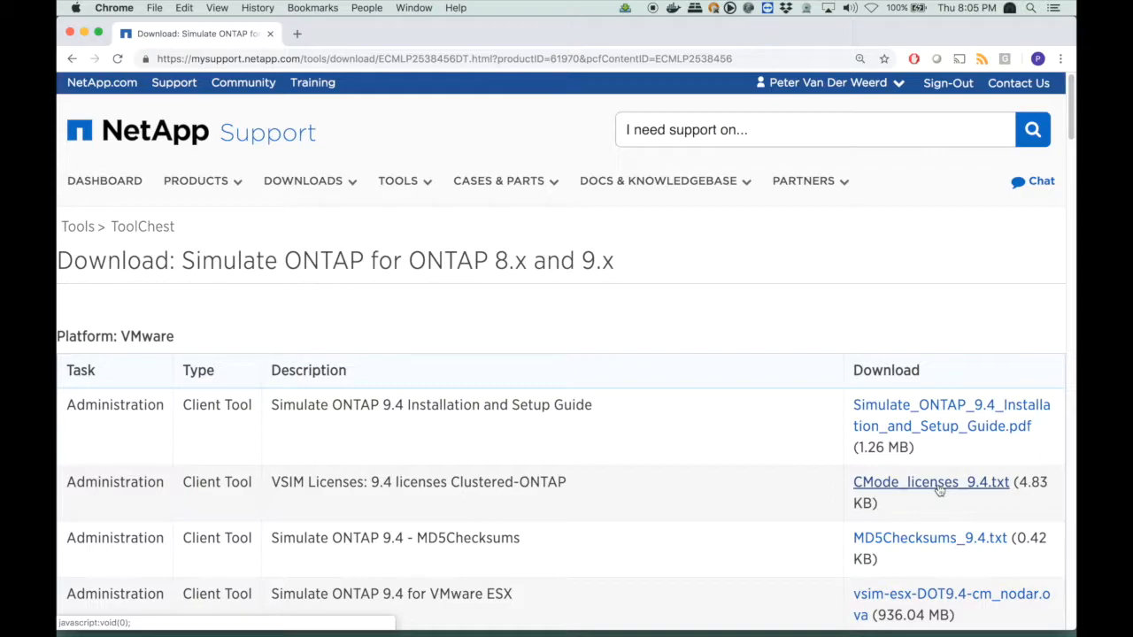
scroll(down, 3)
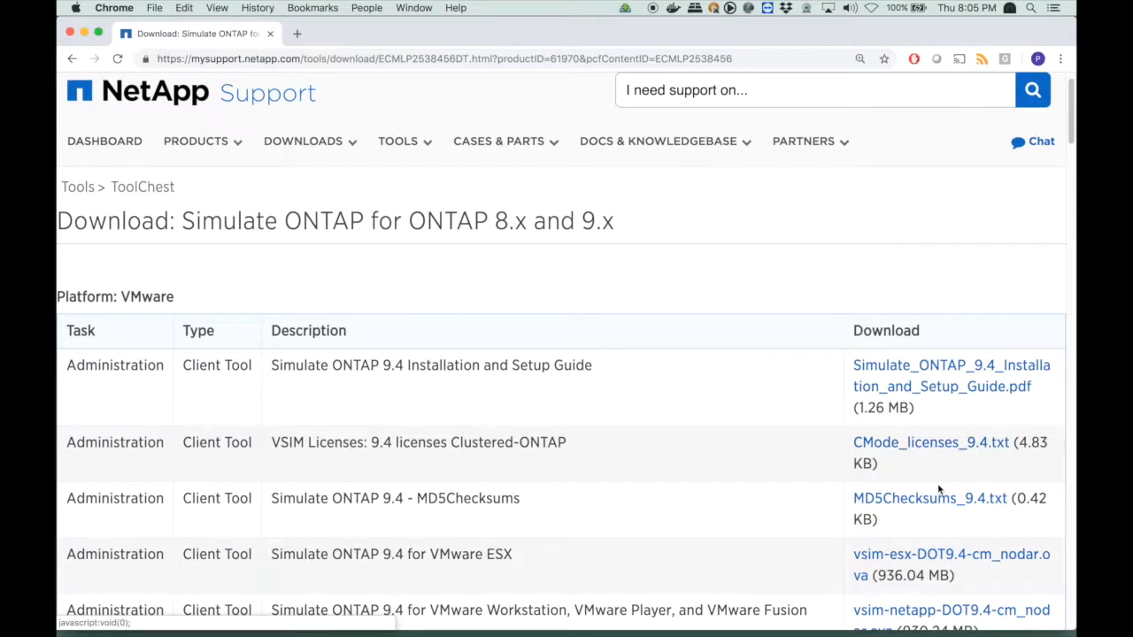
scroll(down, 3)
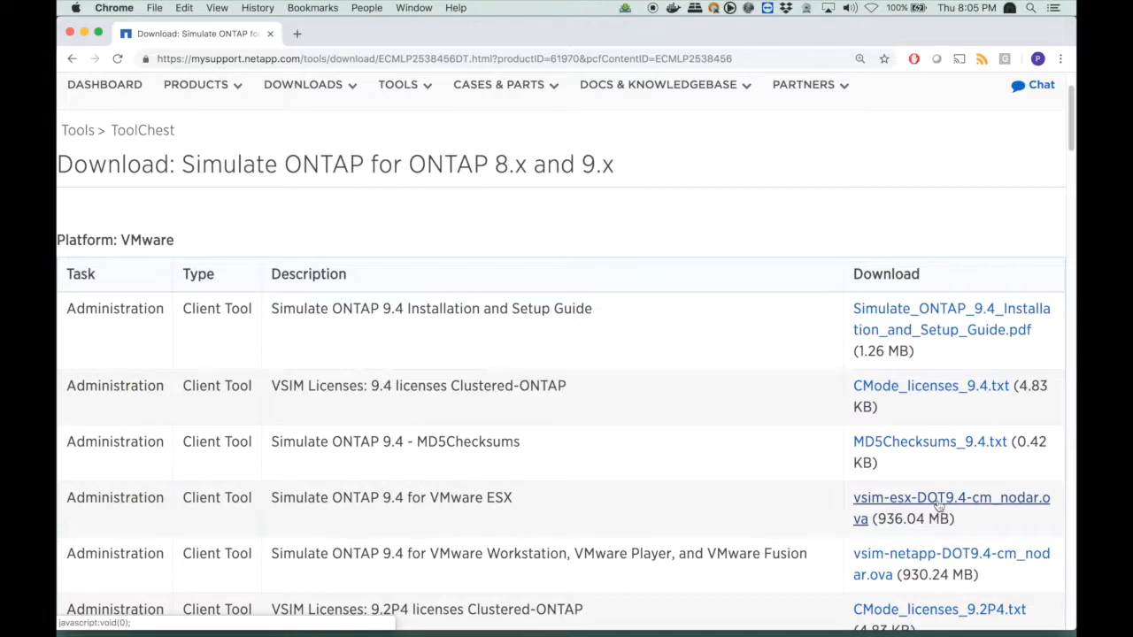
scroll(down, 3)
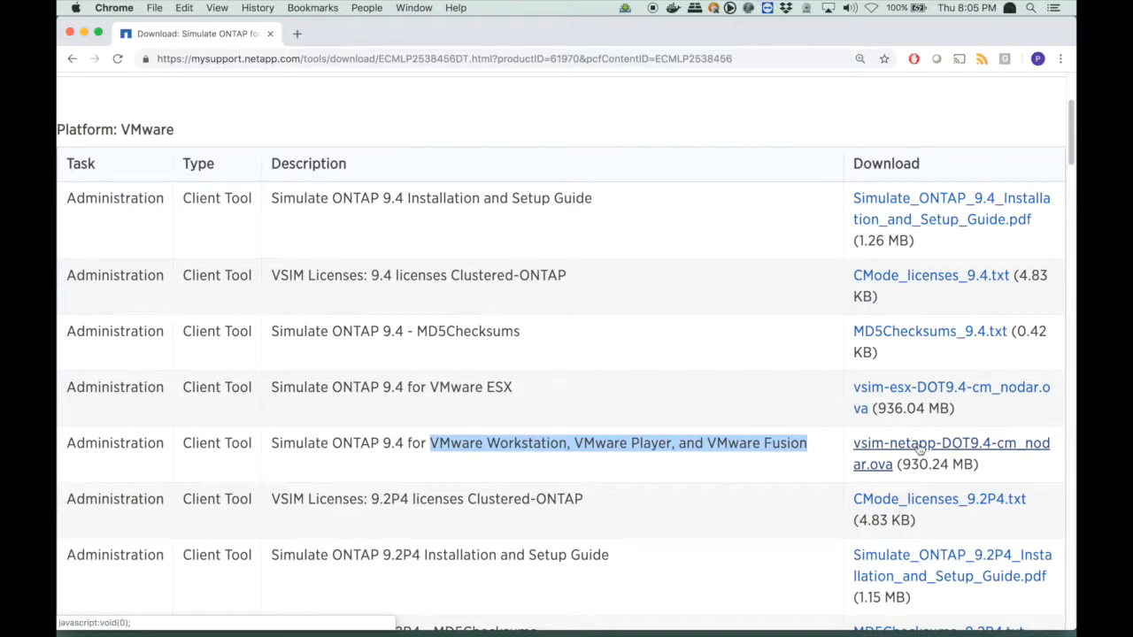
Download vsim-netapp-DOT9.4-cm_nodar.ova into labenvironment and reveal it in Finder.
click(921, 442)
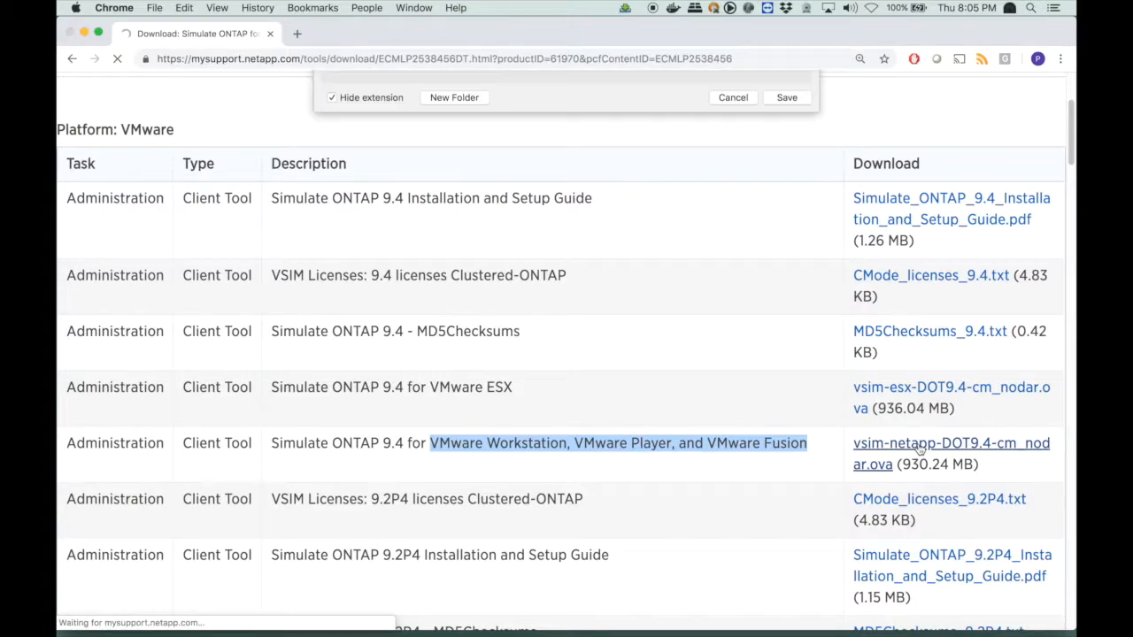
click(668, 96)
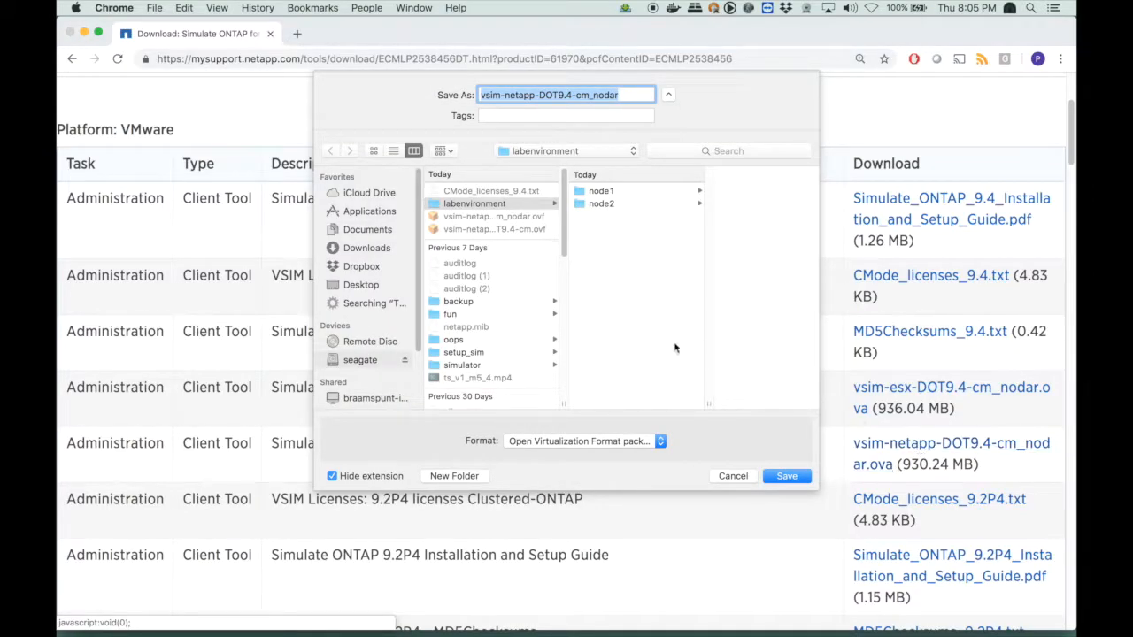
mouse_move(779, 448)
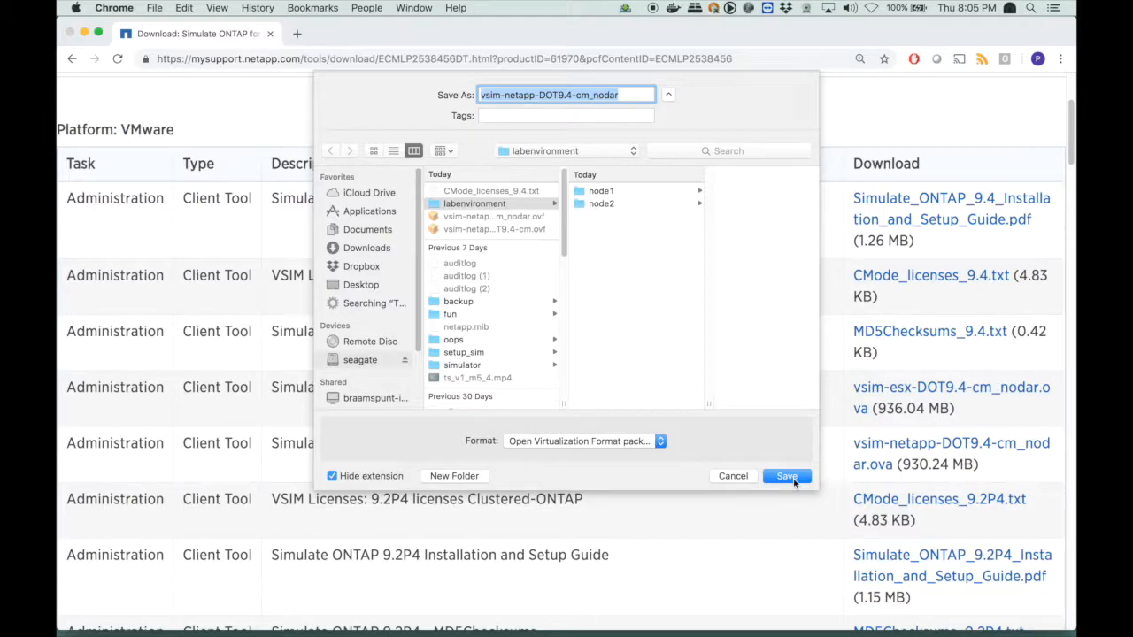
click(786, 476)
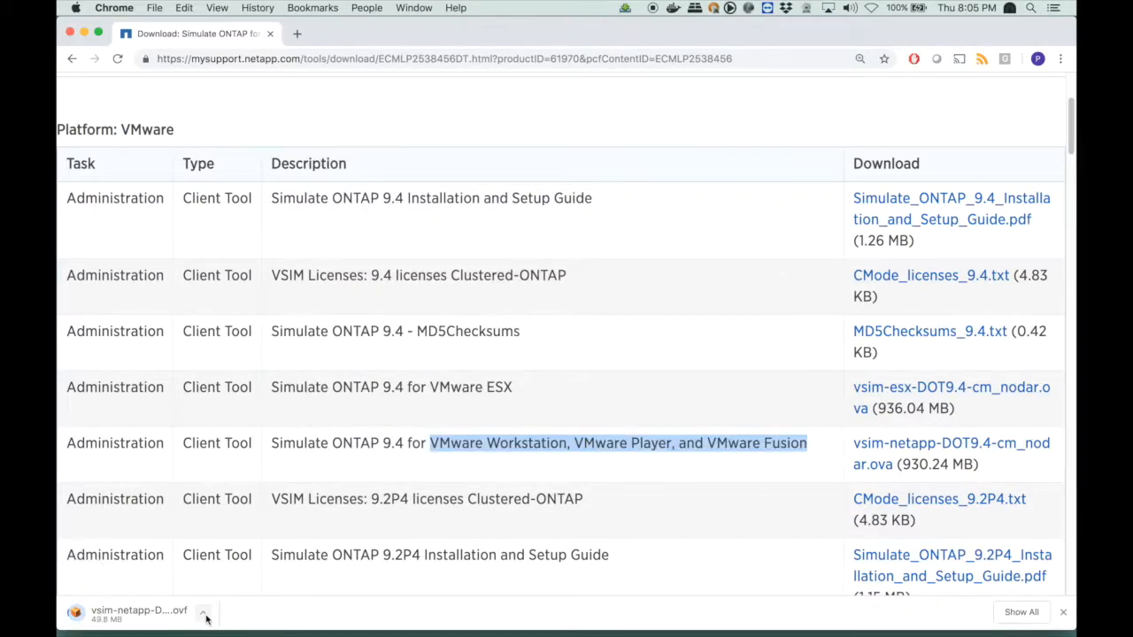
click(204, 623)
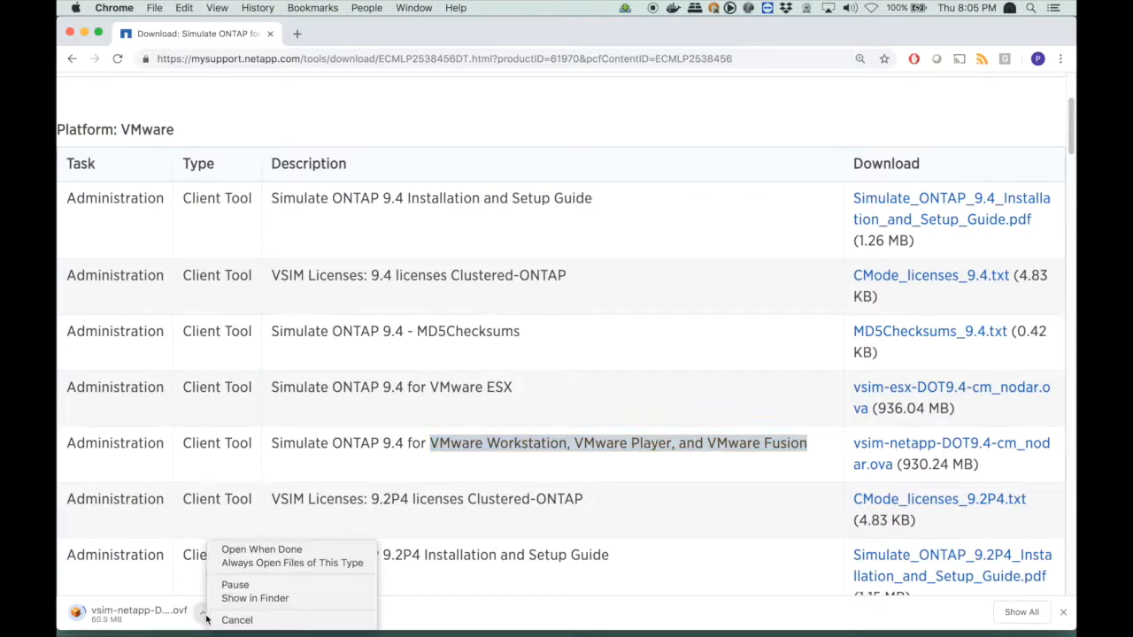
mouse_move(292, 563)
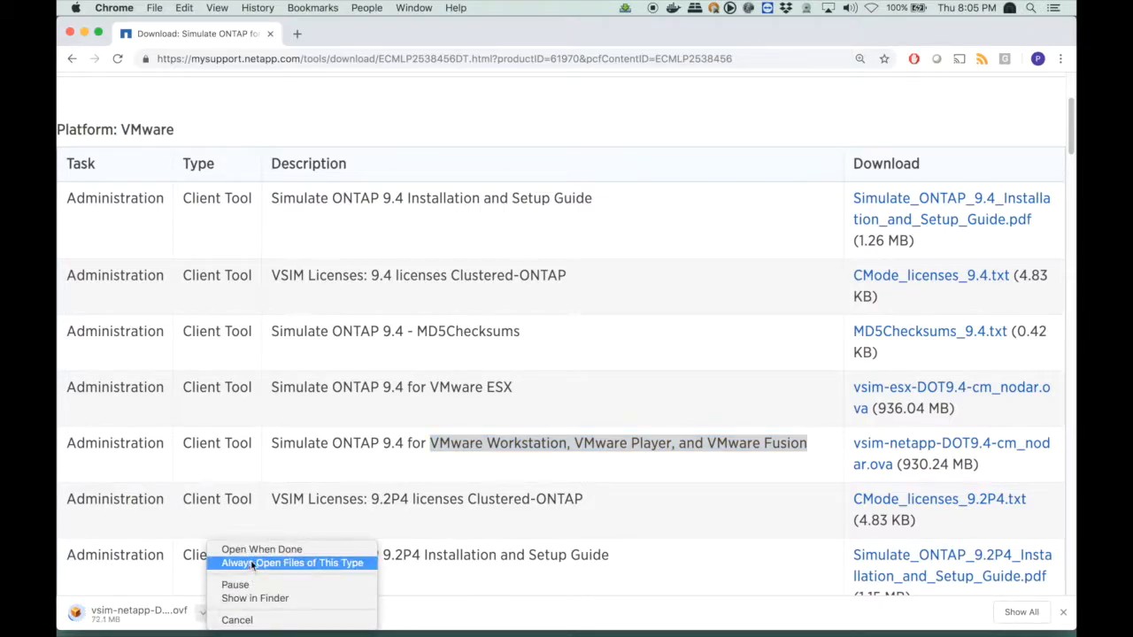
mouse_move(252, 599)
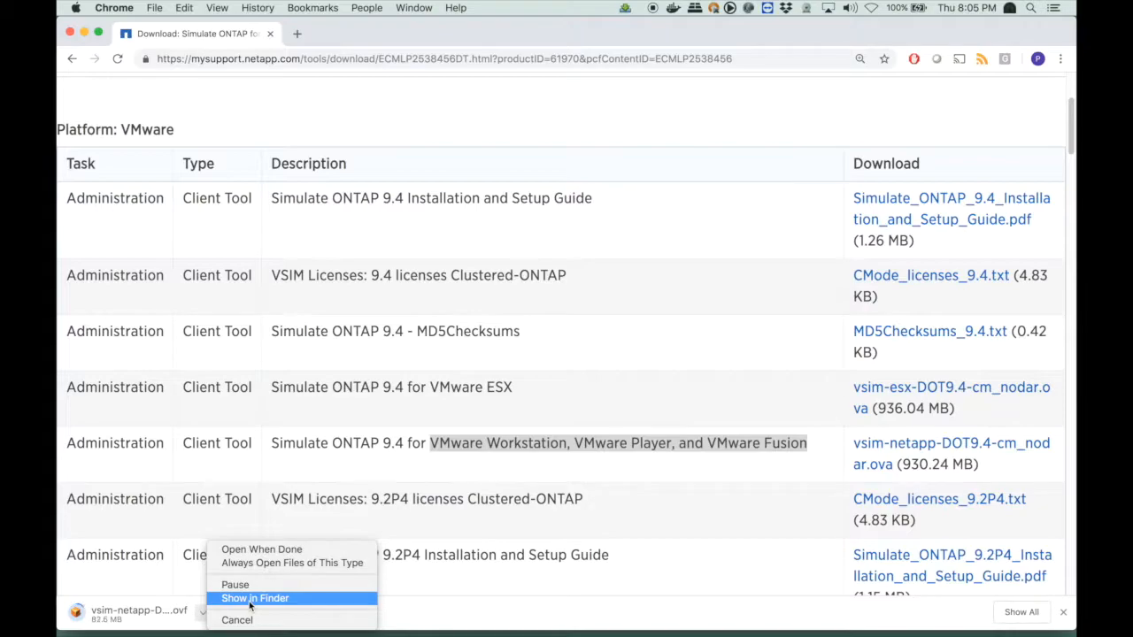
click(266, 598)
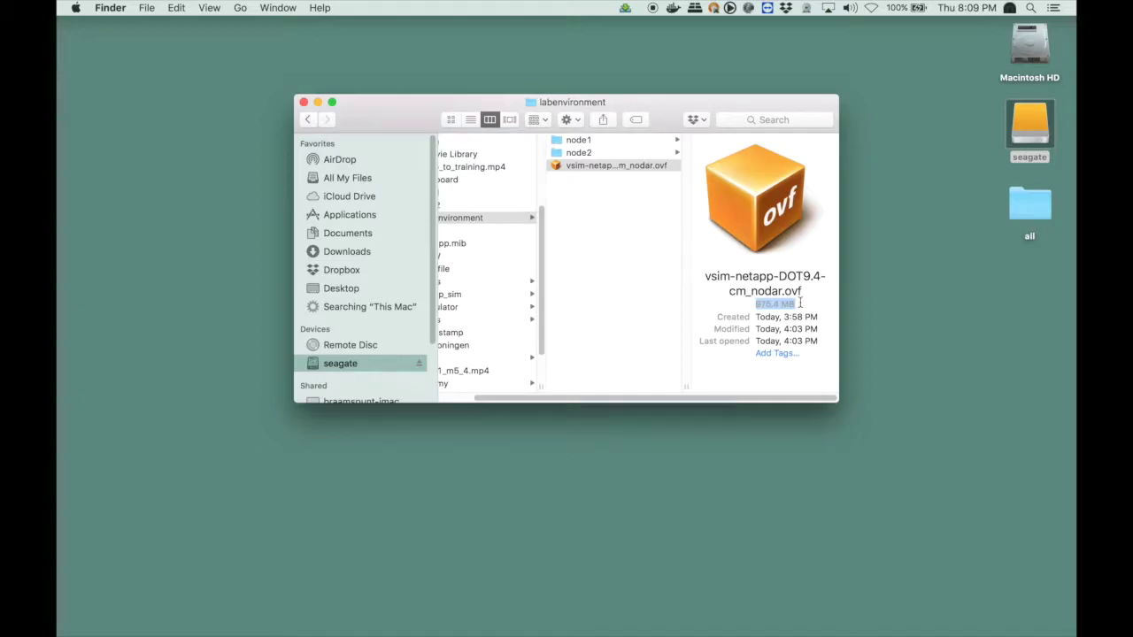
mouse_move(654, 252)
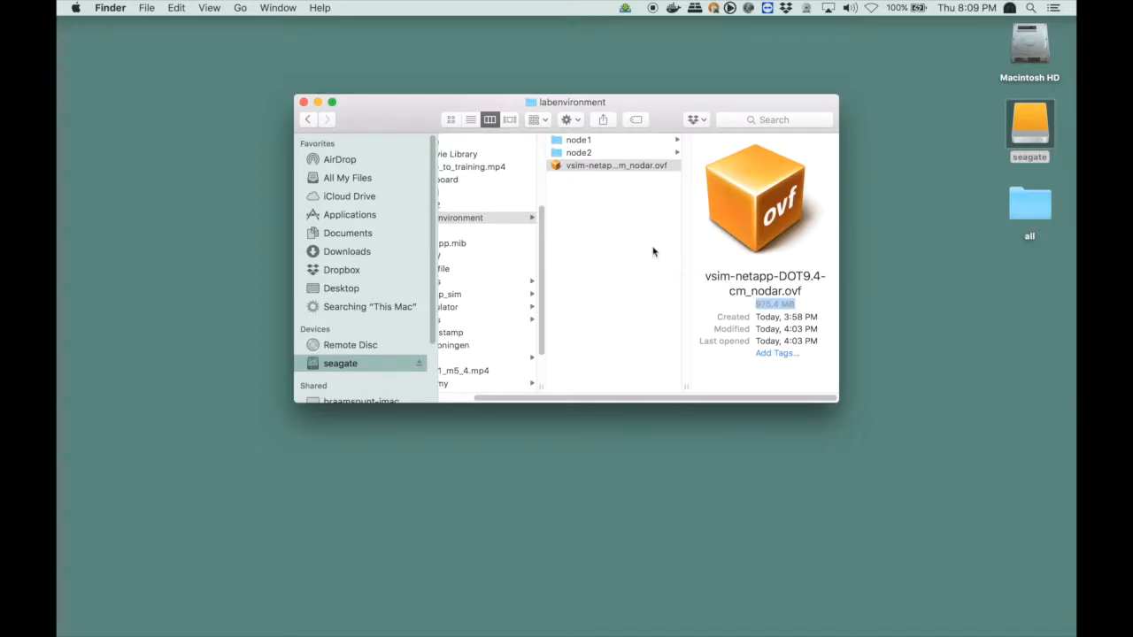
mouse_move(615, 616)
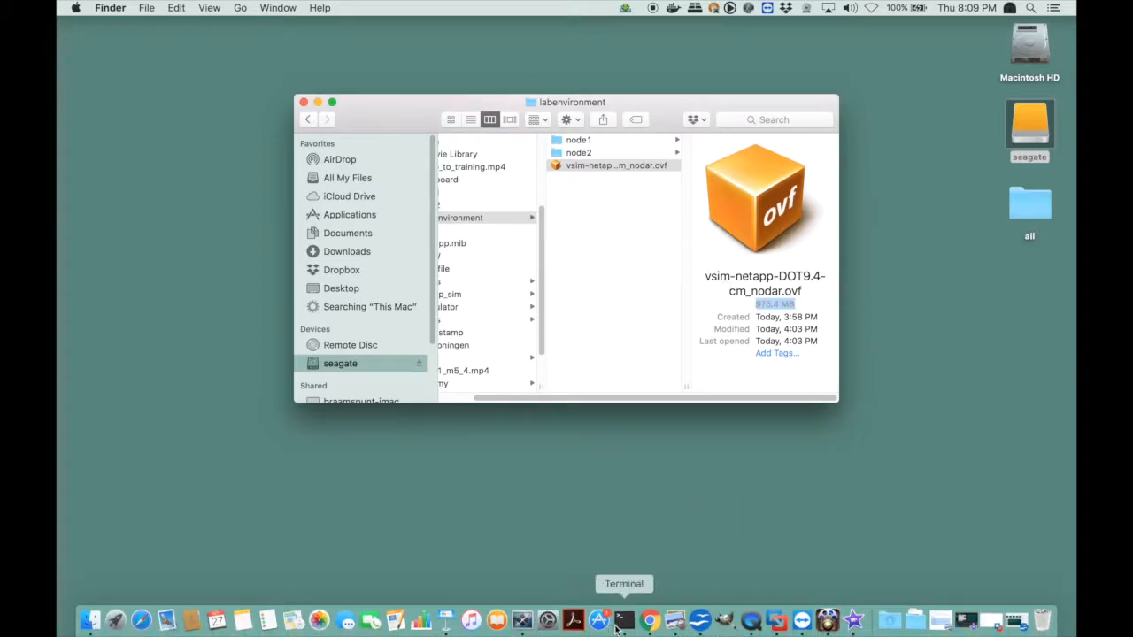
In a Terminal session, change directory to /volumes/seagate/labenvironment/.
click(620, 634)
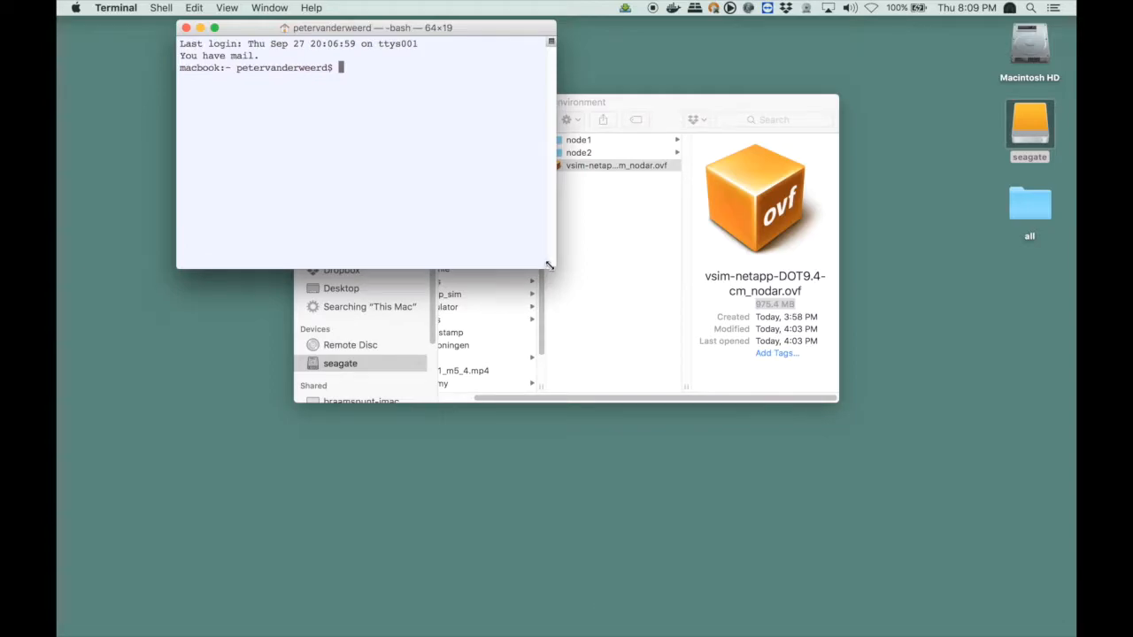
drag(547, 266, 866, 301)
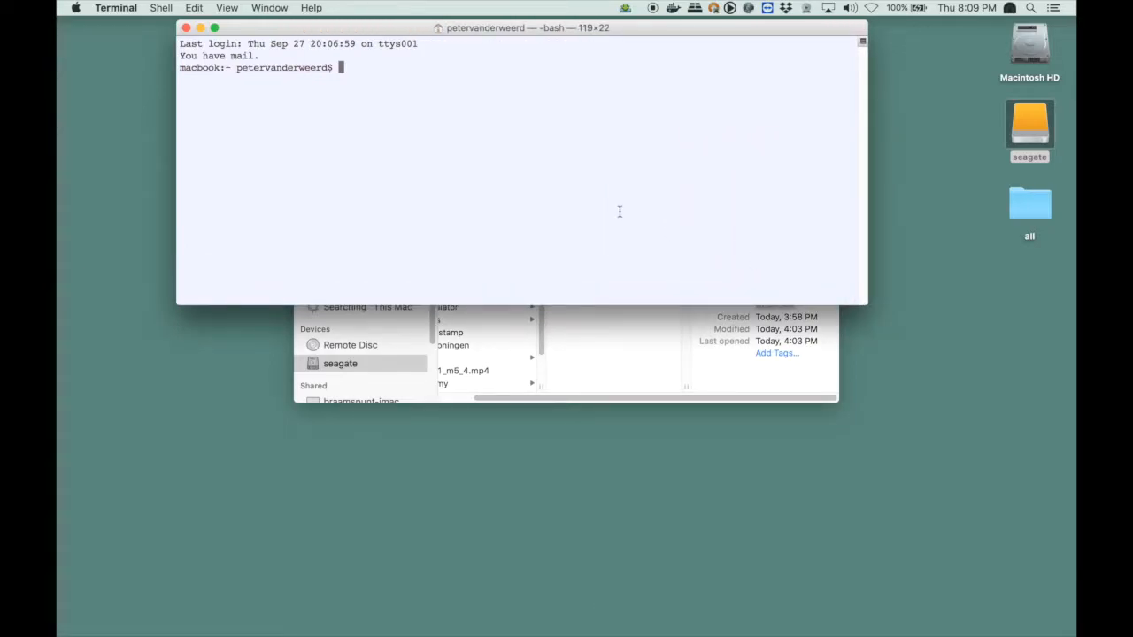
text(cd /)
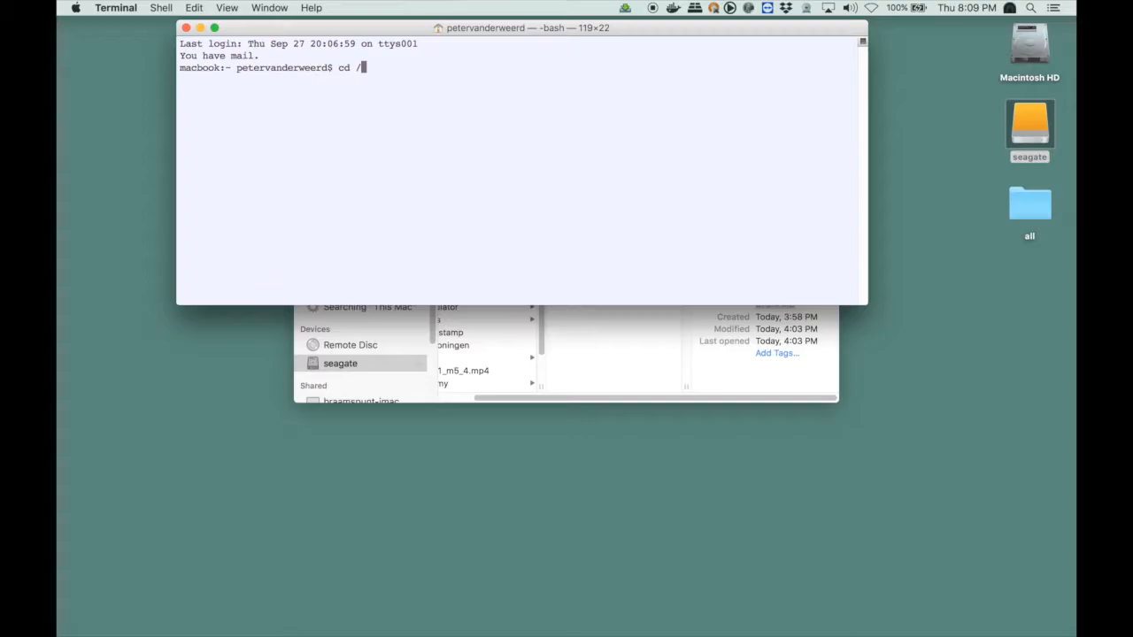
text(volumes/seagate/labenvironment/)
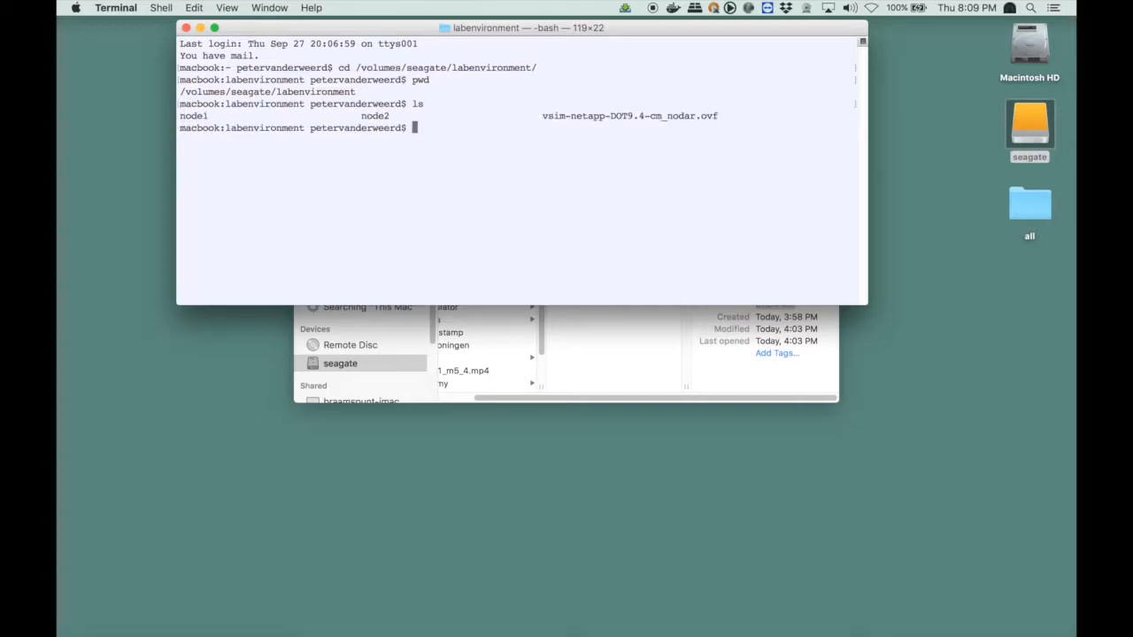
Extract the archive with tar zxf vsim-netapp-DOT9.4-cm_nodar.ovf.
text(tar)
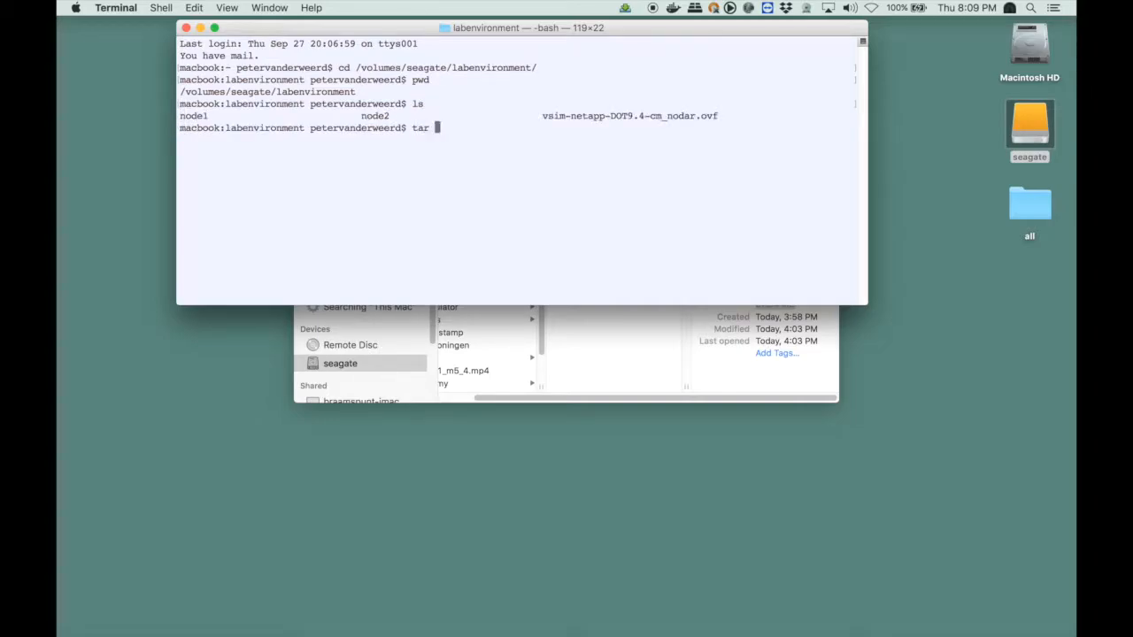
text(z)
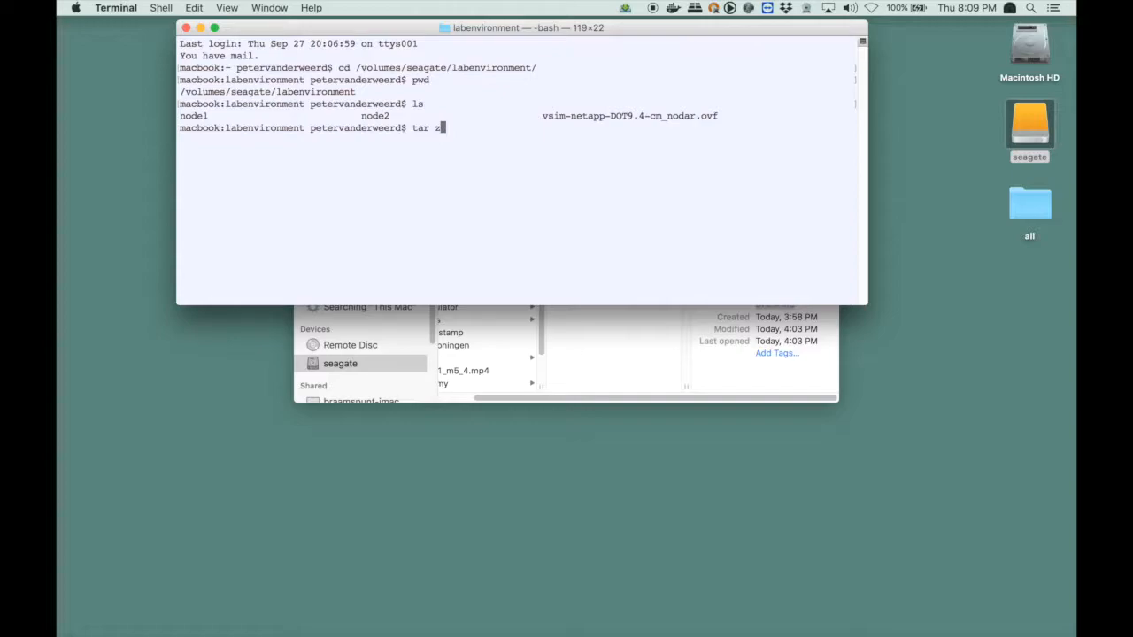
text(xf)
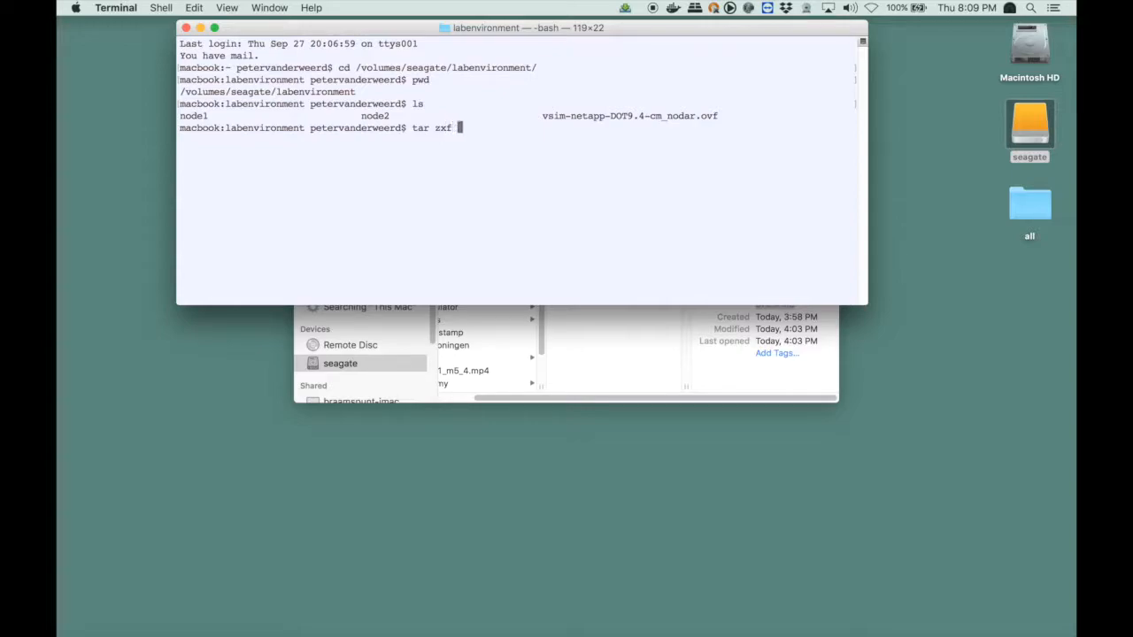
text(vsim-netapp-DOT9.4-cm_nodar.ovf)
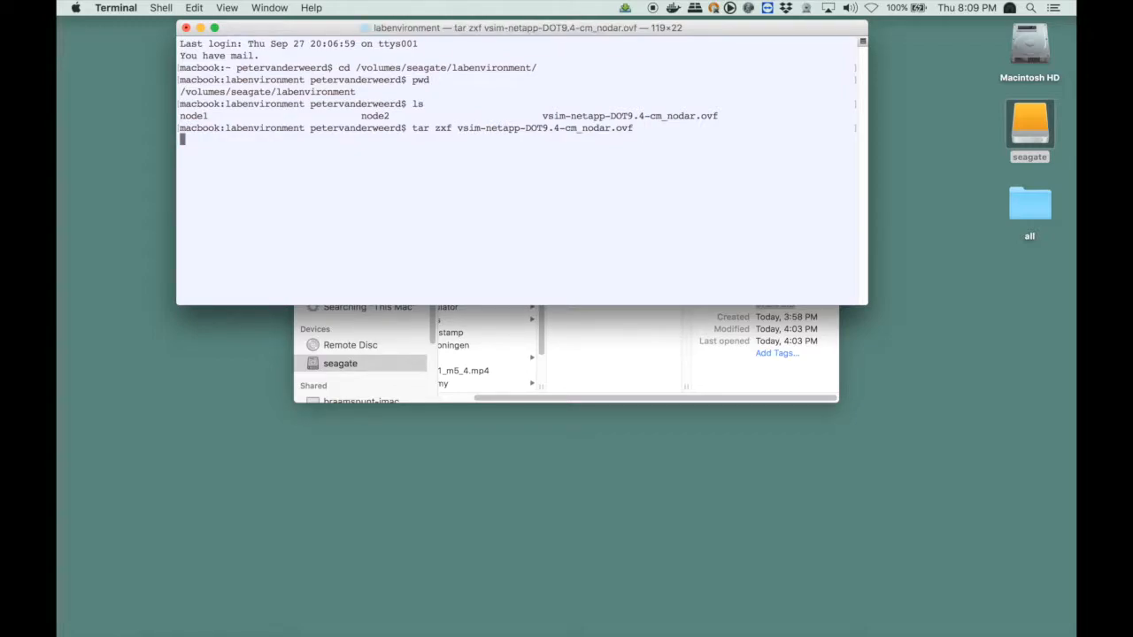
List the extracted files with ls -lh and select the vsim-netapp-DOT9.4-cm.ovf name.
text(ls)
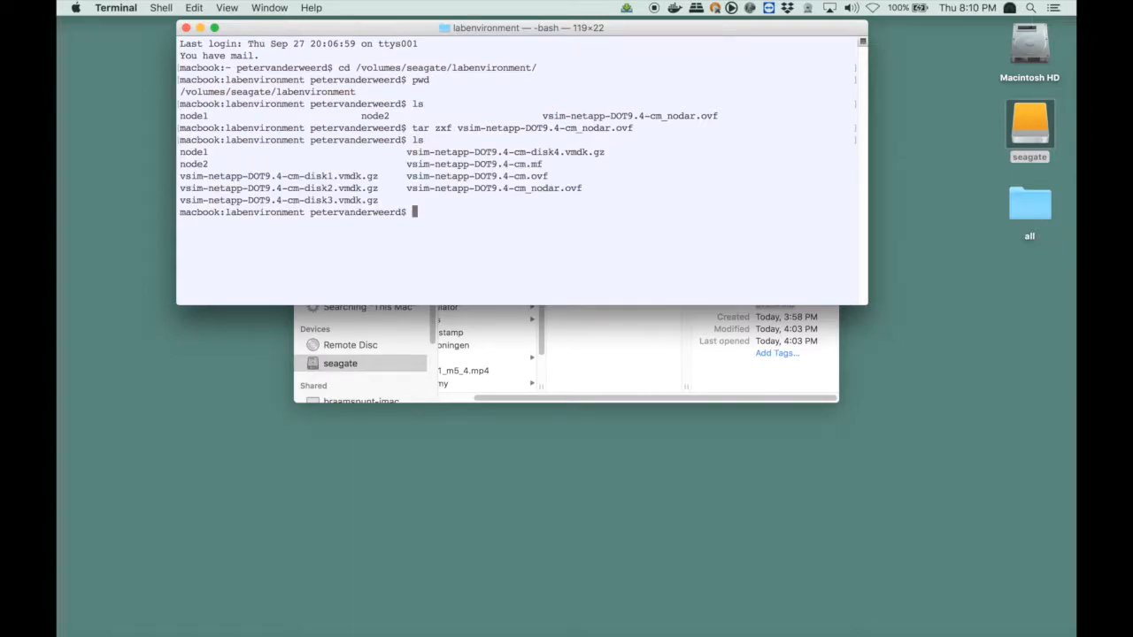
text(ls -lh)
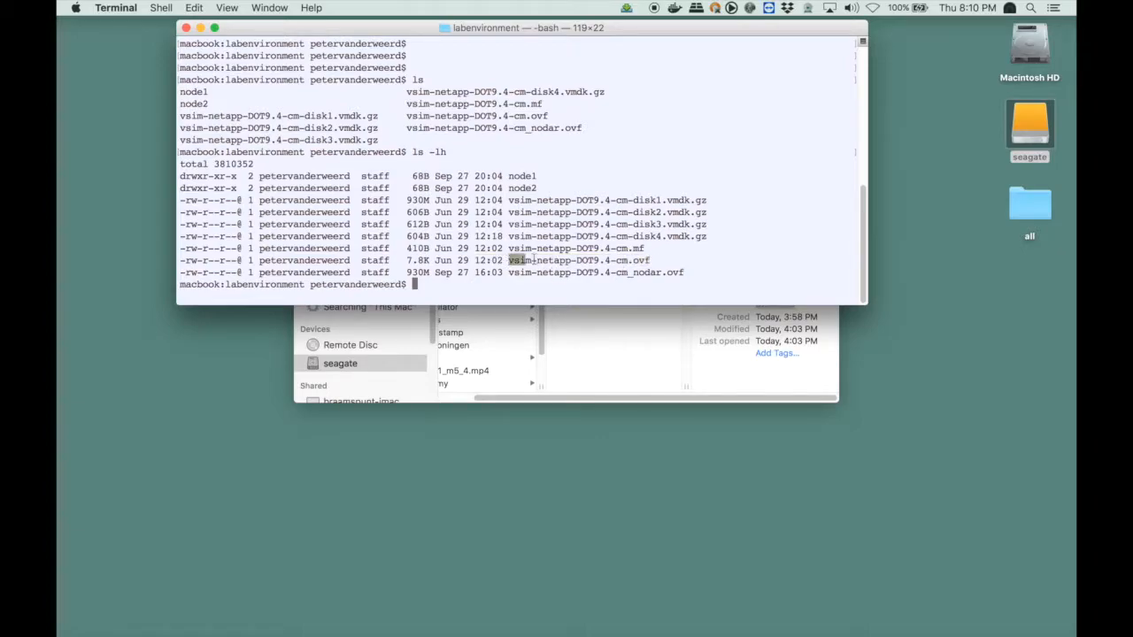
double_click(574, 261)
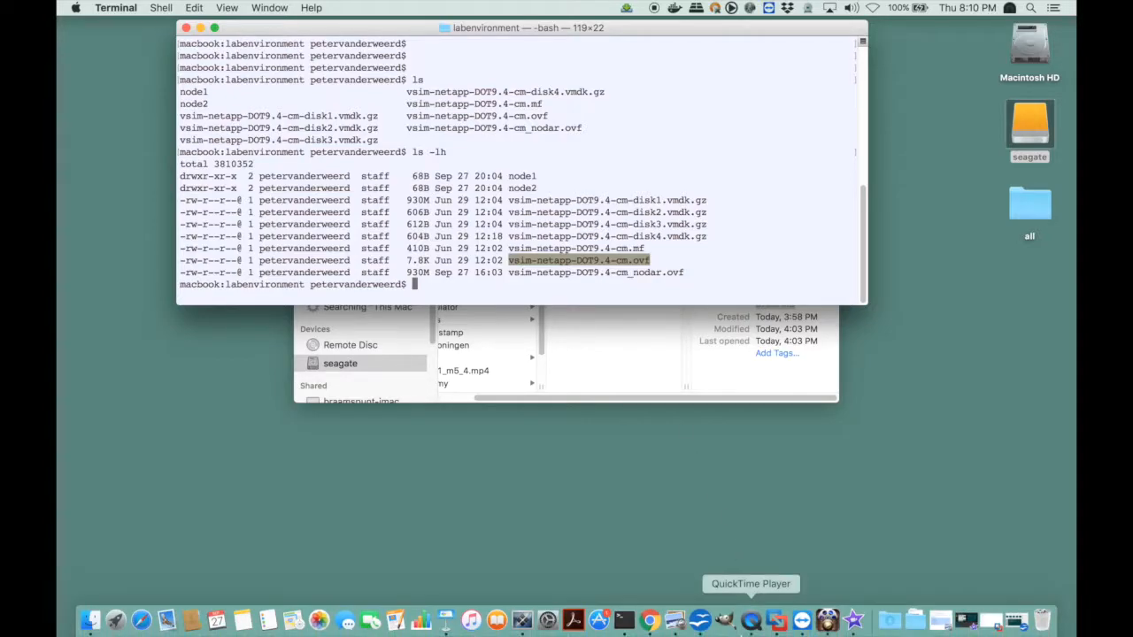
mouse_move(782, 627)
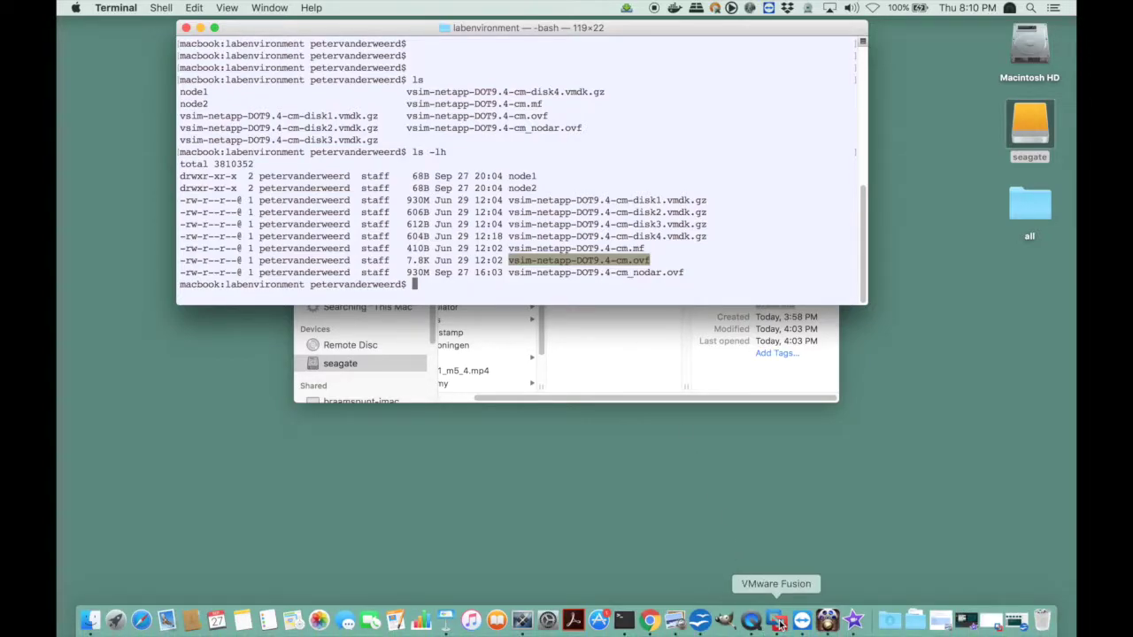
click(775, 618)
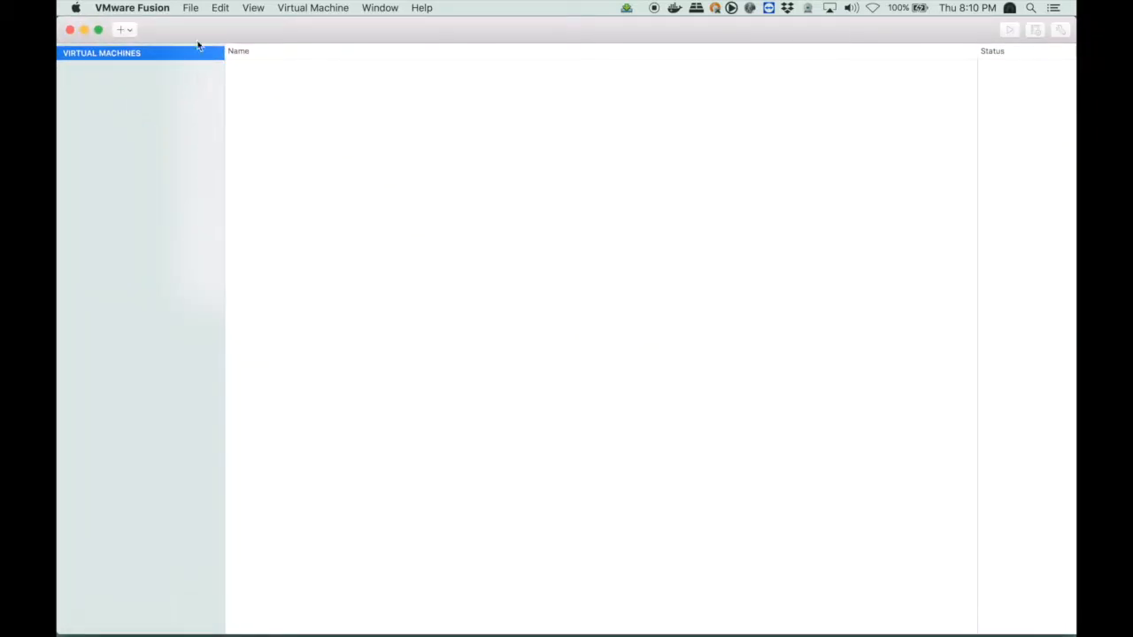
Start File > Import and choose vsim-netapp-DOT9.4-cm.ovf as the file to import.
click(189, 7)
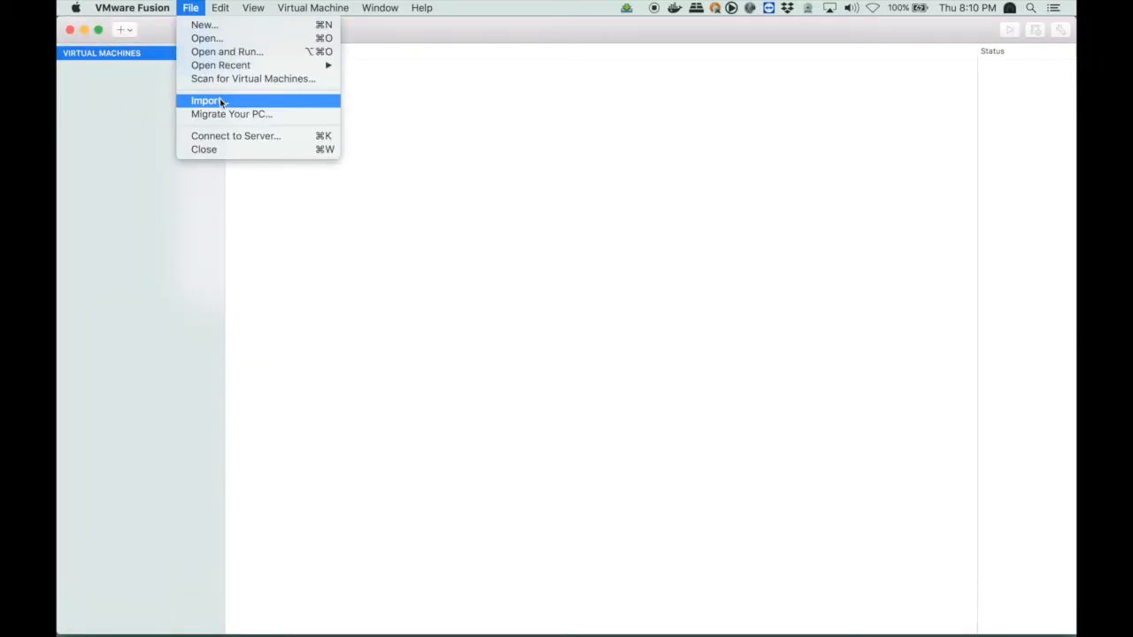
click(202, 99)
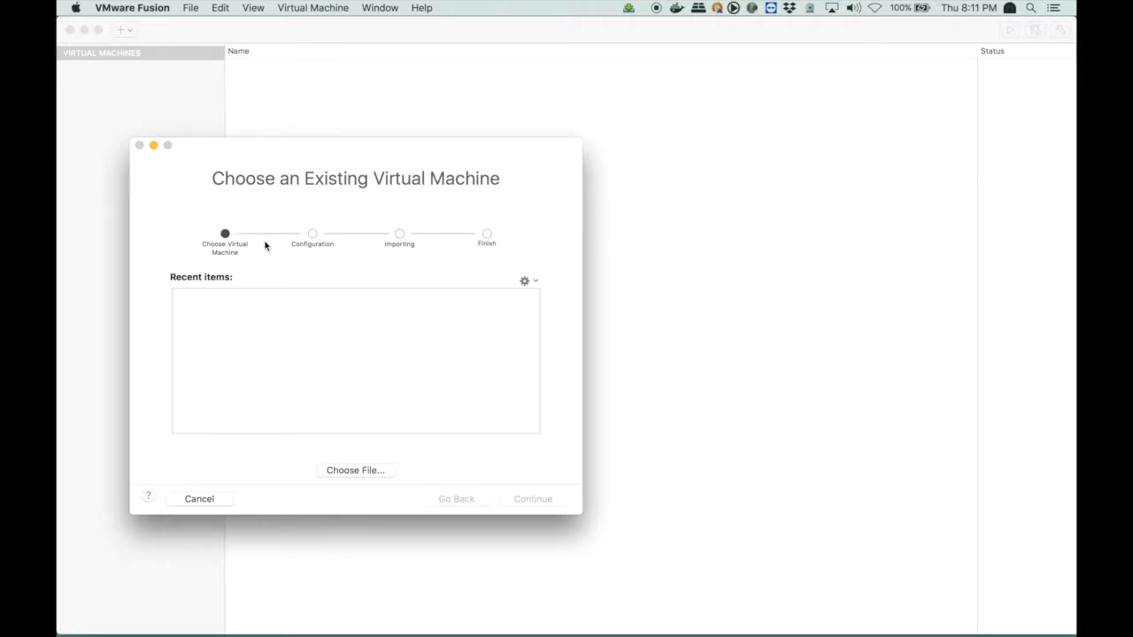
click(356, 471)
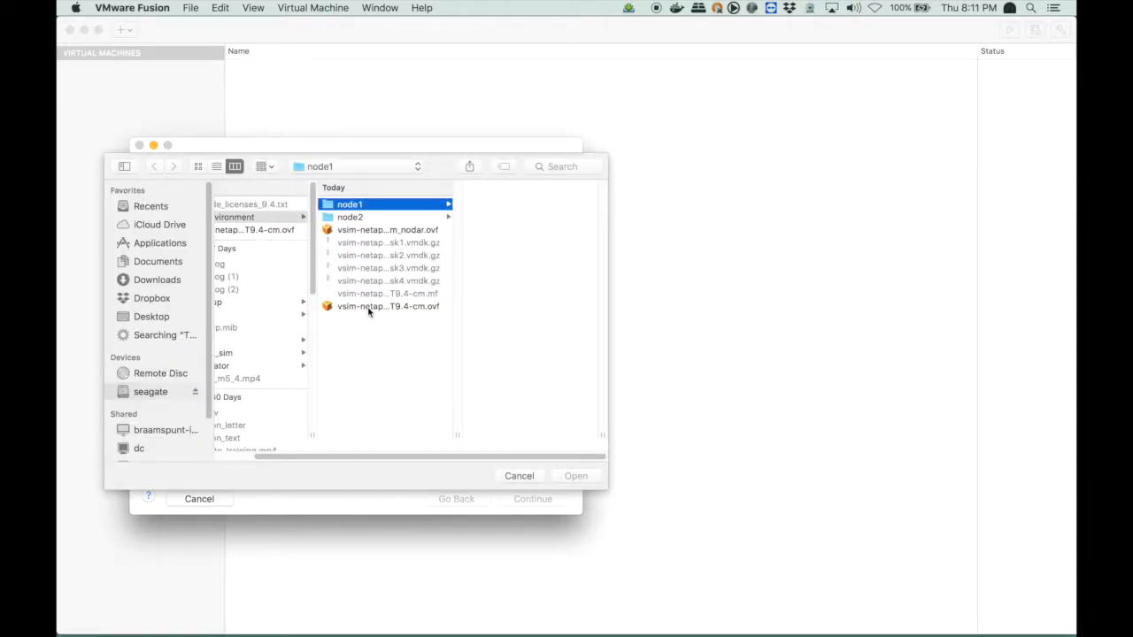
click(383, 306)
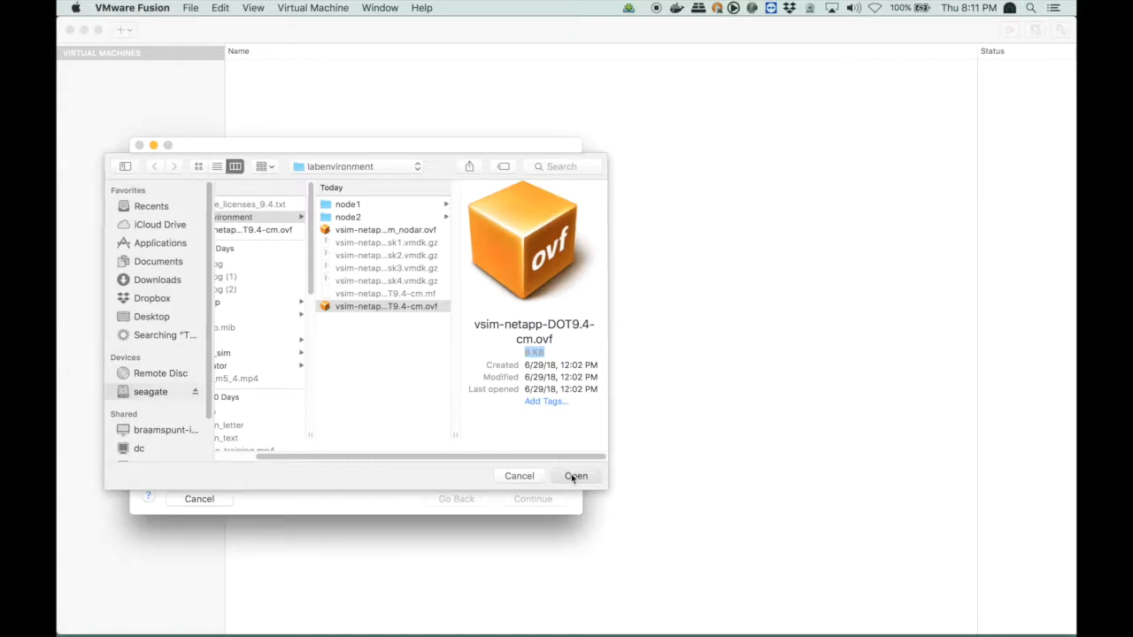
click(577, 474)
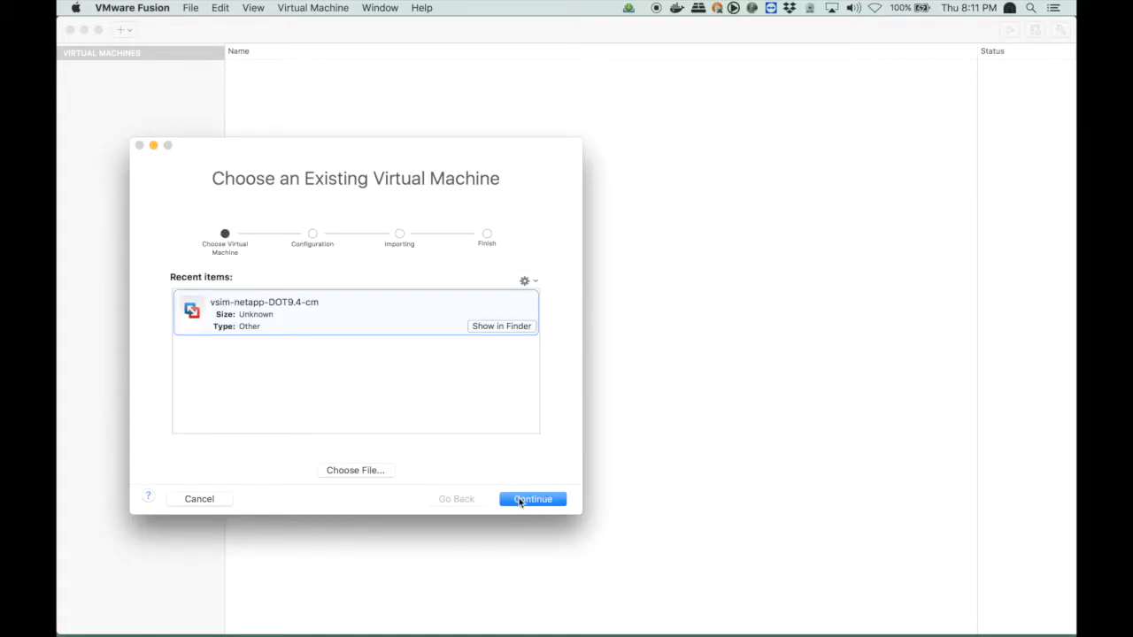
Continue the import and pick a save location for the new virtual machine.
click(531, 499)
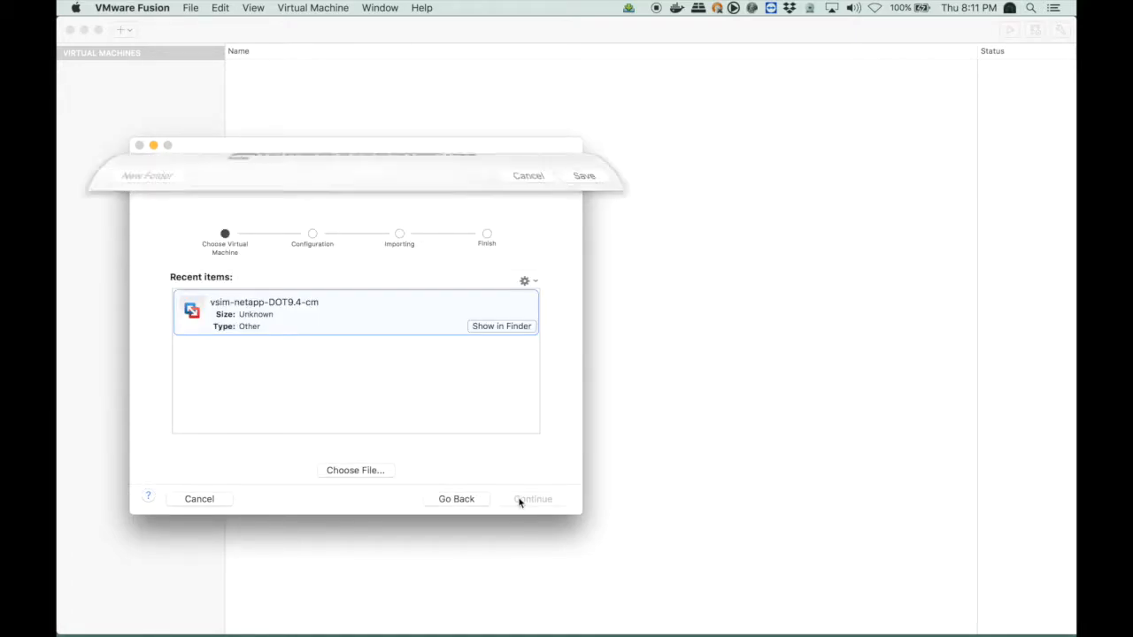
click(531, 499)
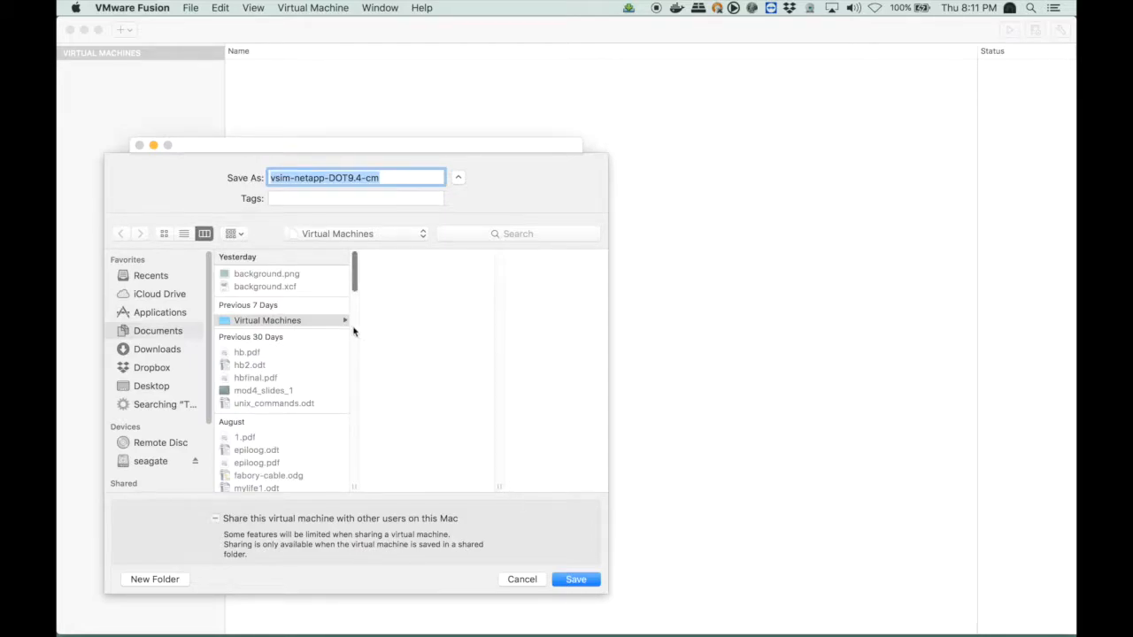
mouse_move(168, 467)
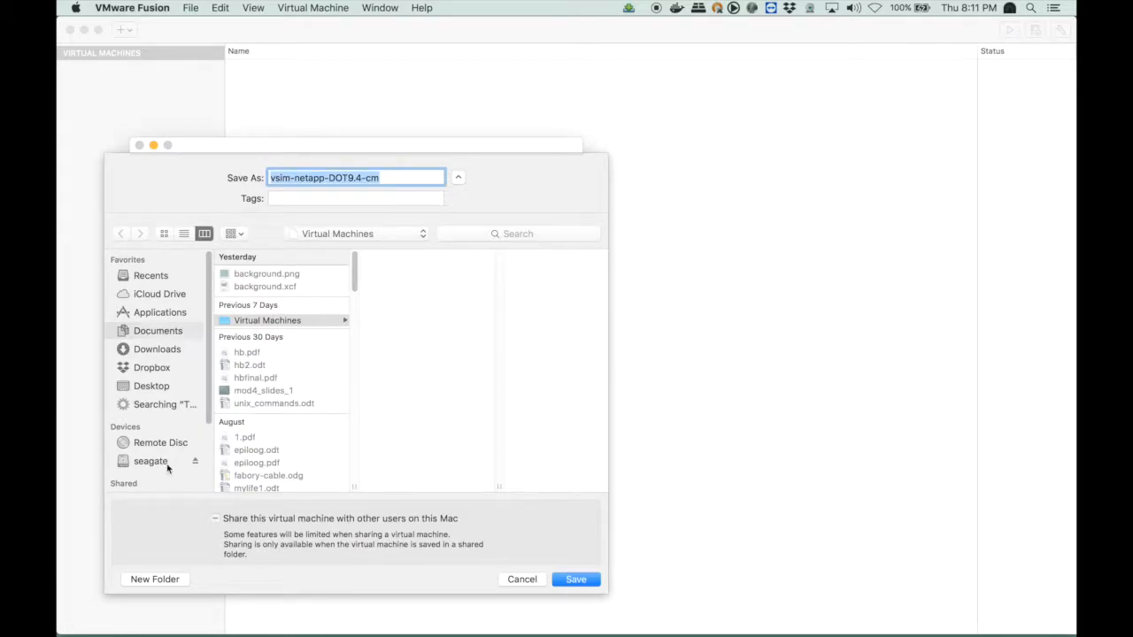
click(150, 461)
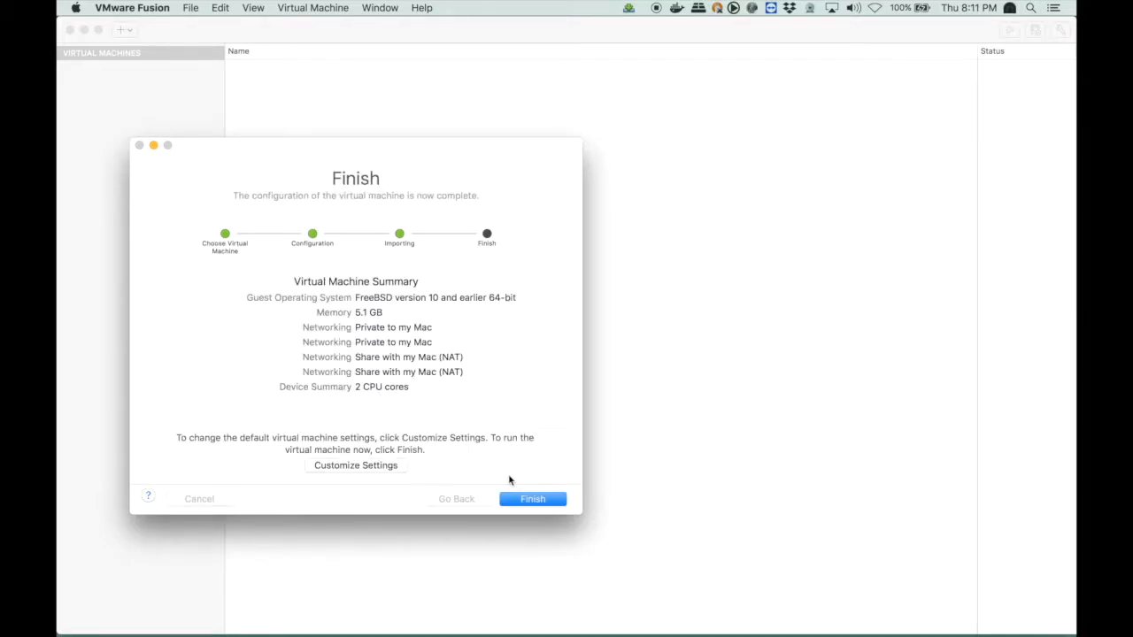
mouse_move(394, 374)
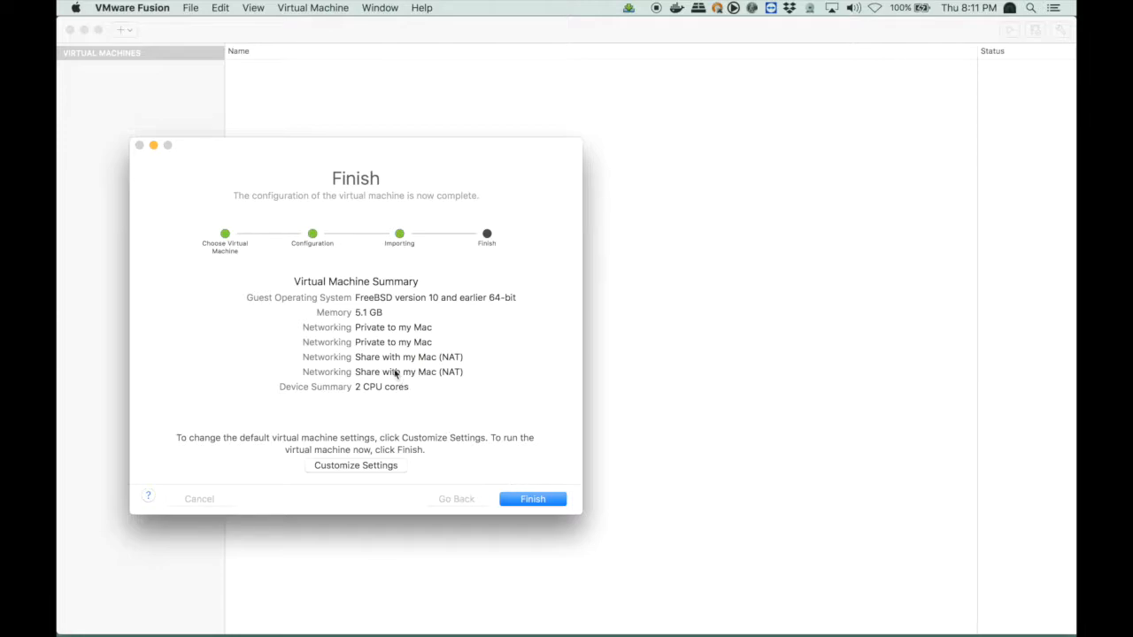
mouse_move(305, 329)
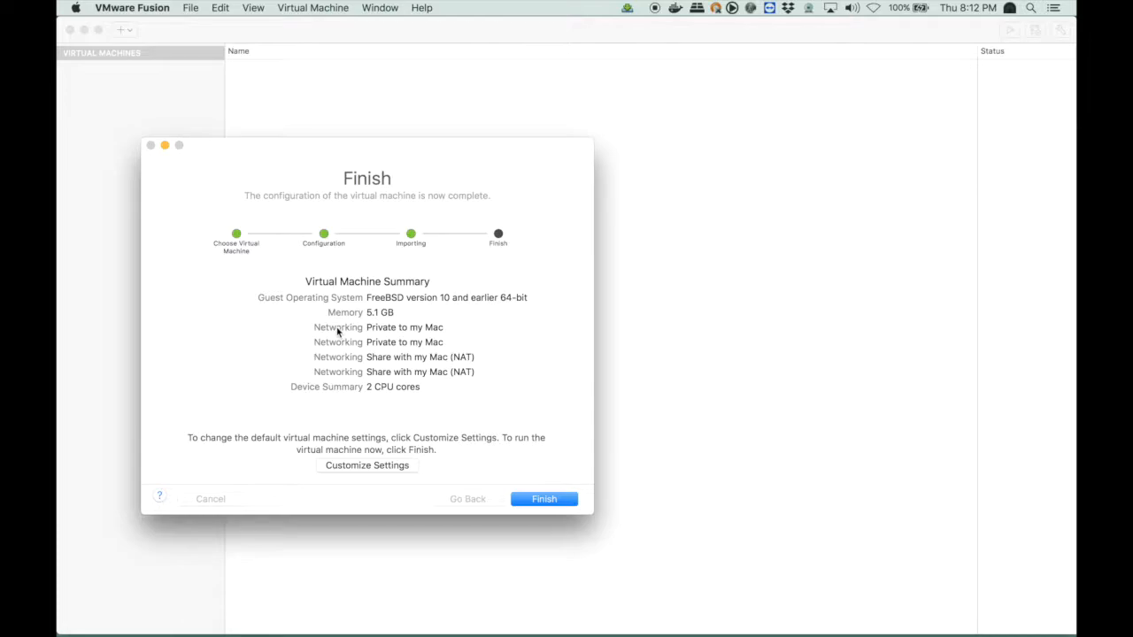
mouse_move(401, 341)
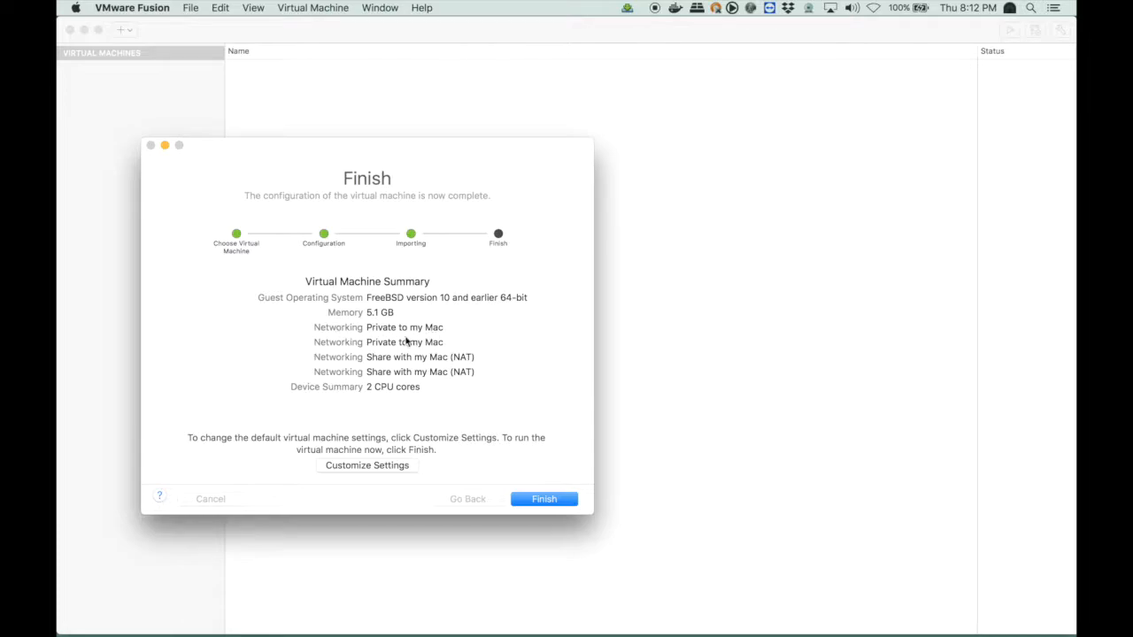
mouse_move(431, 355)
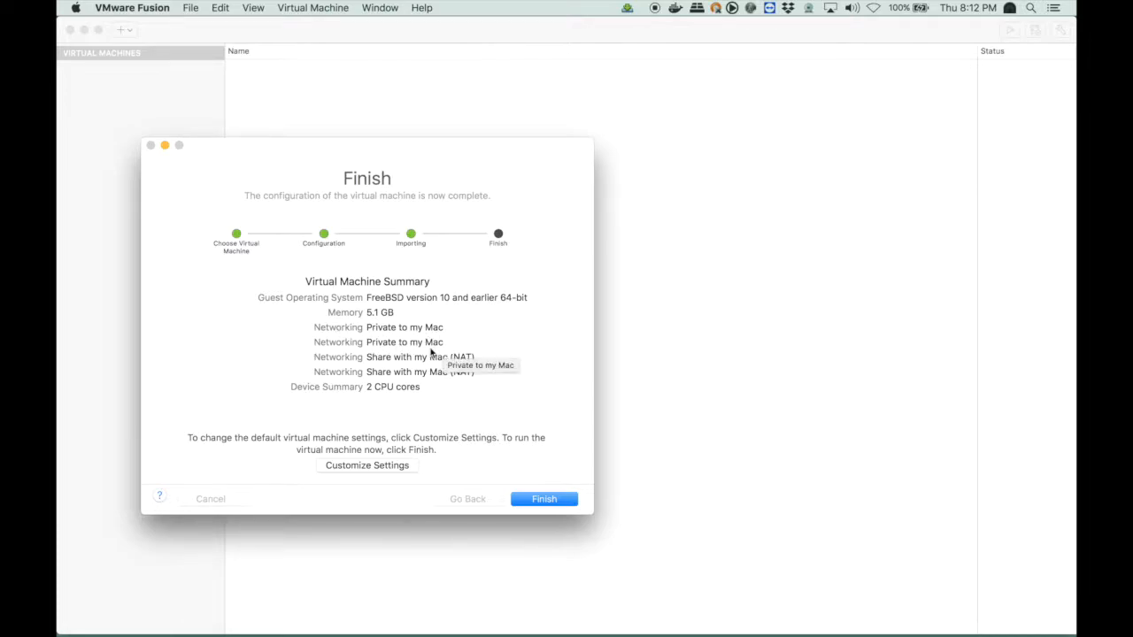
mouse_move(436, 365)
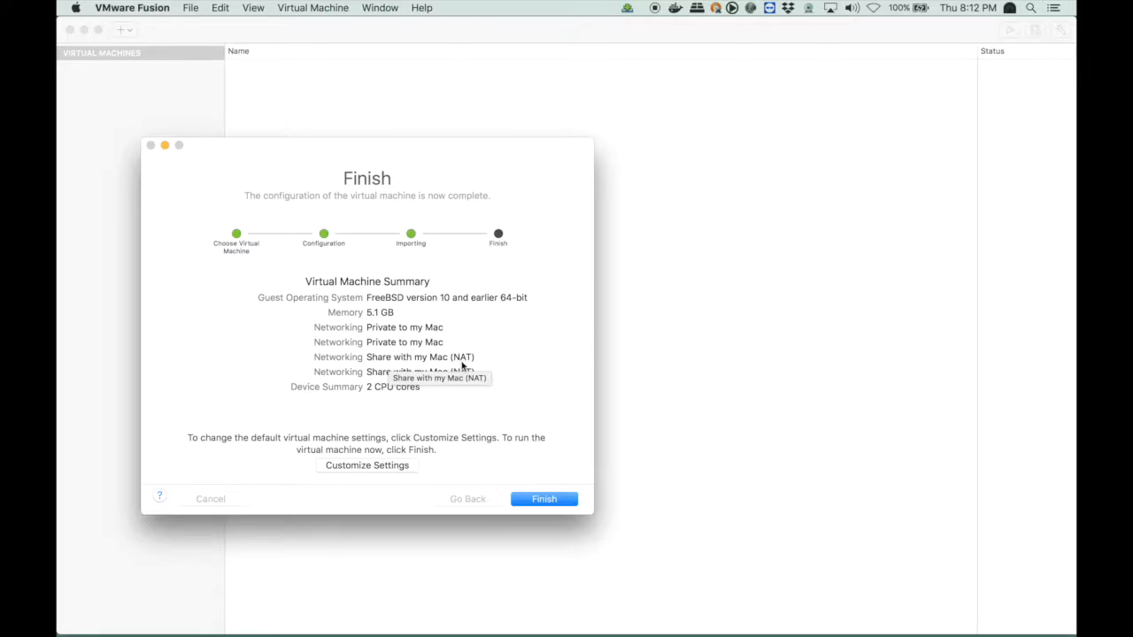
mouse_move(467, 373)
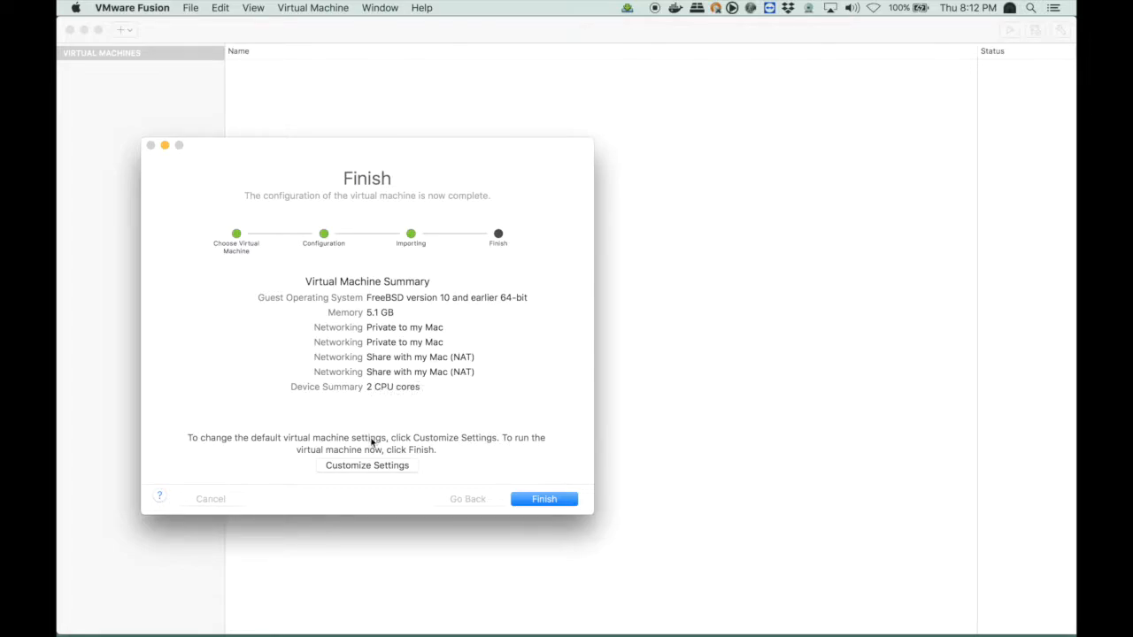
From the Finish summary, go on to Customize Settings for the new virtual machine.
click(544, 499)
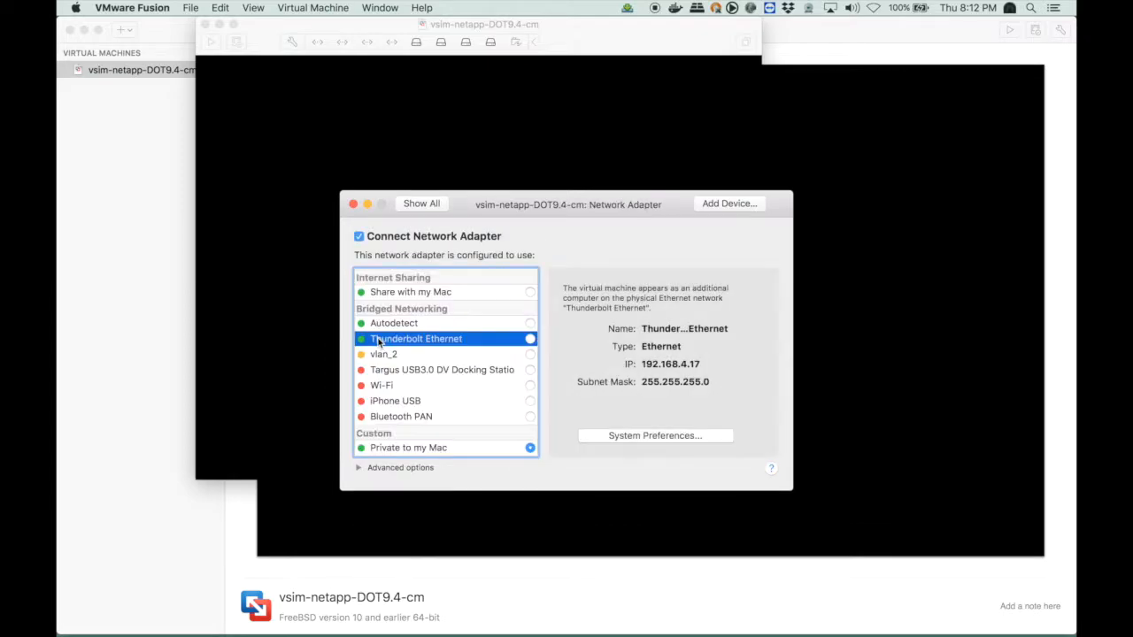
mouse_move(430, 453)
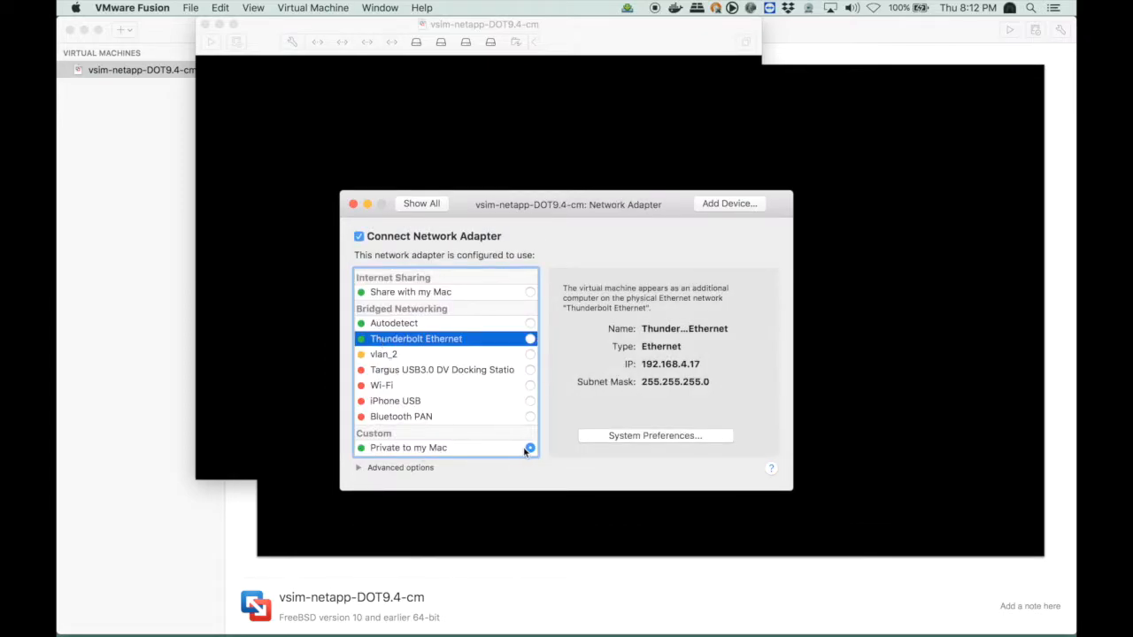
Check adapters 1 and 2 stay Private to my Mac and set Network Adapter 3 to Bridged Autodetect.
click(421, 204)
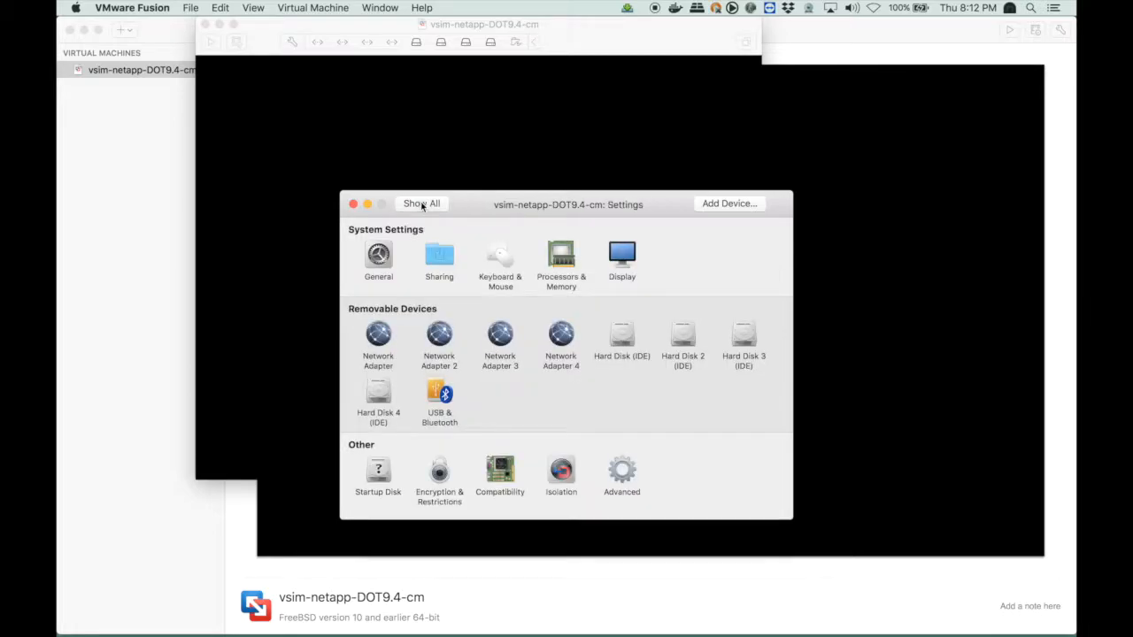
click(439, 340)
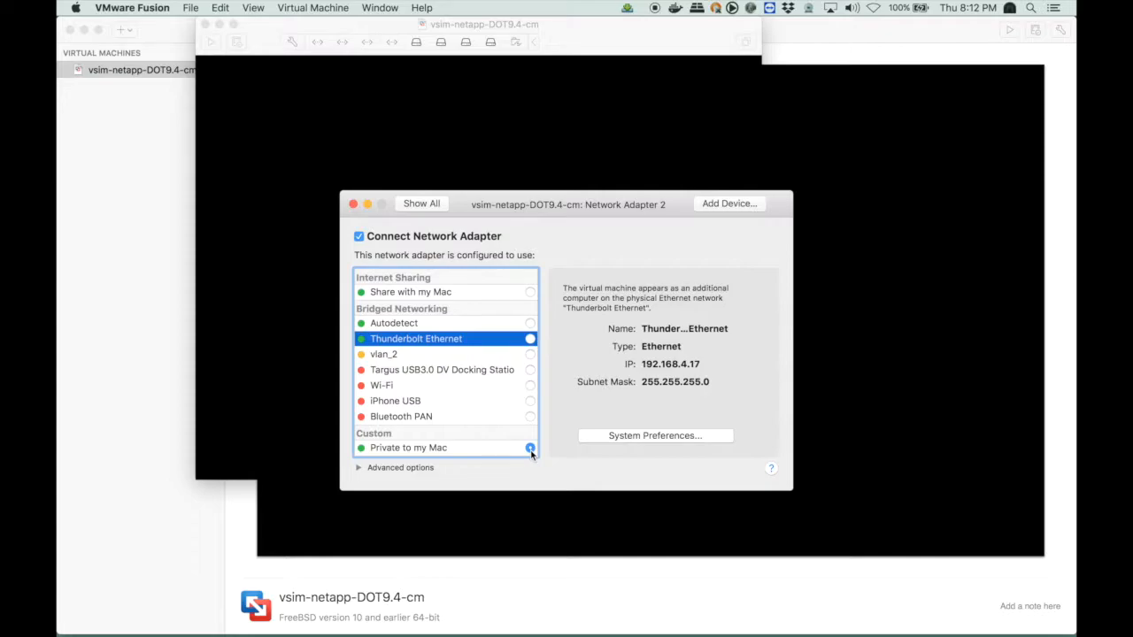
click(421, 203)
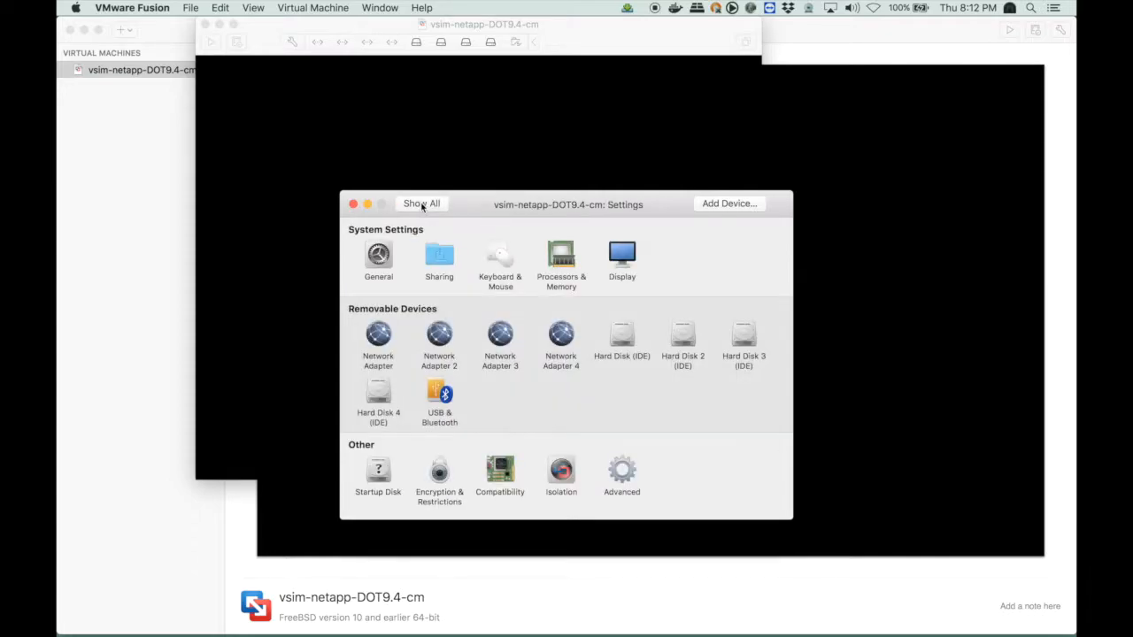
click(499, 337)
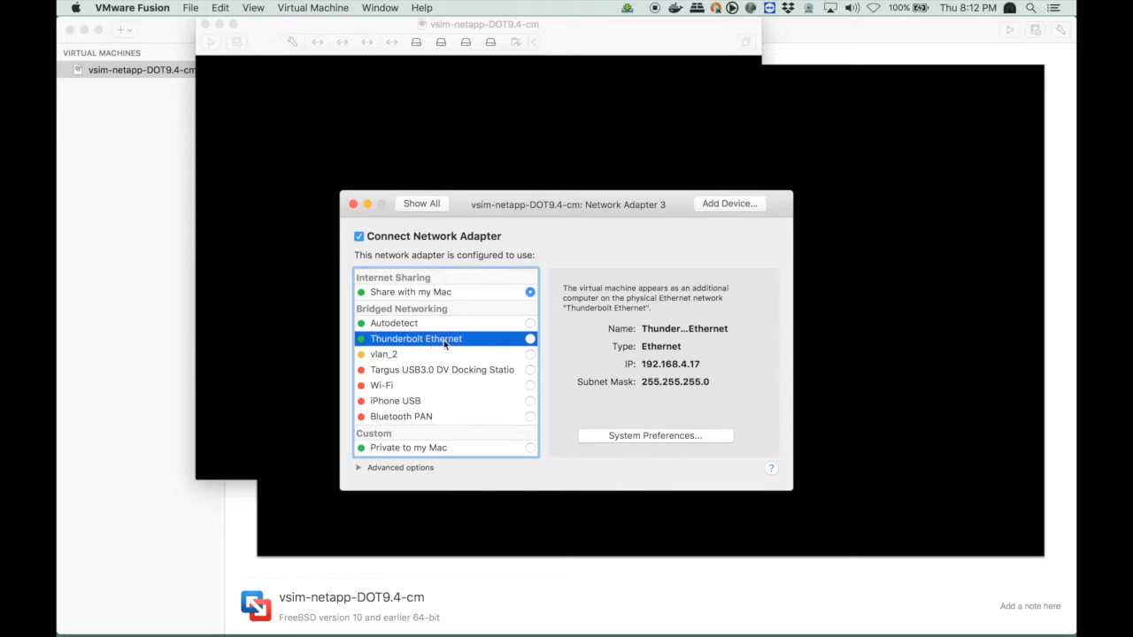
click(408, 290)
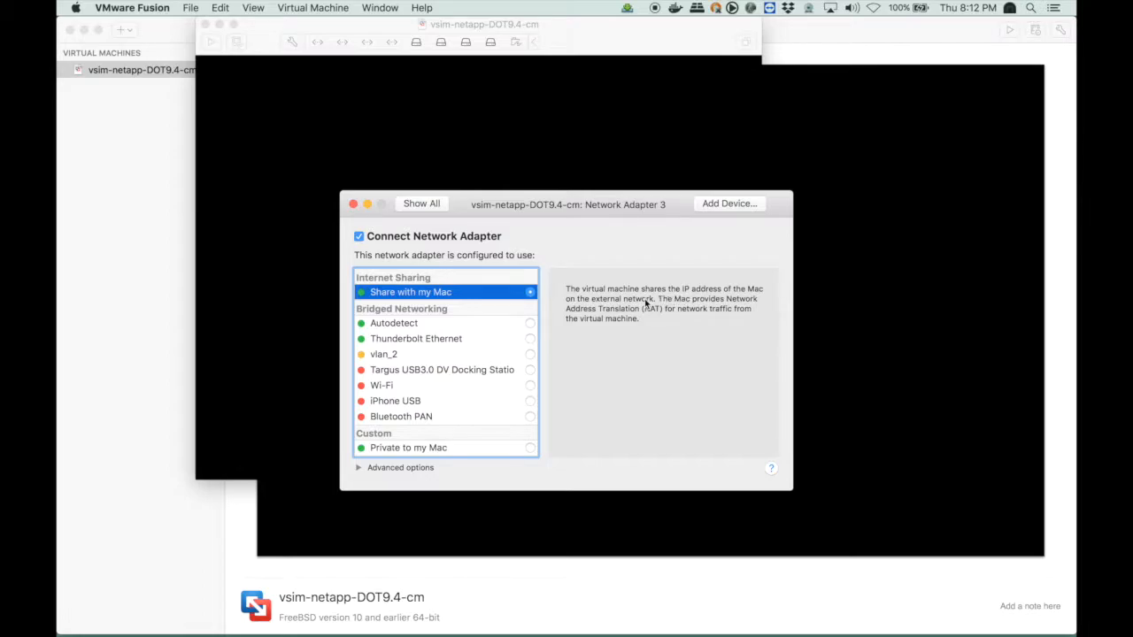
mouse_move(623, 318)
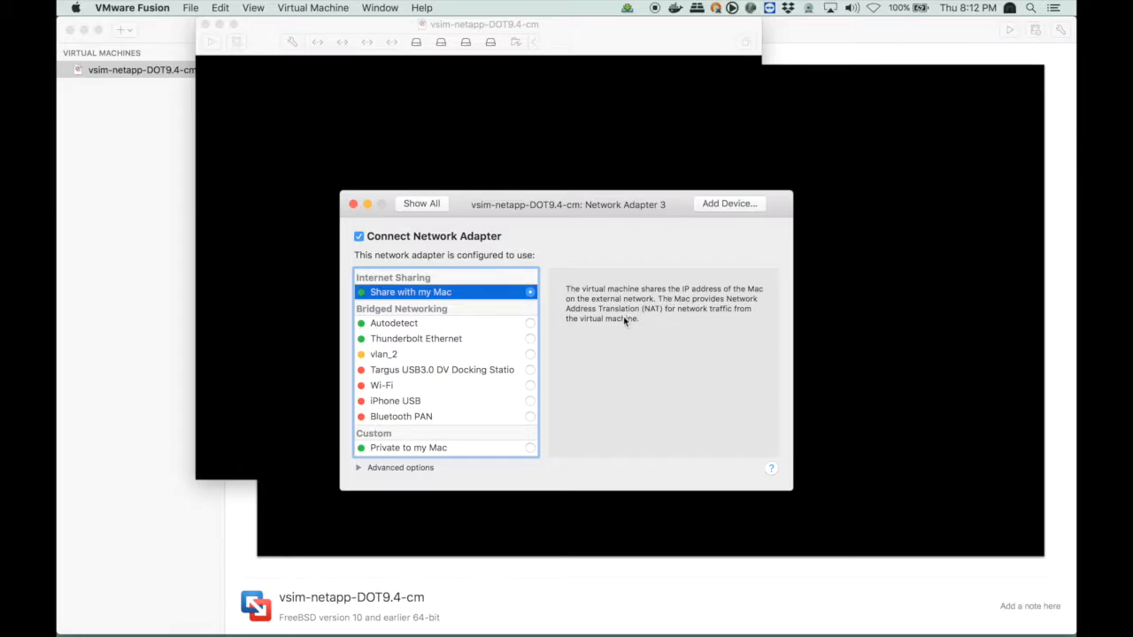
click(393, 322)
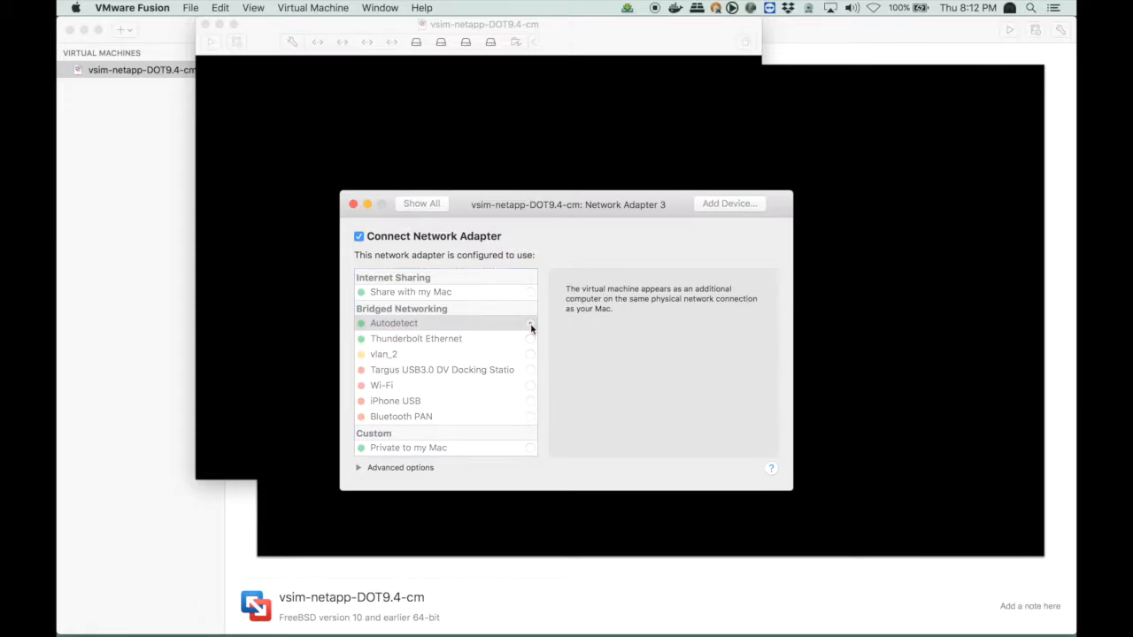
Set Network Adapter 4 to Bridged Networking with Autodetect.
click(422, 203)
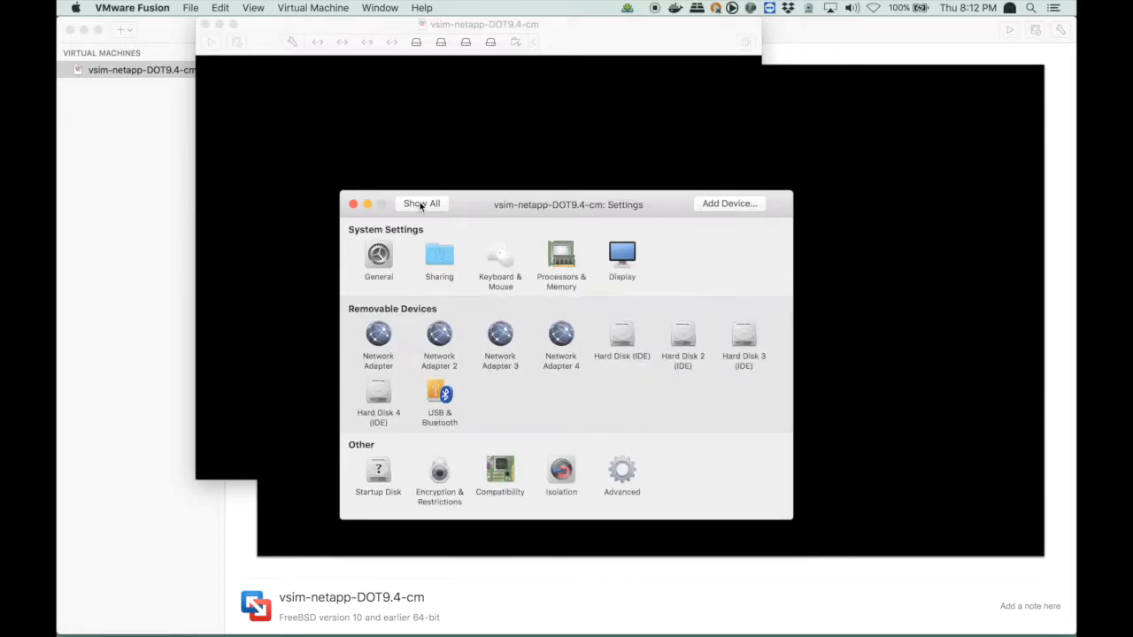
click(559, 340)
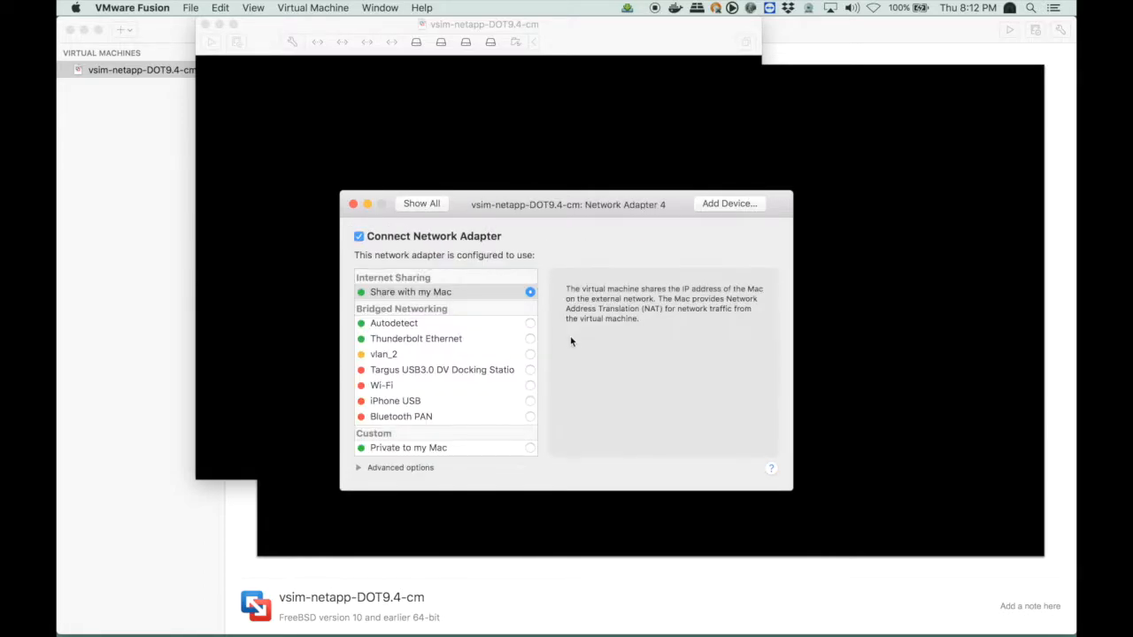
mouse_move(531, 308)
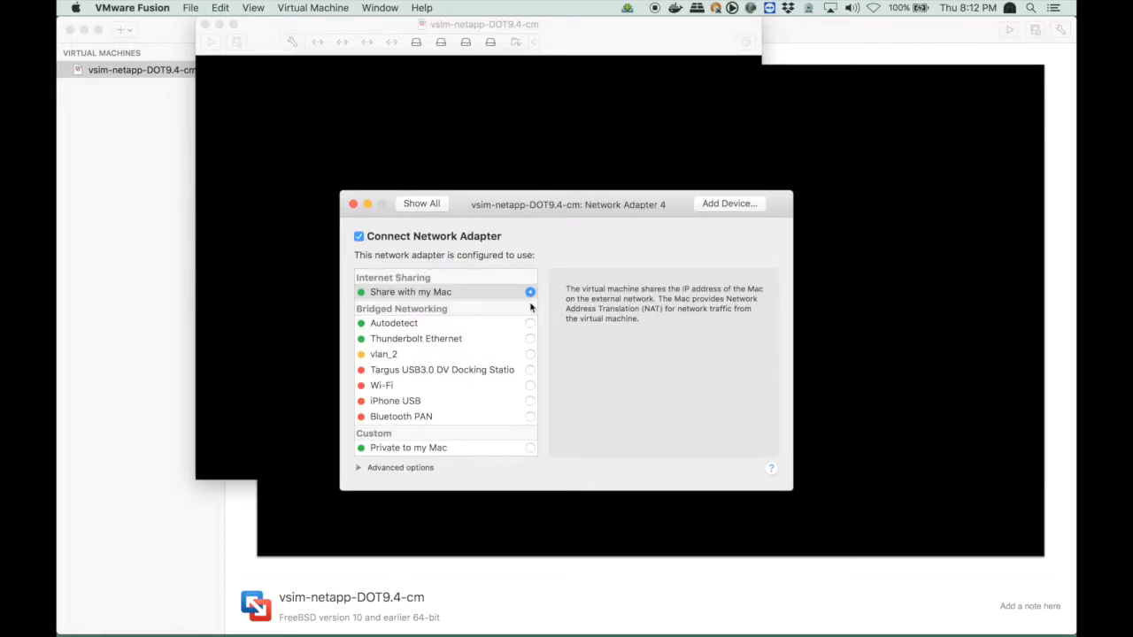
click(531, 322)
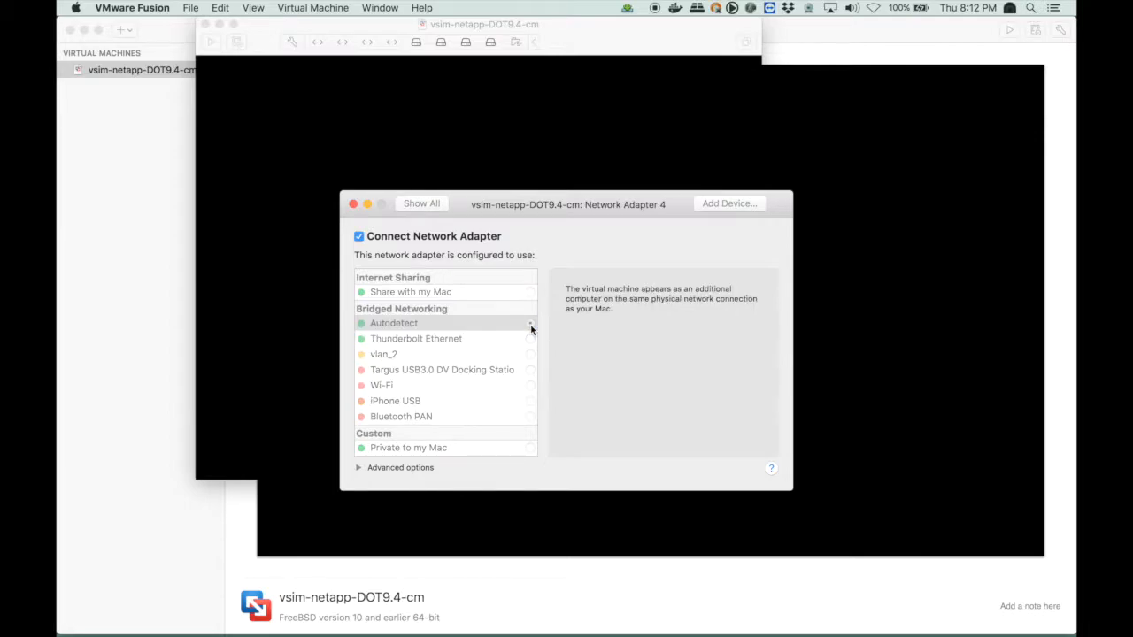
click(529, 322)
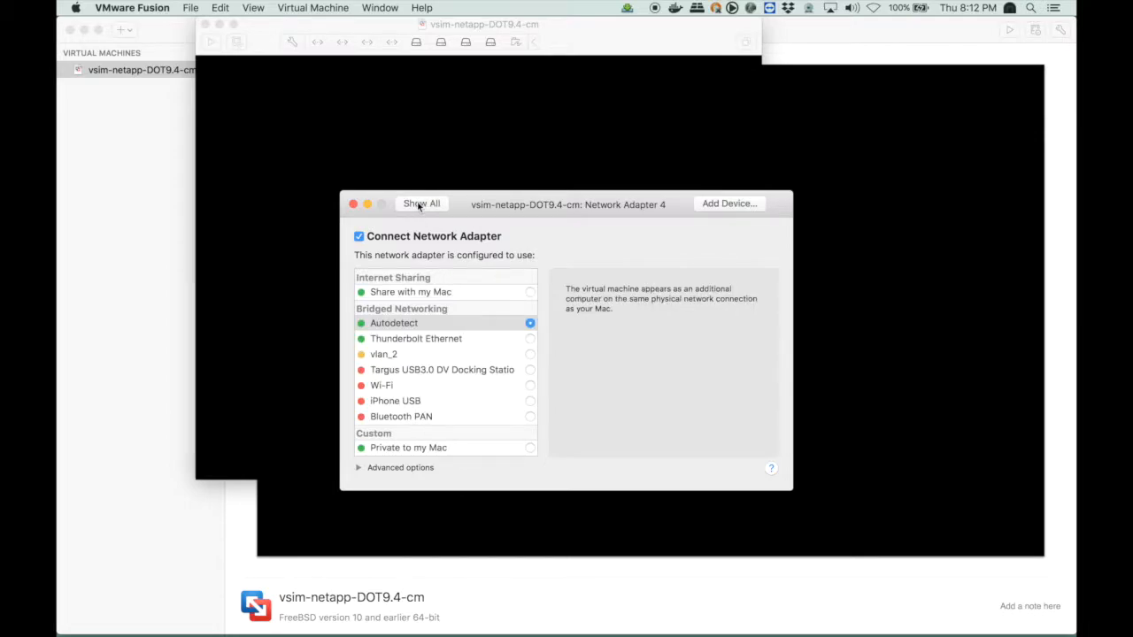
click(729, 204)
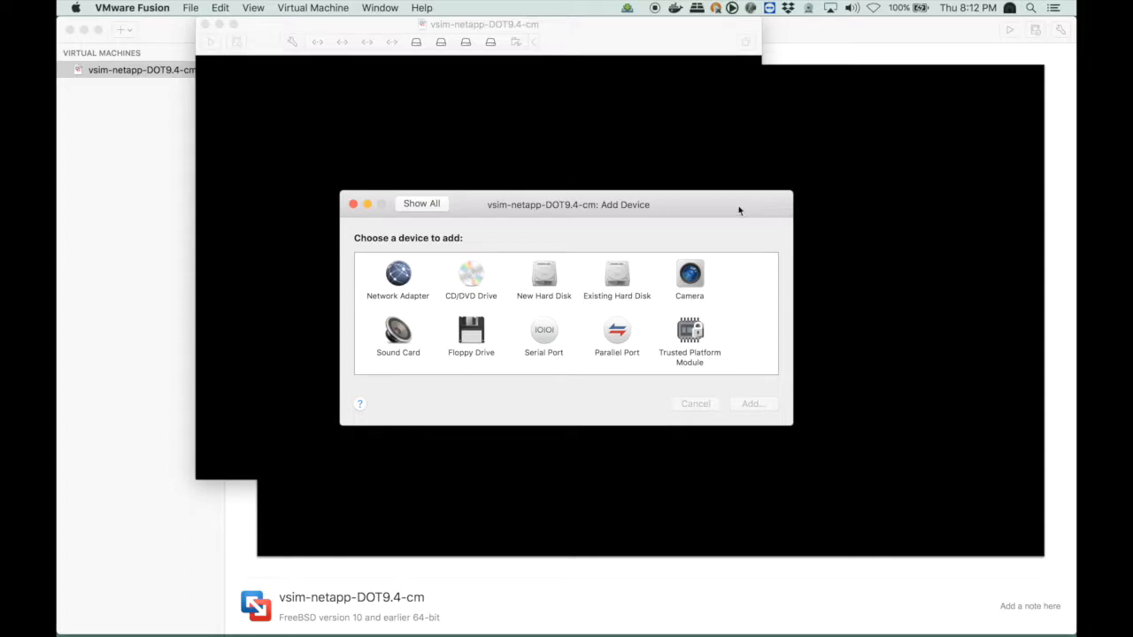
Add Network Adapter 5 to the VM, bridged with Autodetect.
click(399, 280)
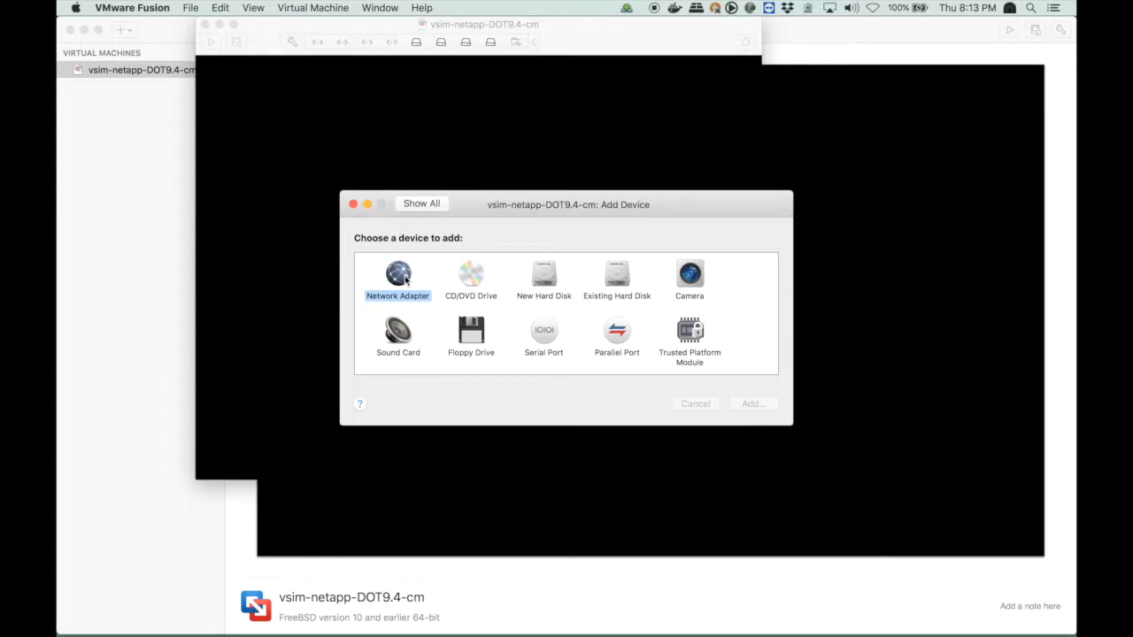
click(398, 275)
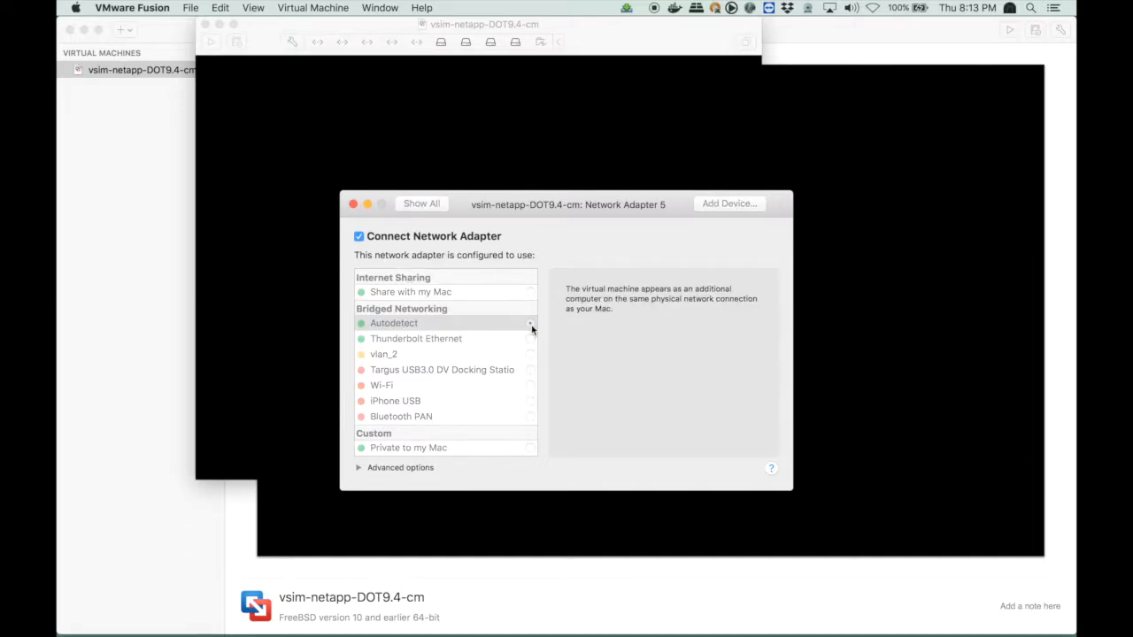
click(532, 322)
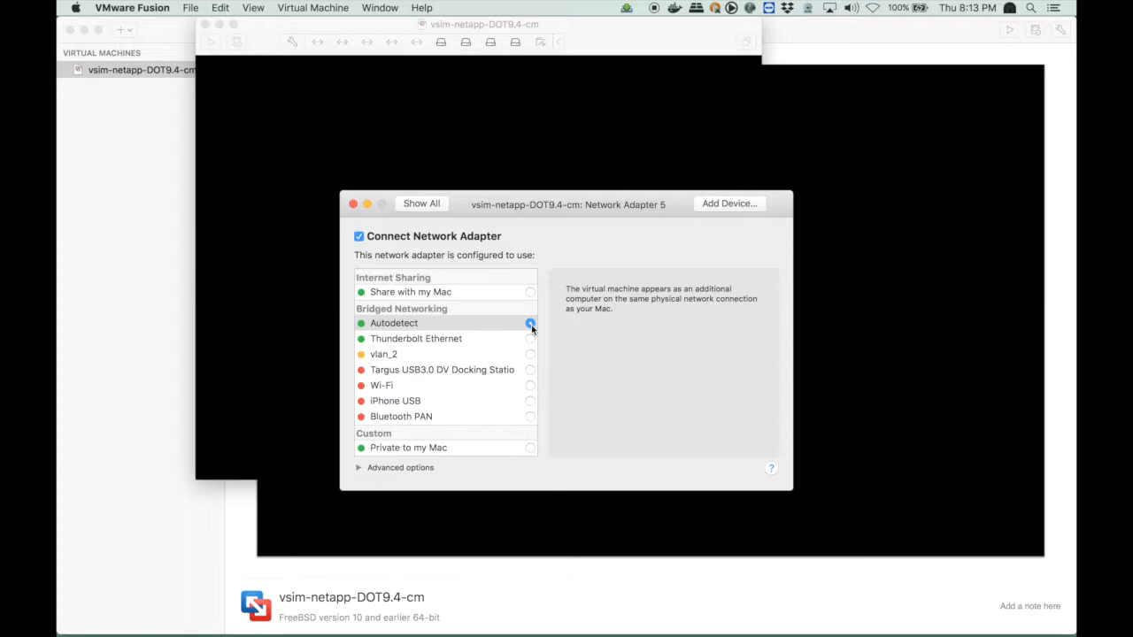
click(730, 204)
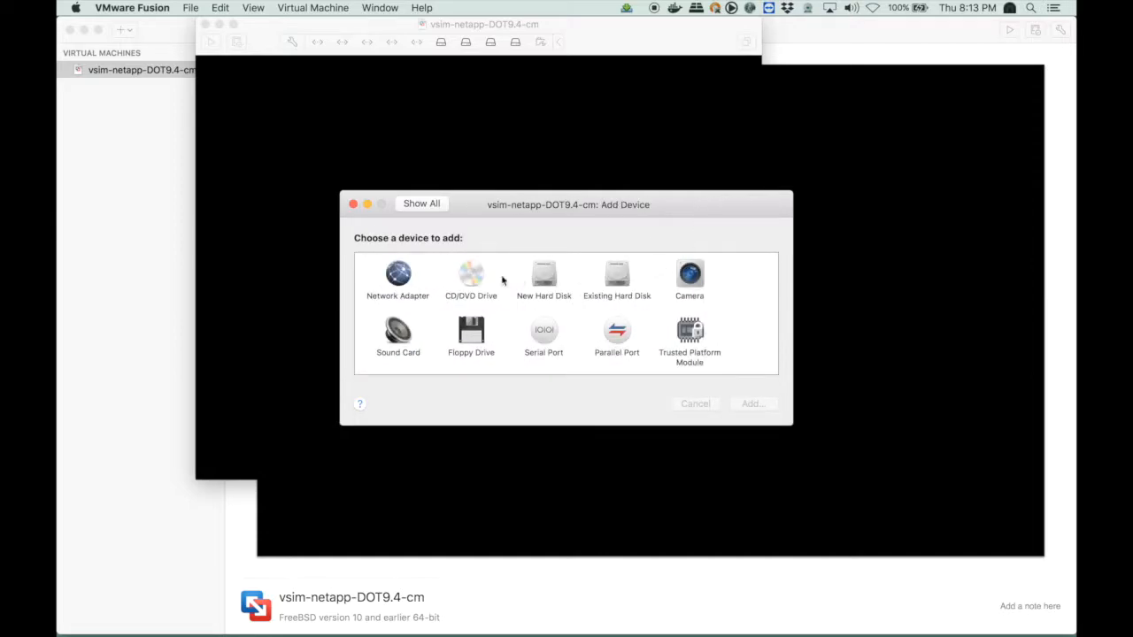
Add Network Adapter 6 bridged with Autodetect and close the settings window.
click(399, 276)
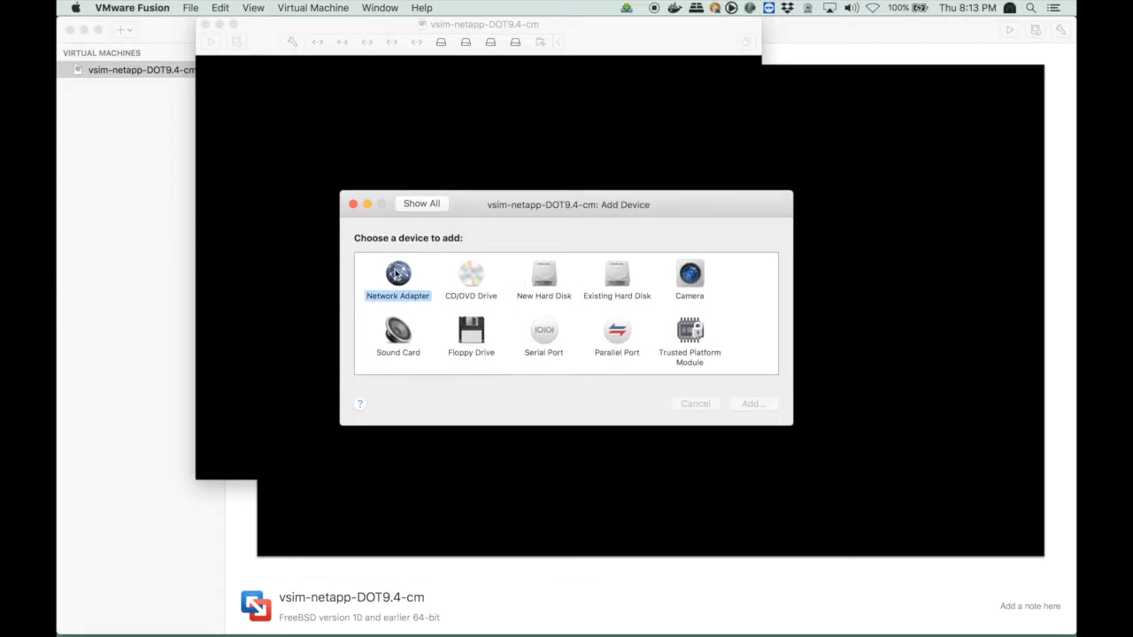
click(396, 274)
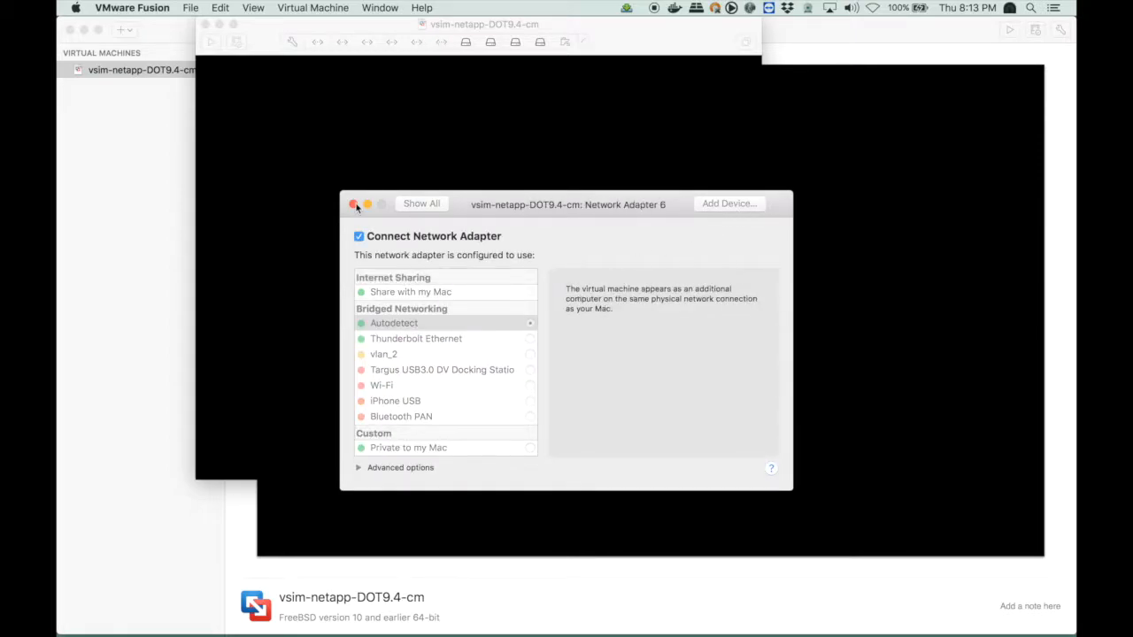
click(529, 323)
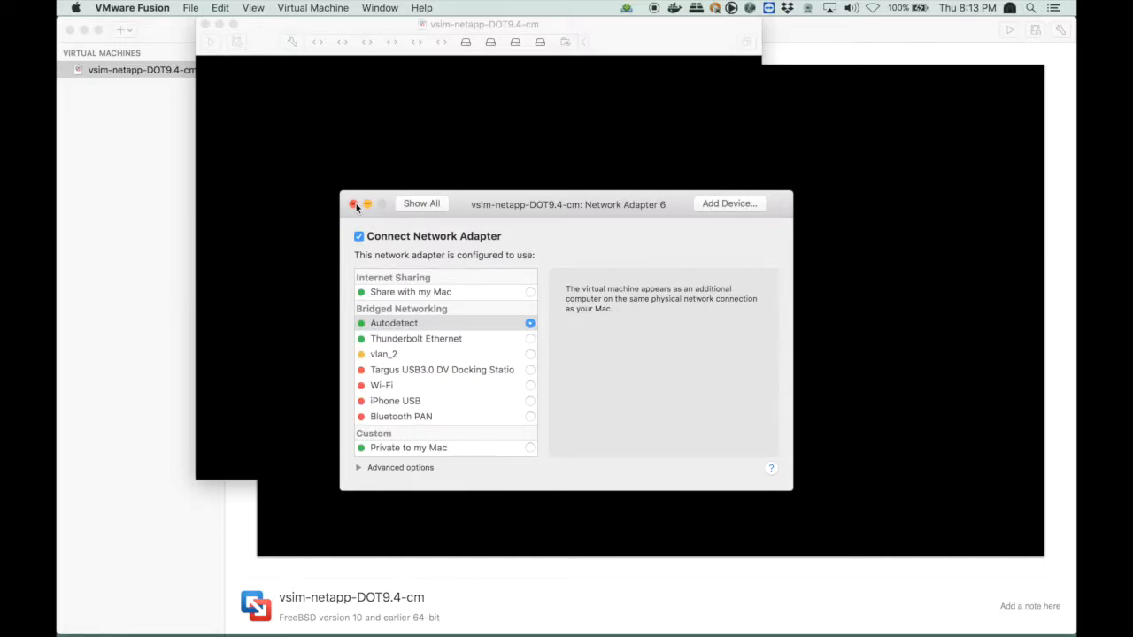
click(351, 205)
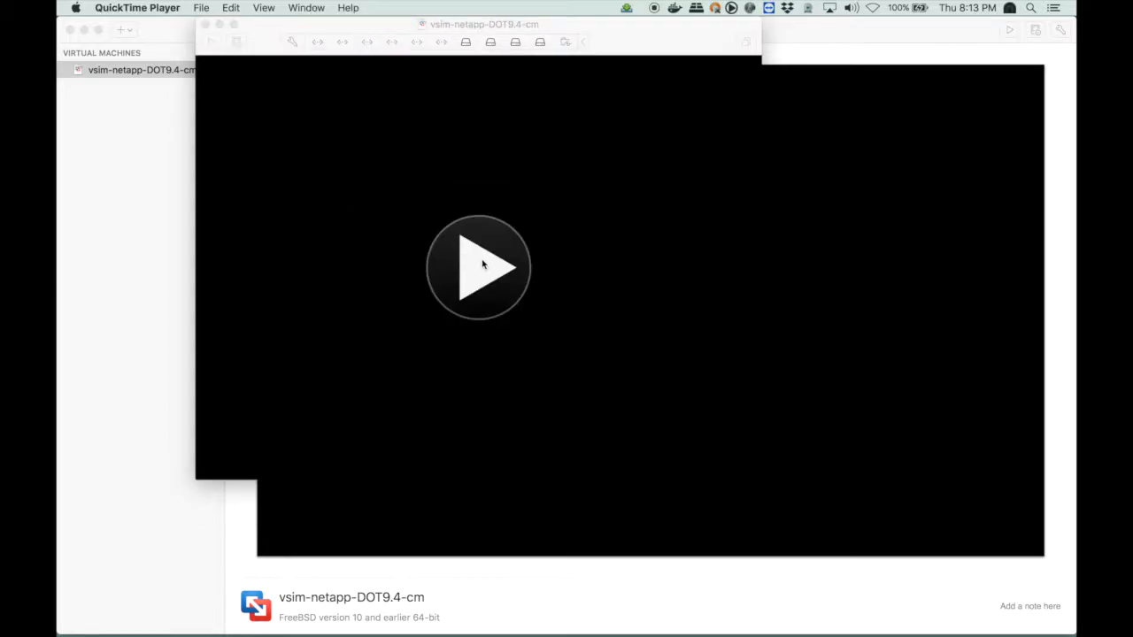
Power on the vsim-netapp-DOT9.4-cm virtual machine.
click(478, 267)
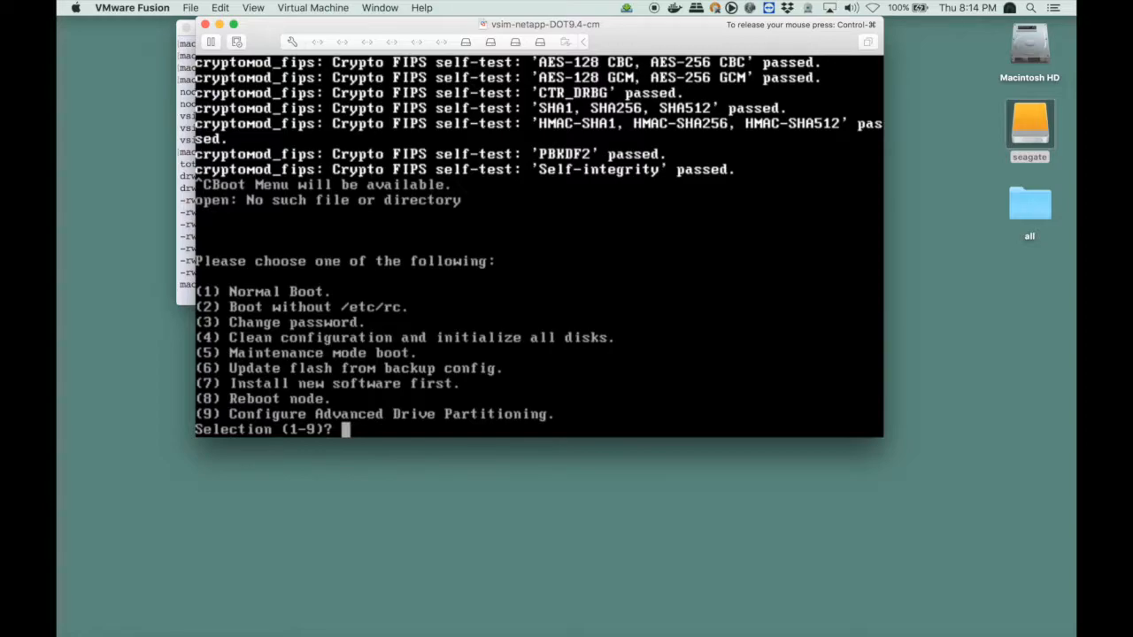
Choose boot menu option 4 and answer y to zero and reinitialize all disks.
text(4)
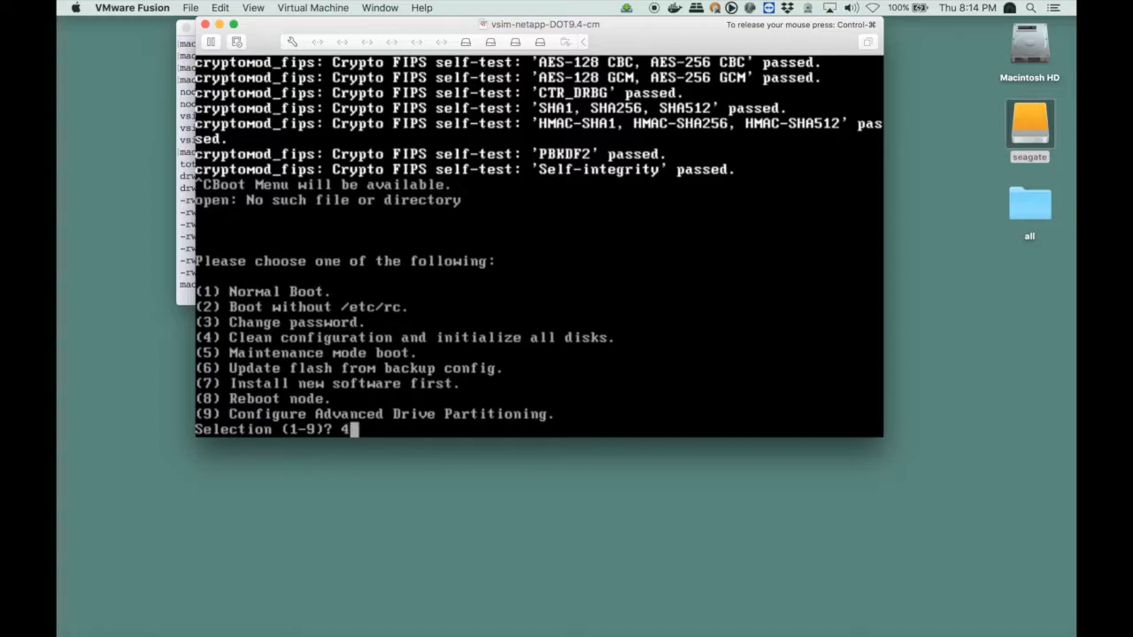
key(enter)
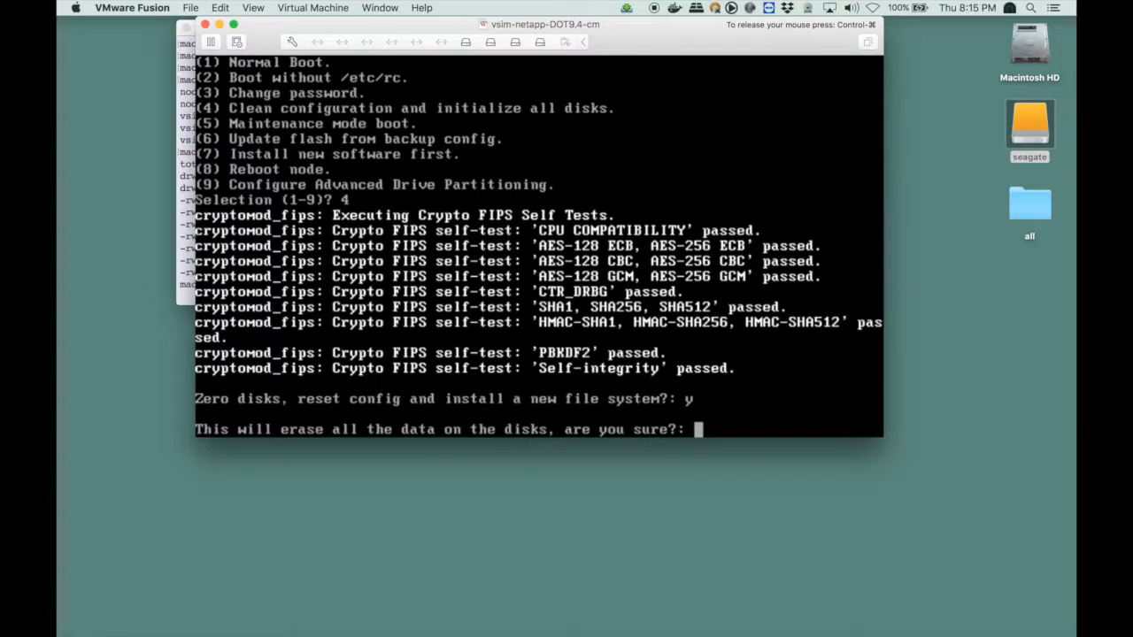
text(y)
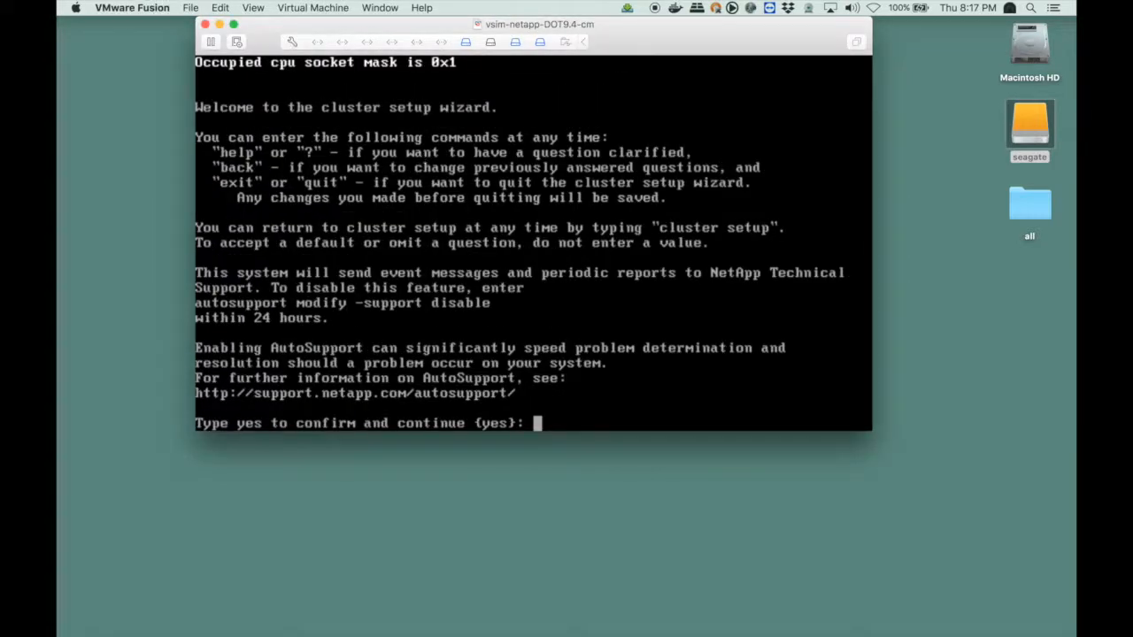
Answer yes and create the e0c node management interface at 192.168.4.99, netmask 255.255.255.0, gateway 192.168.4.1.
text(yes)
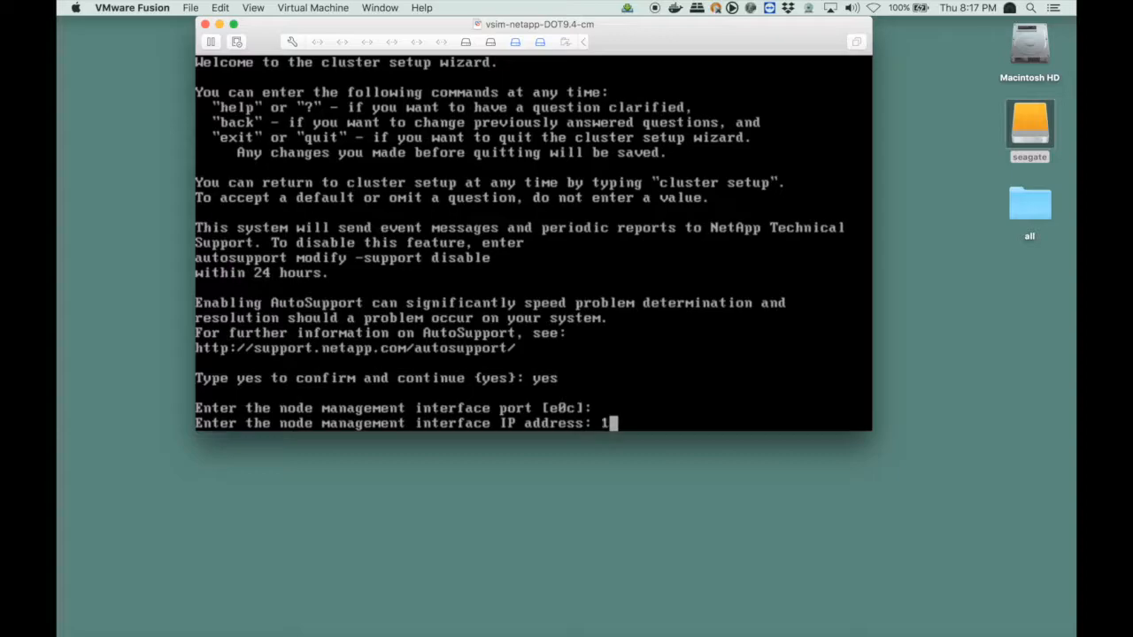
text(92.168.)
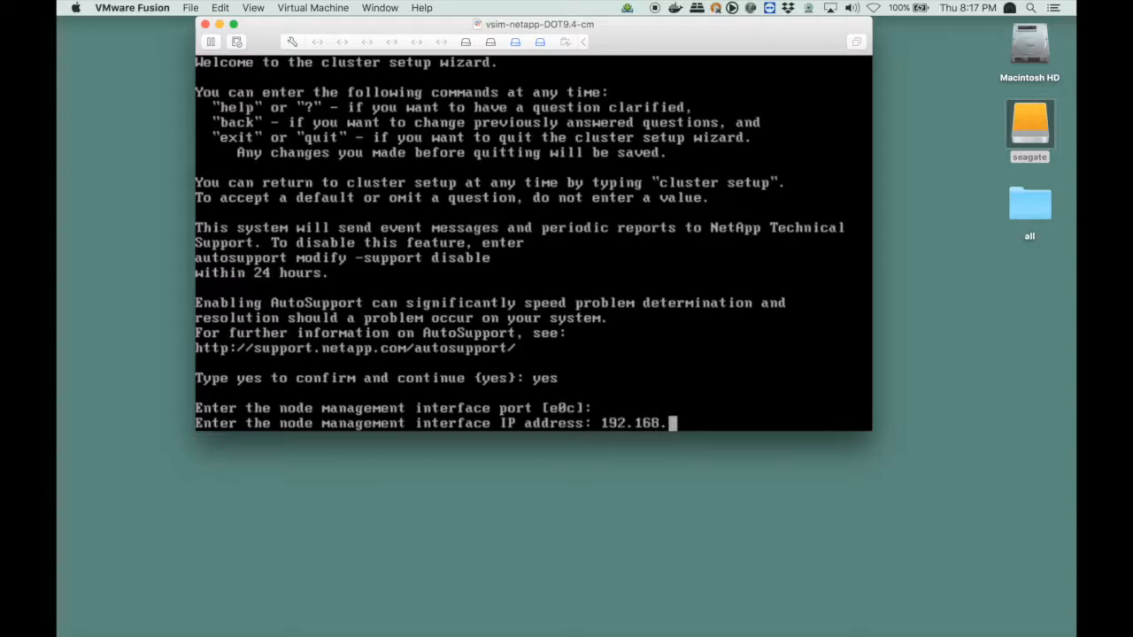
text(4.99)
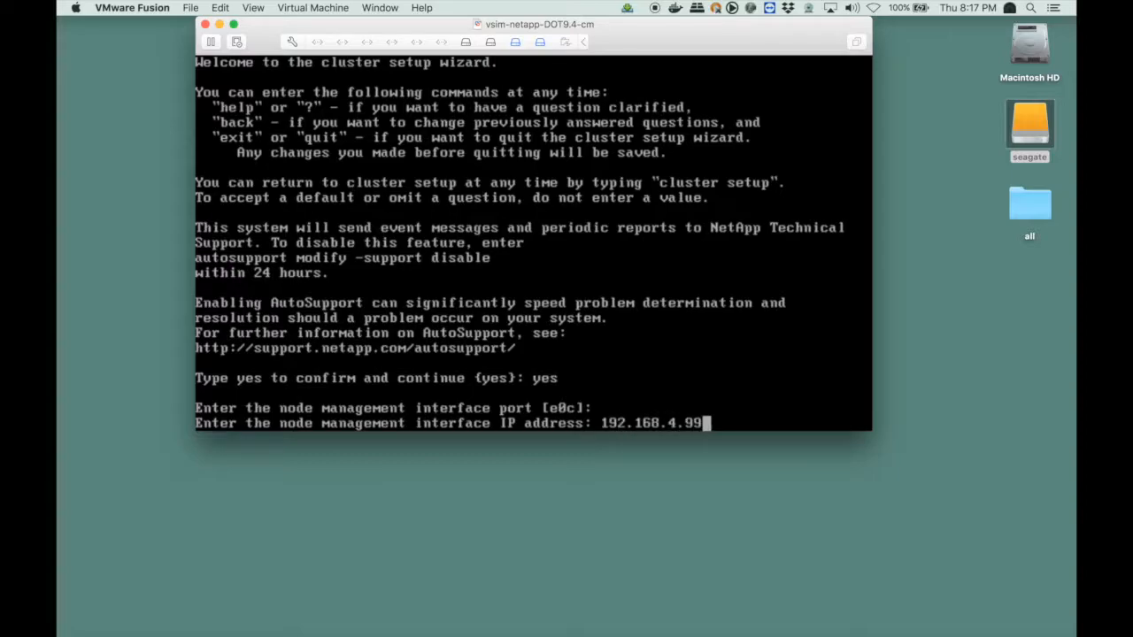
text(255.255.255.0)
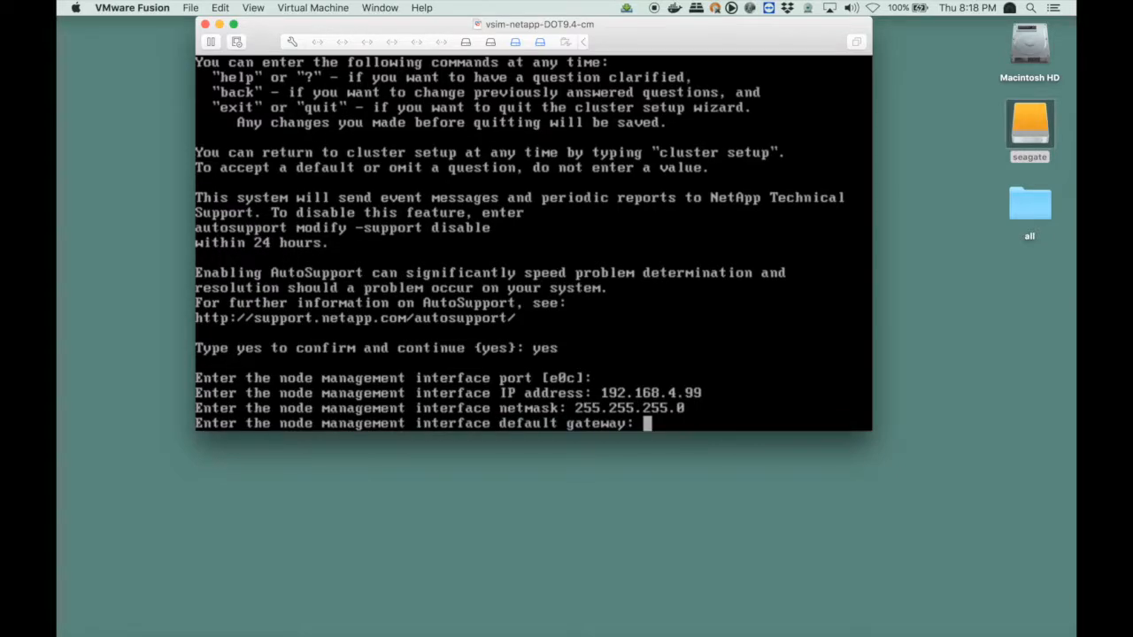
text(192.1)
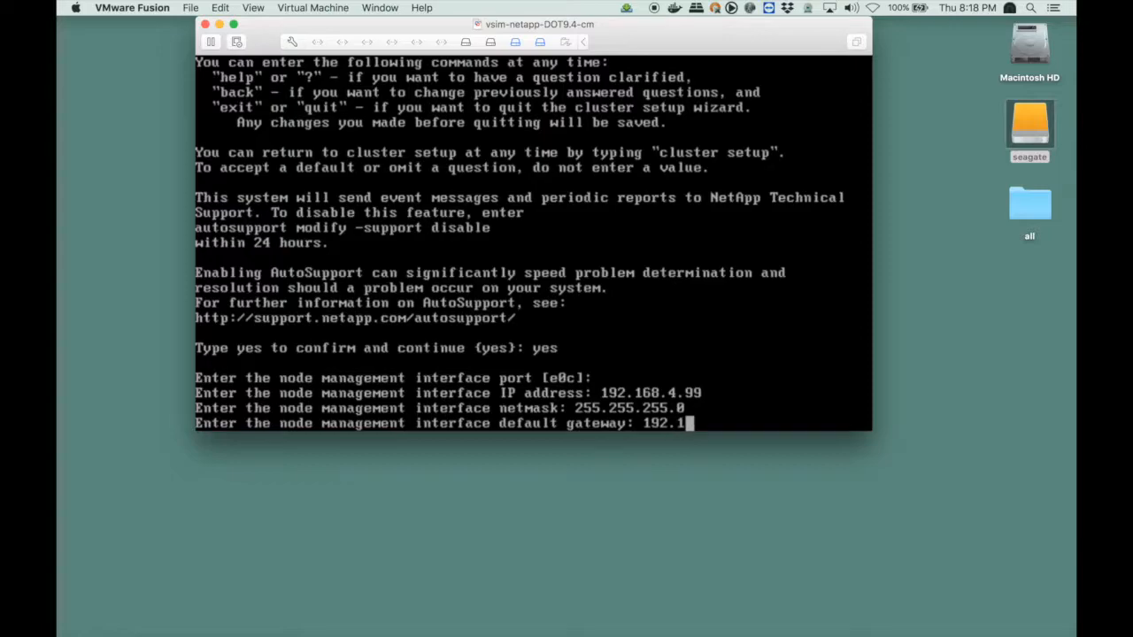
text(68.4.1)
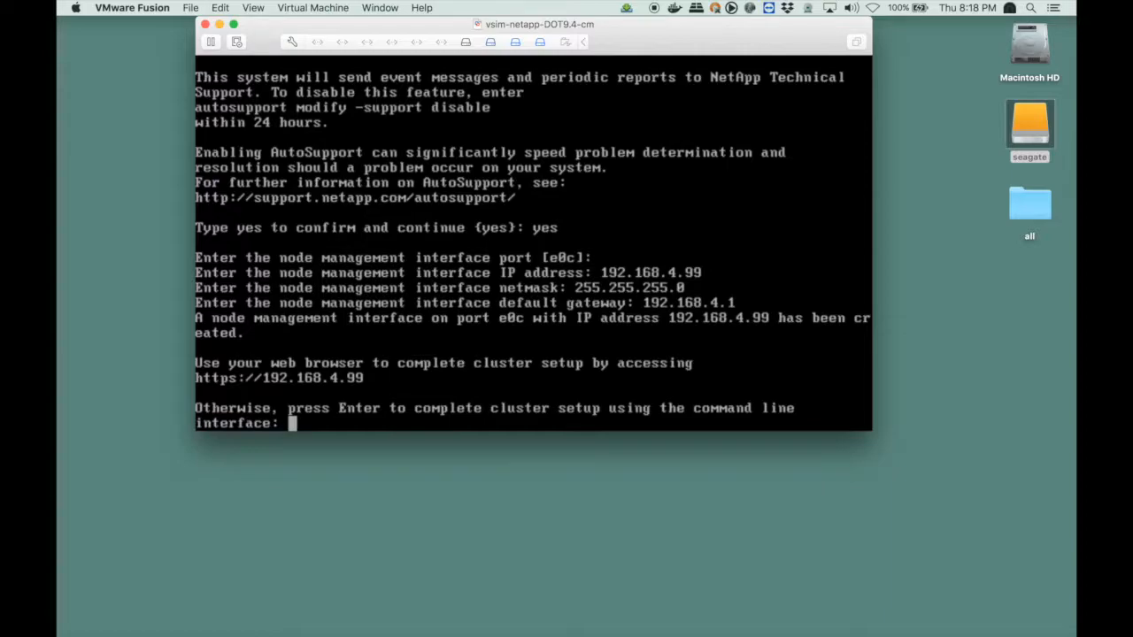
Create a single-node cluster with the admin password set and name it cluster1.
key(enter)
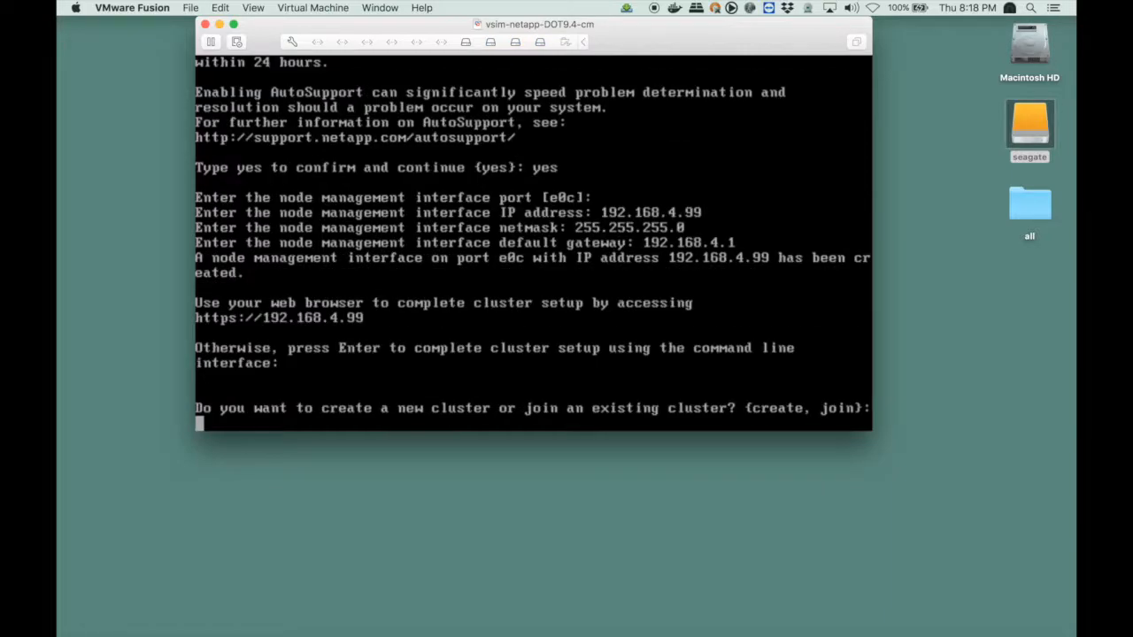
text(c)
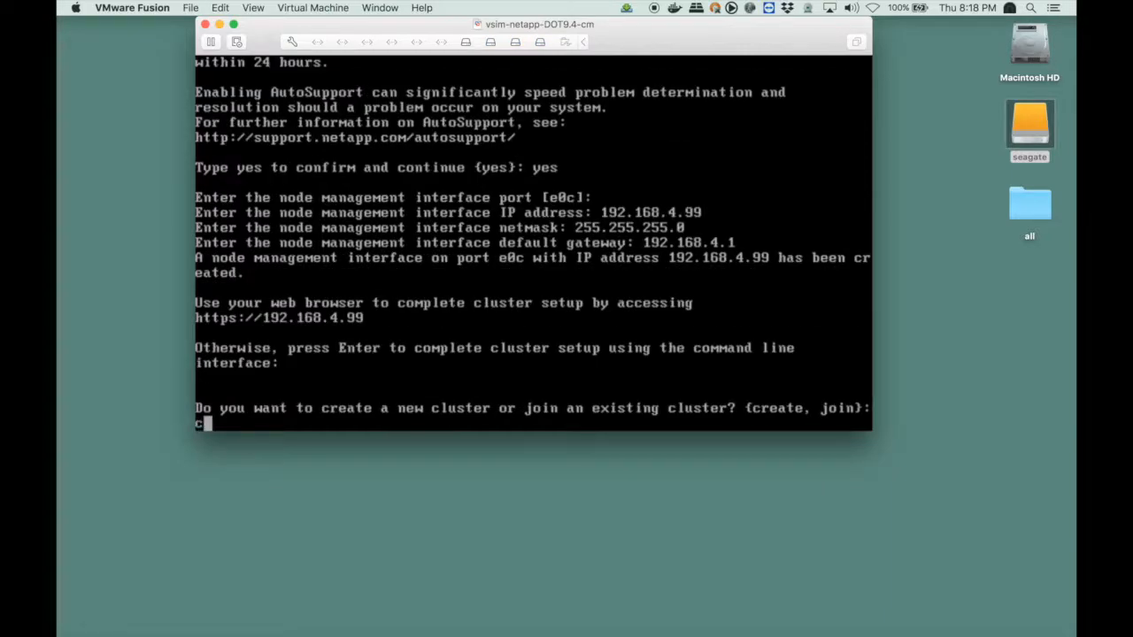
text(reate)
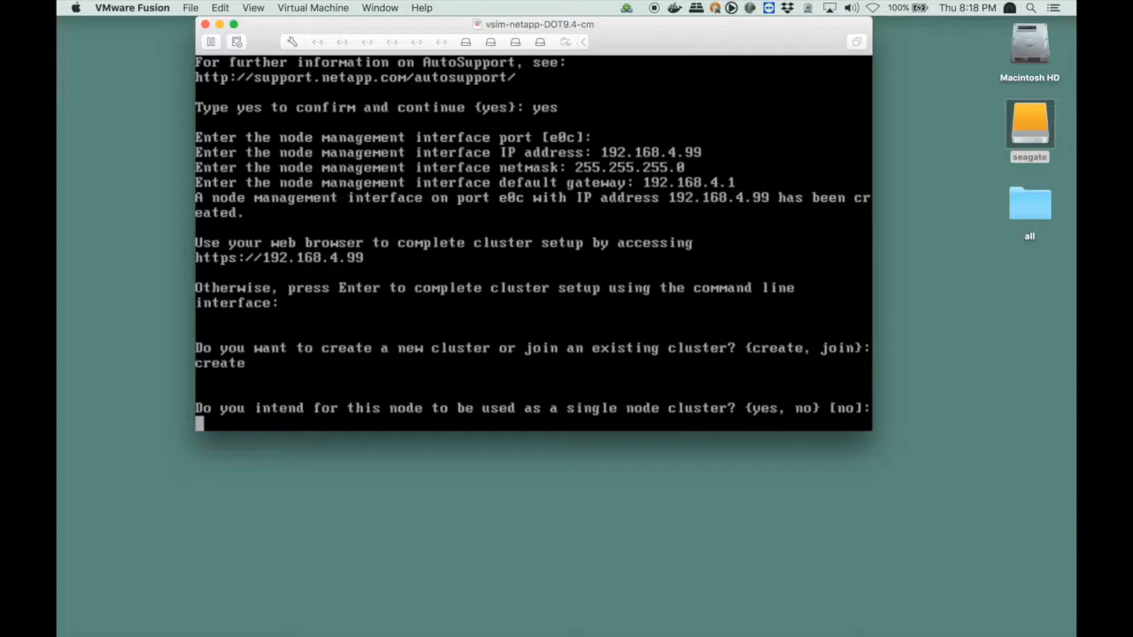
text(yes)
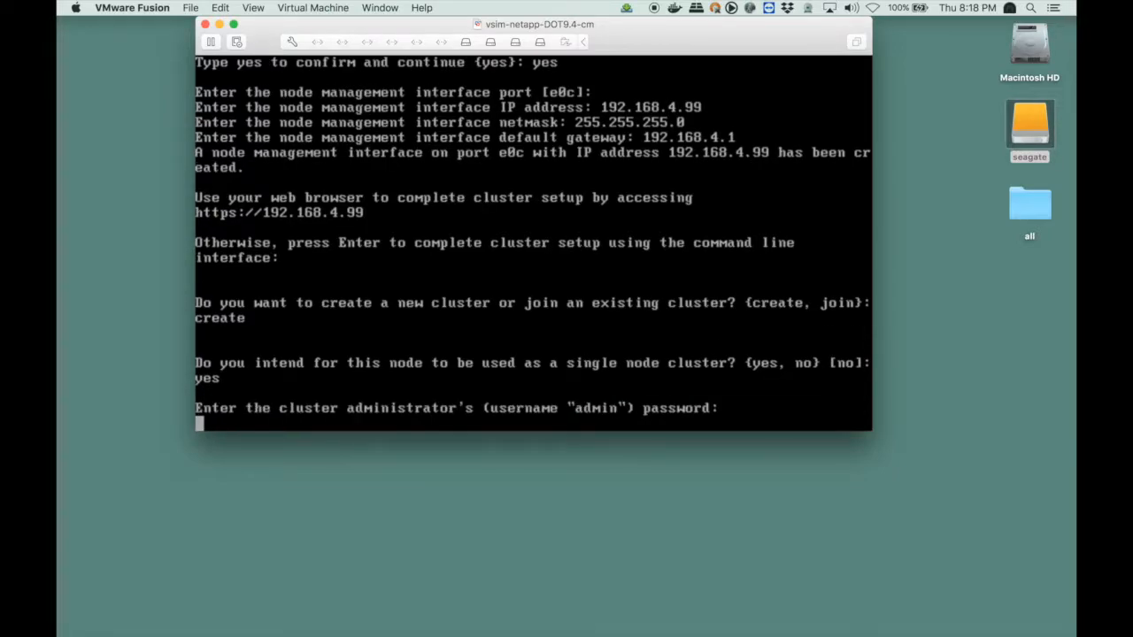
key(enter)
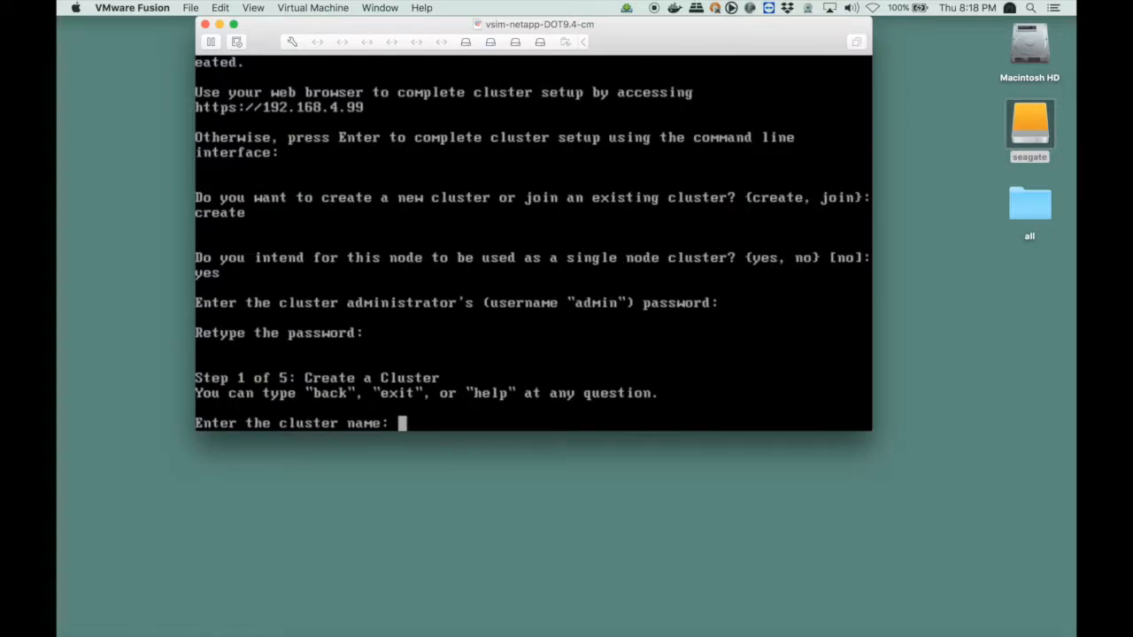
text(cluster1)
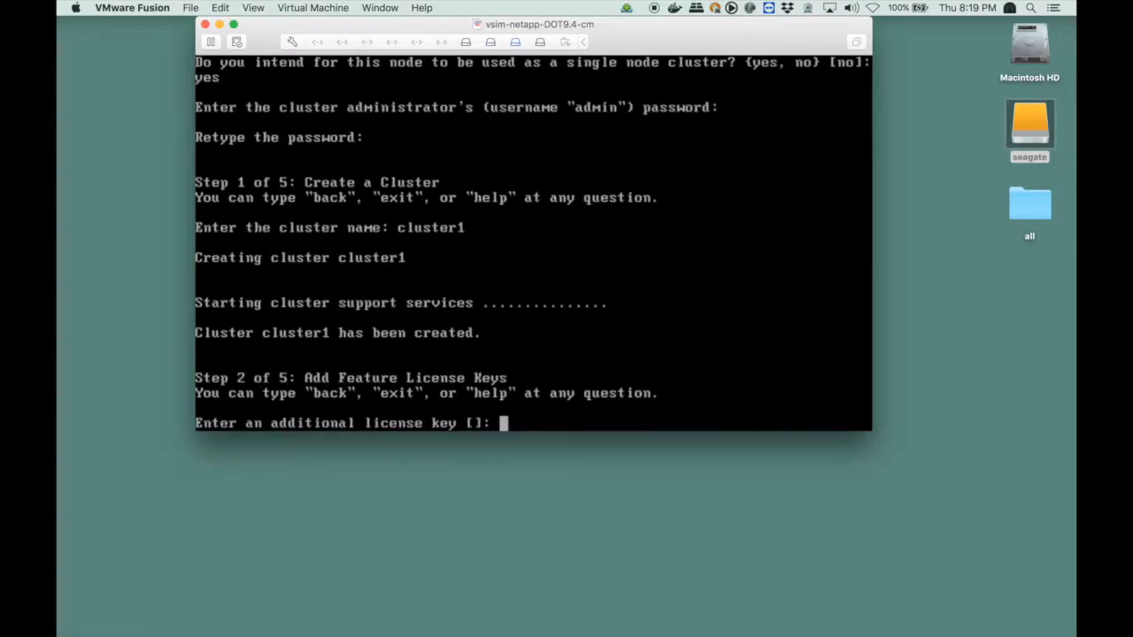
Skip license keys and set cluster management on e0c at 192.168.4.98 with netmask 255.255.255.0.
key(enter)
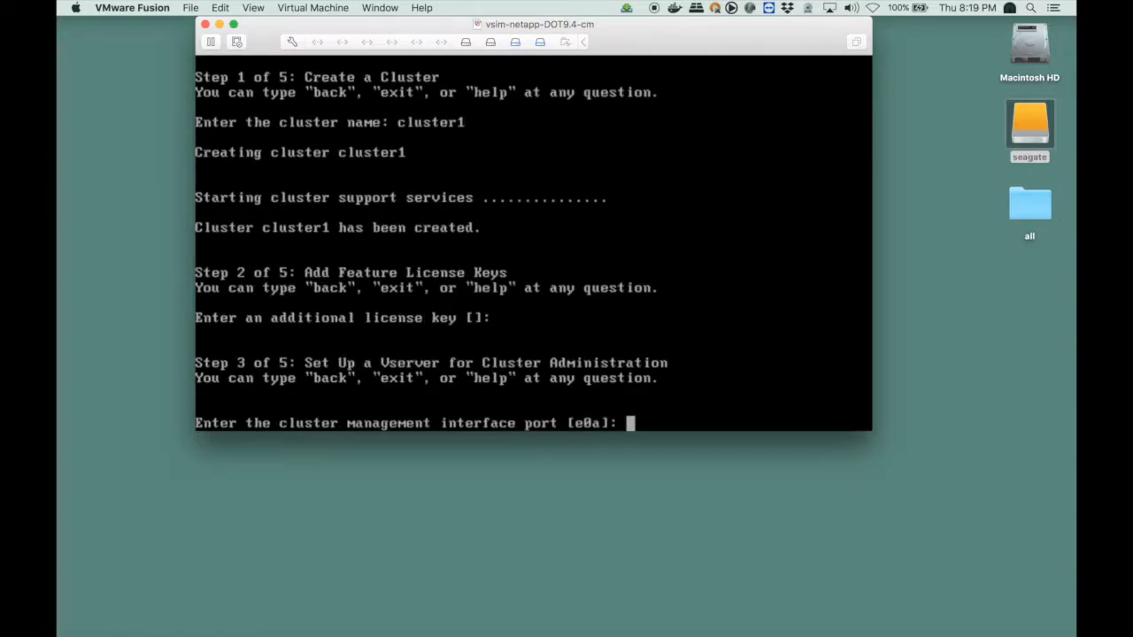
text(e)
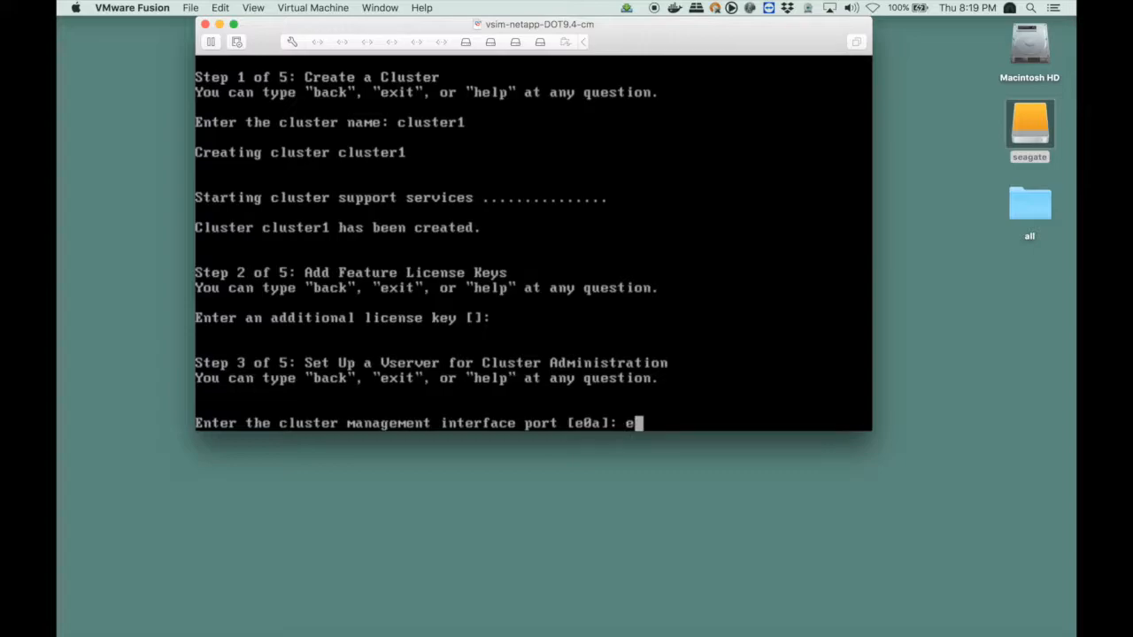
text(0c)
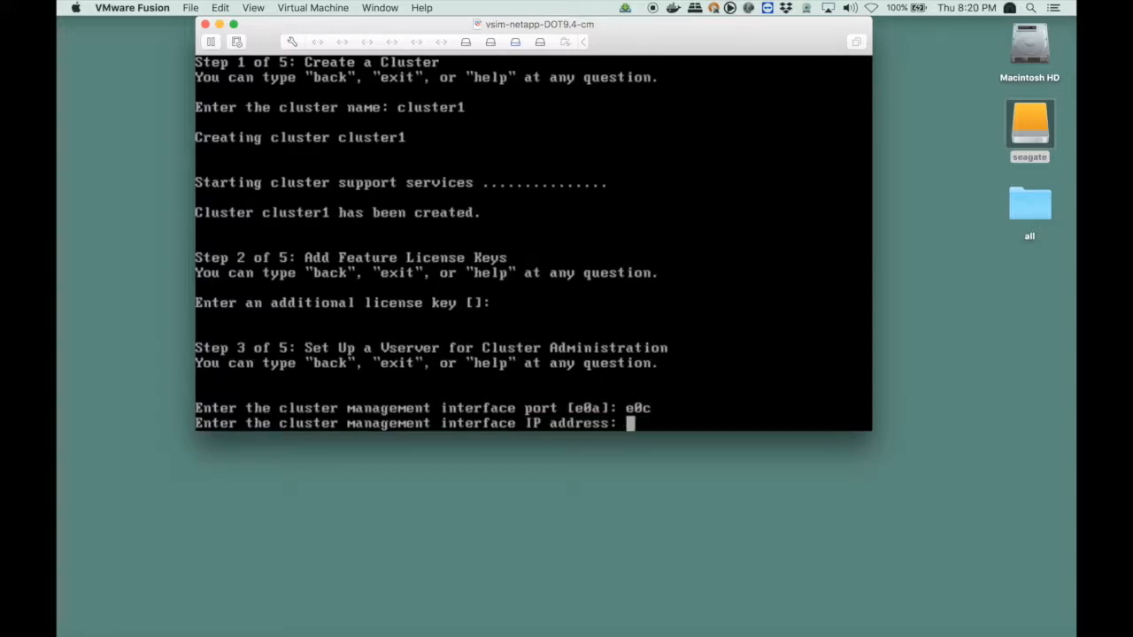
text(192.1)
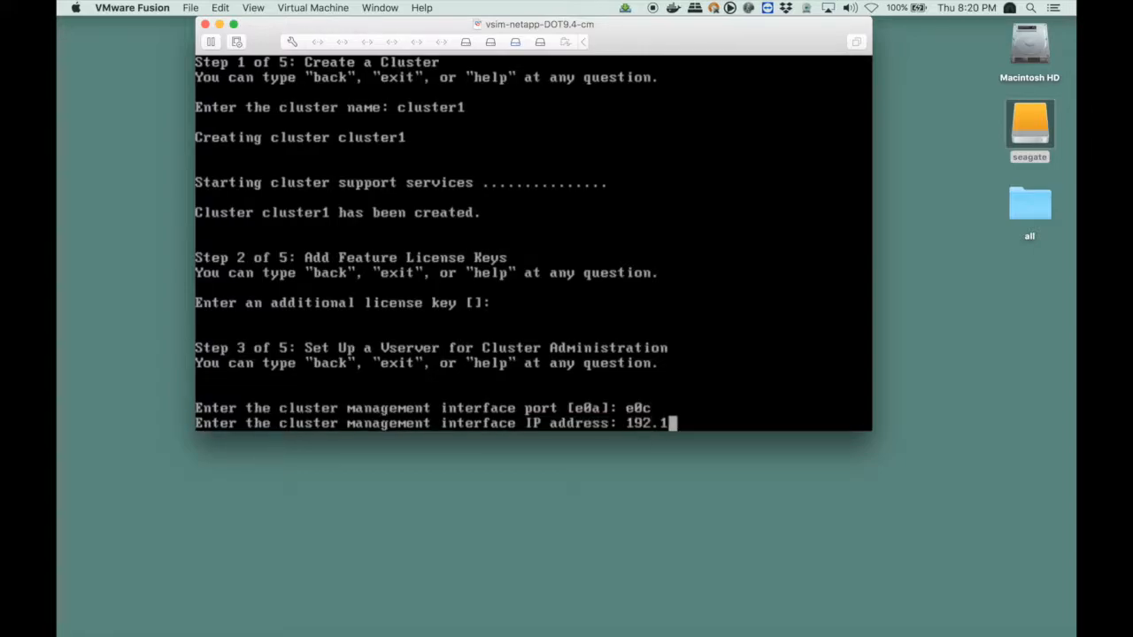
text(68.4.)
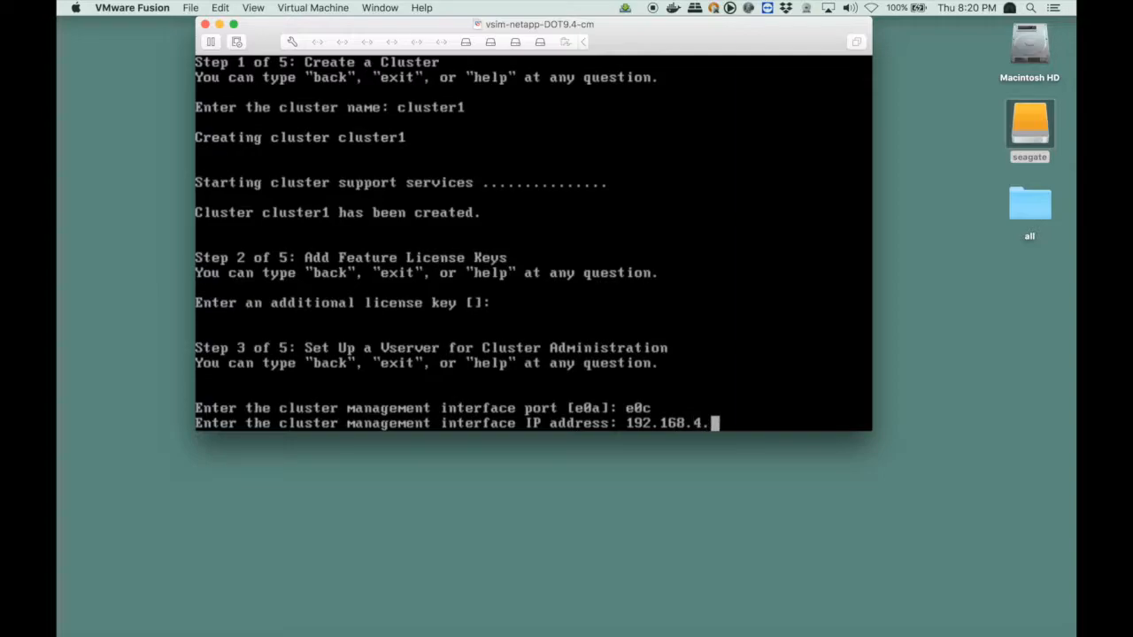
text(98)
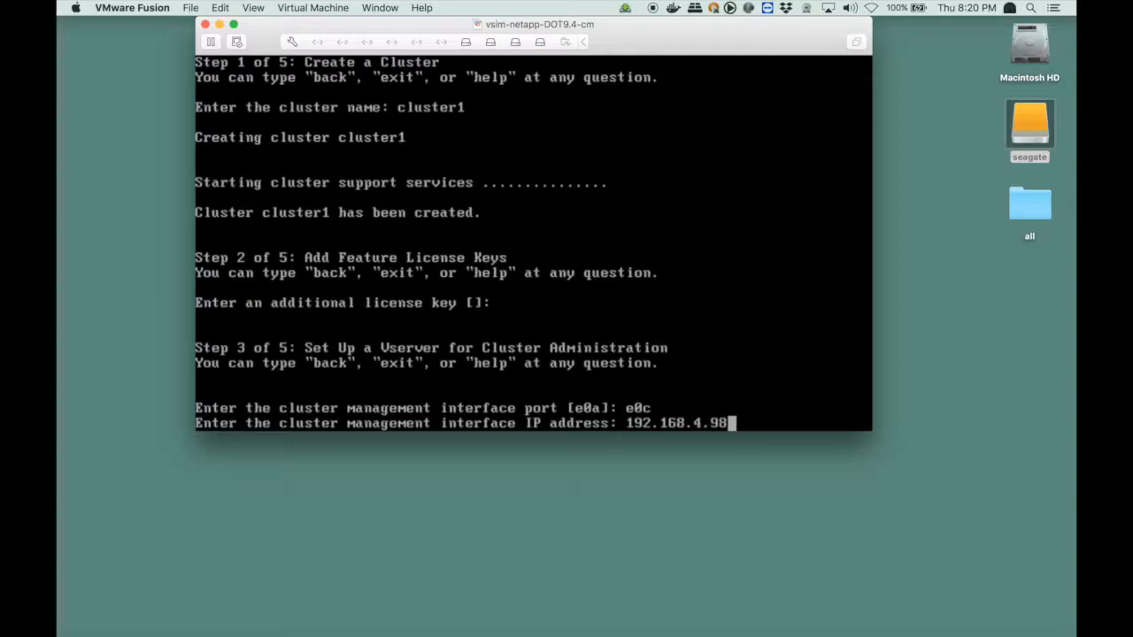
key(enter)
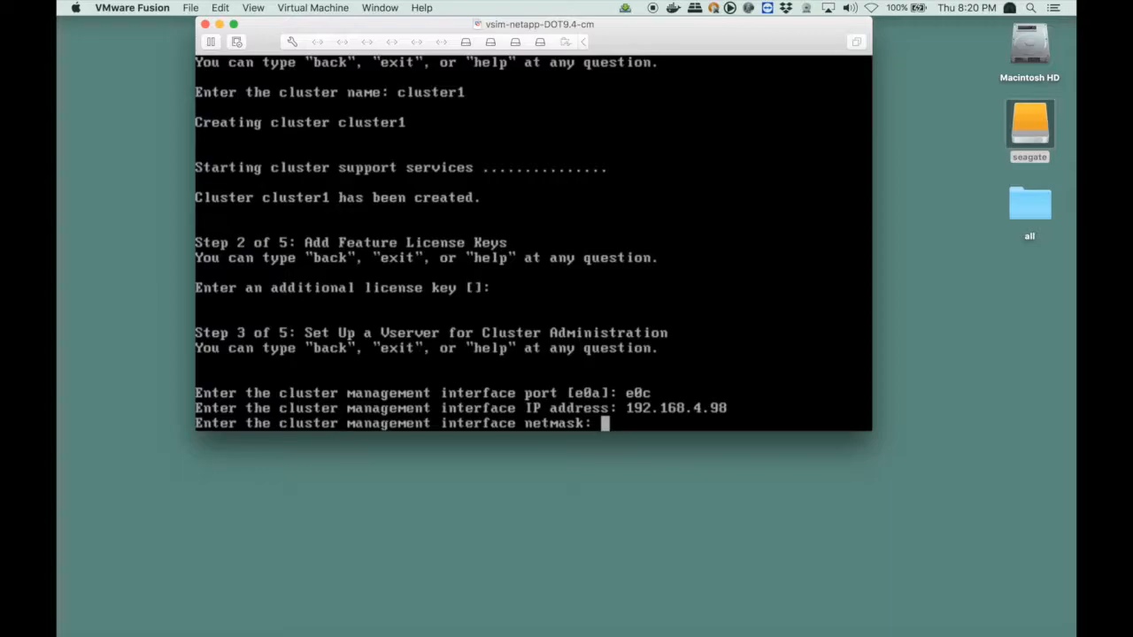
text(255.255.255.0)
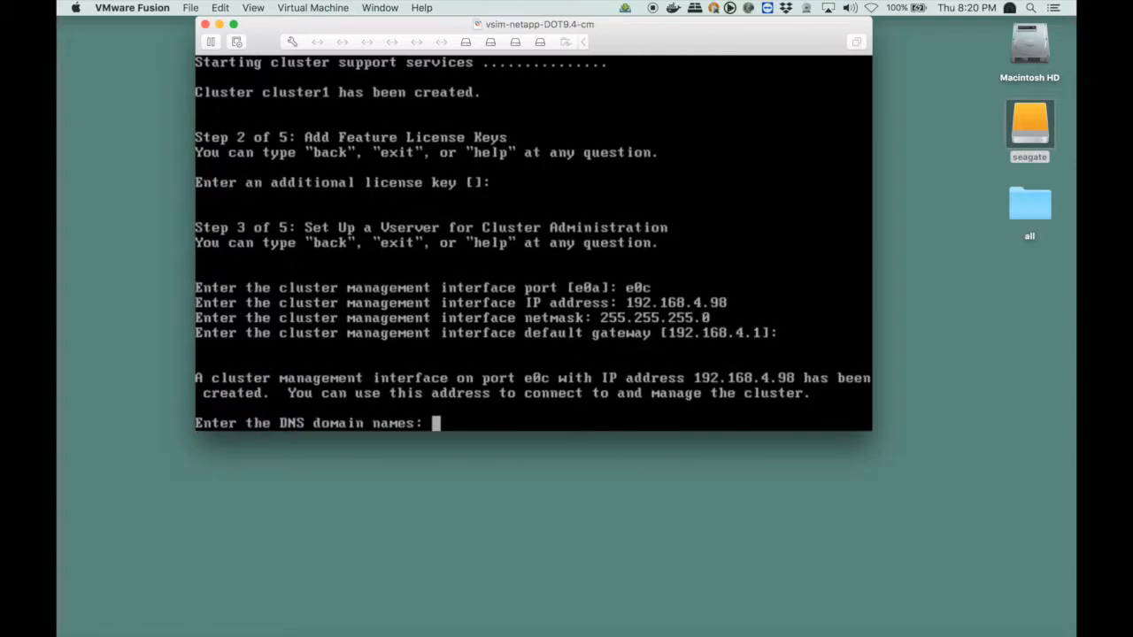
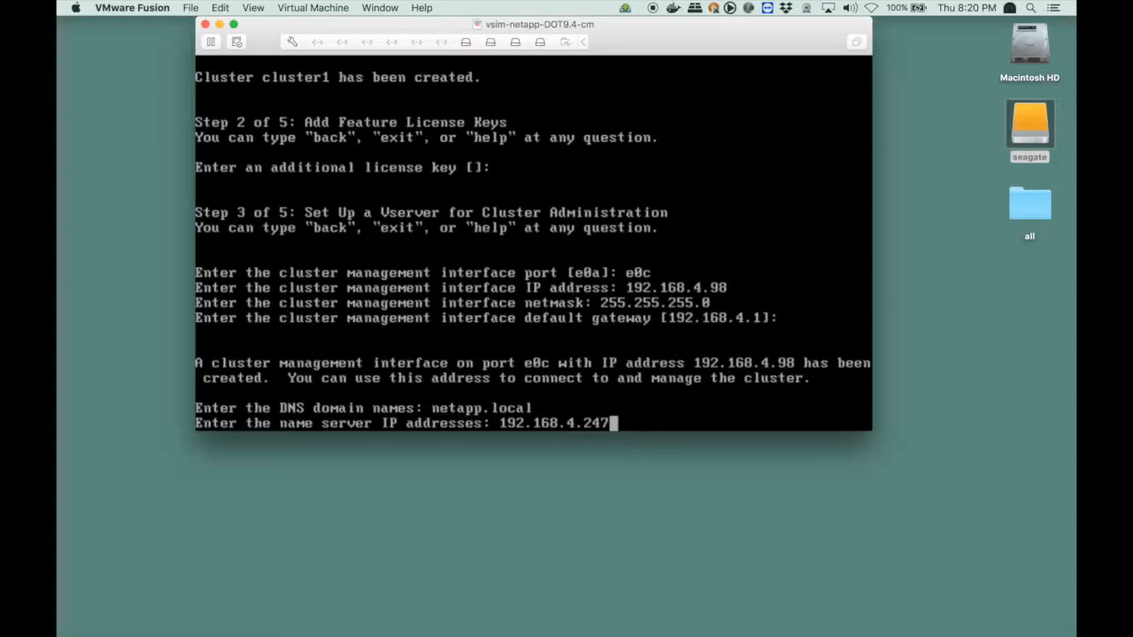
Set DNS domain netapp.local and name server 192.168.4.247 to finish the wizard.
key(Return)
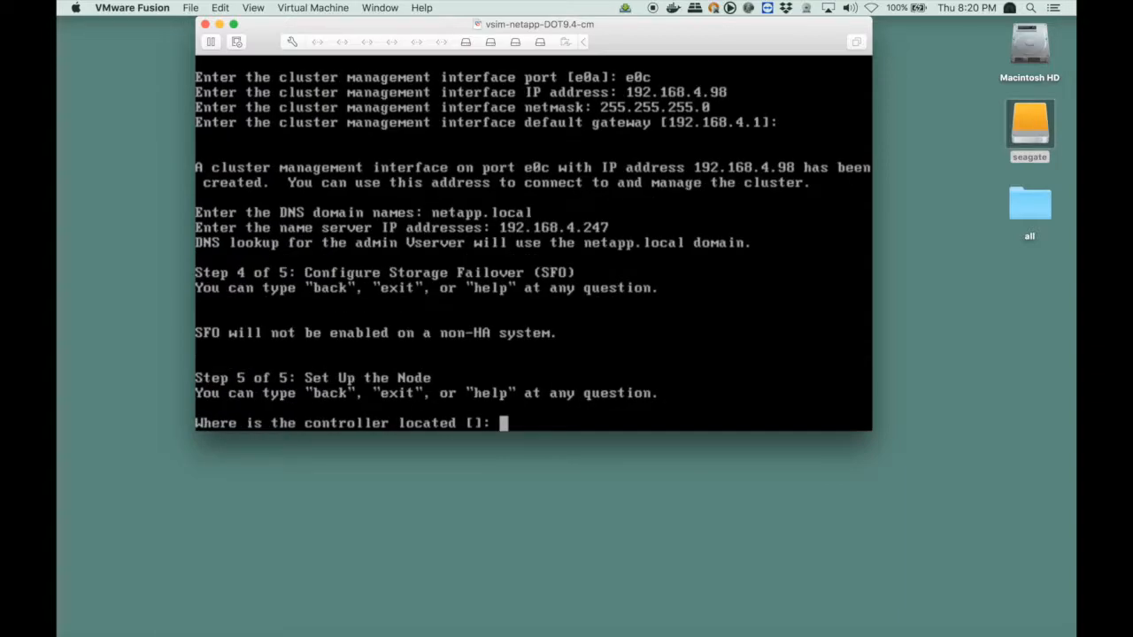
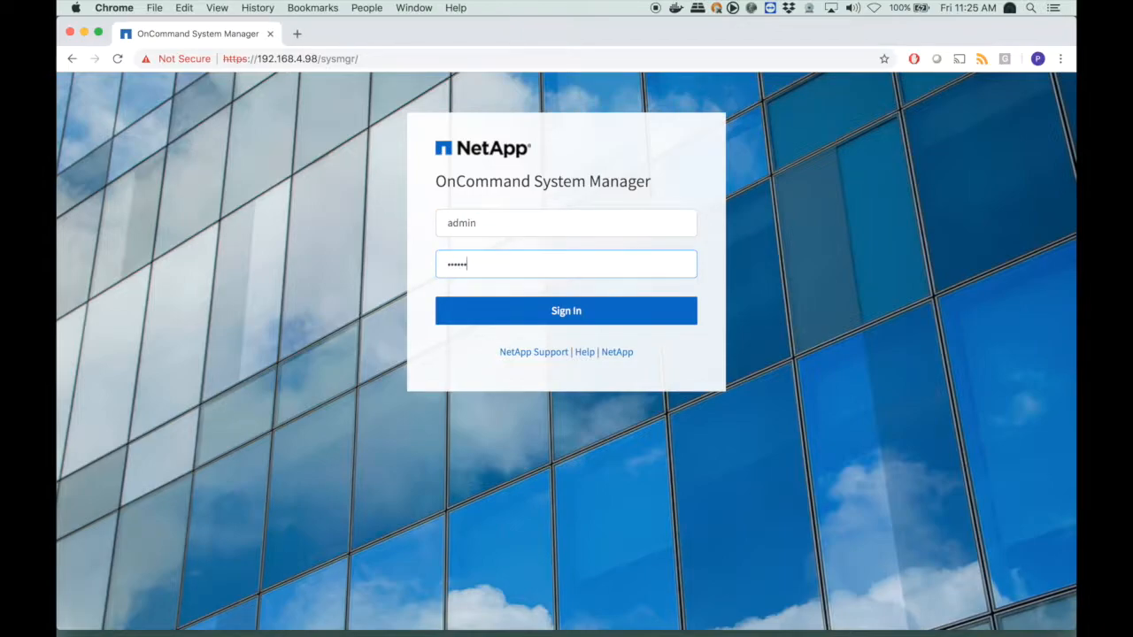
Log in at the cluster console as admin with the cluster password.
click(566, 312)
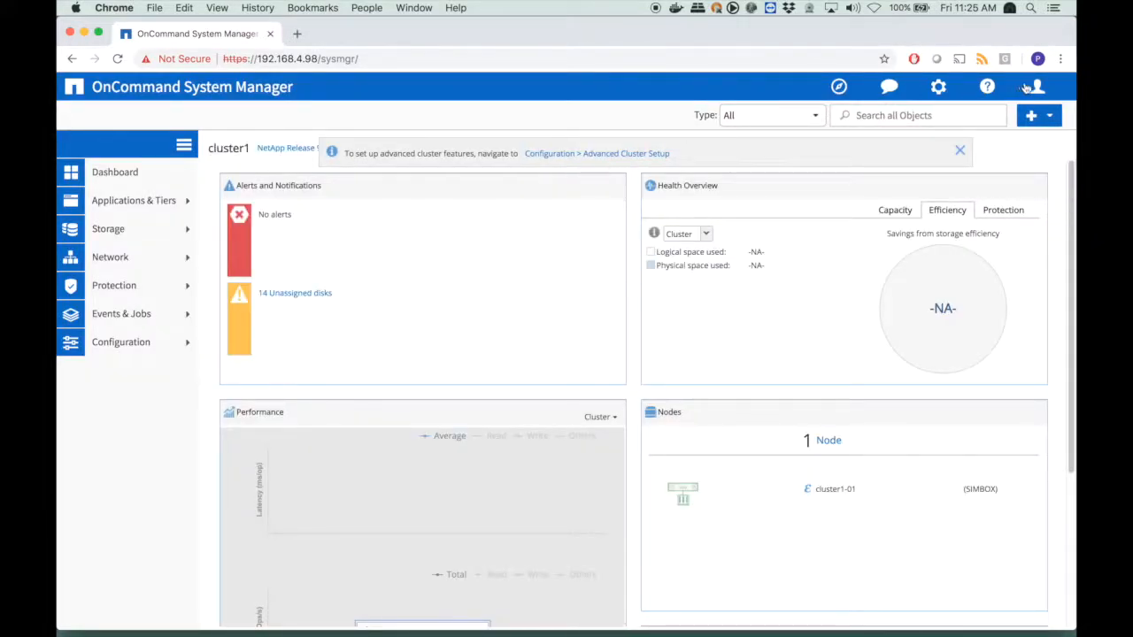
click(1034, 86)
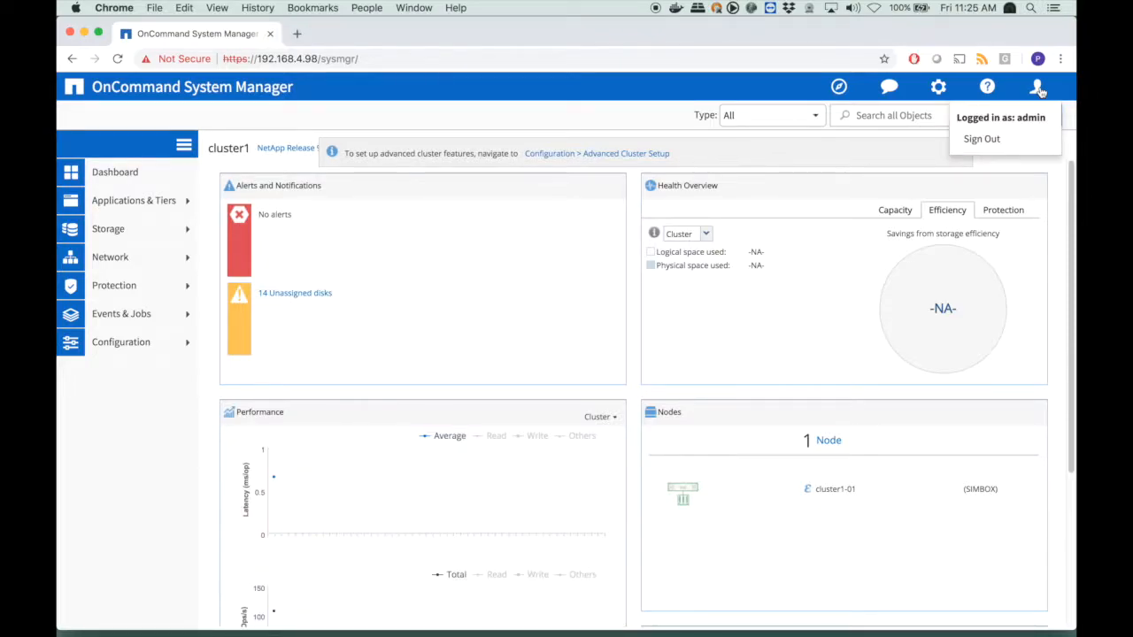
click(1039, 85)
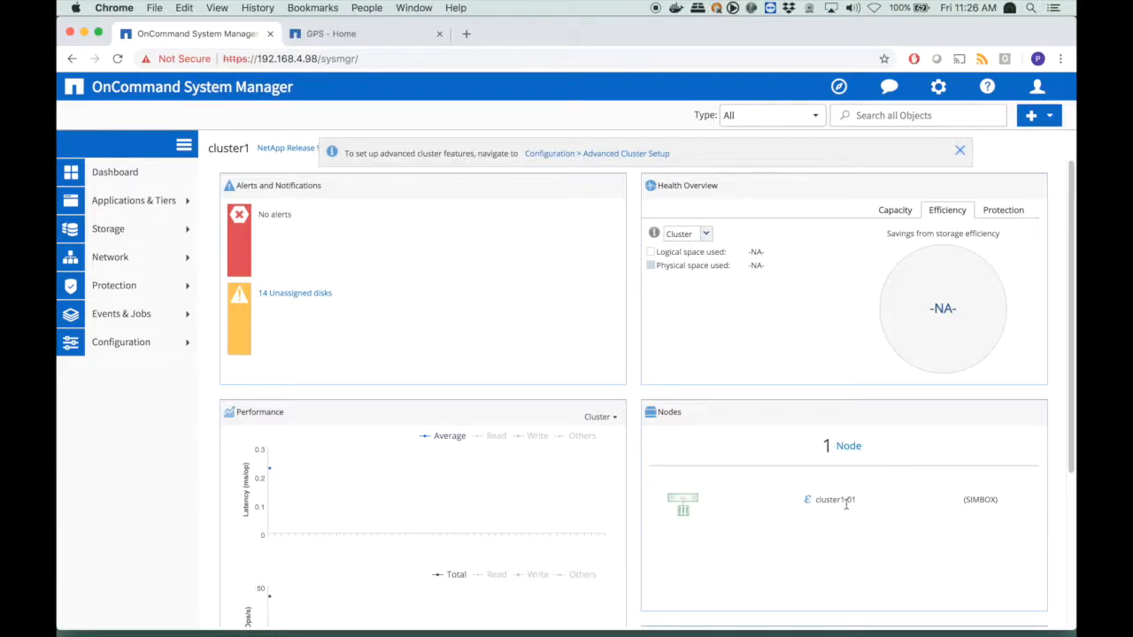
mouse_move(704, 512)
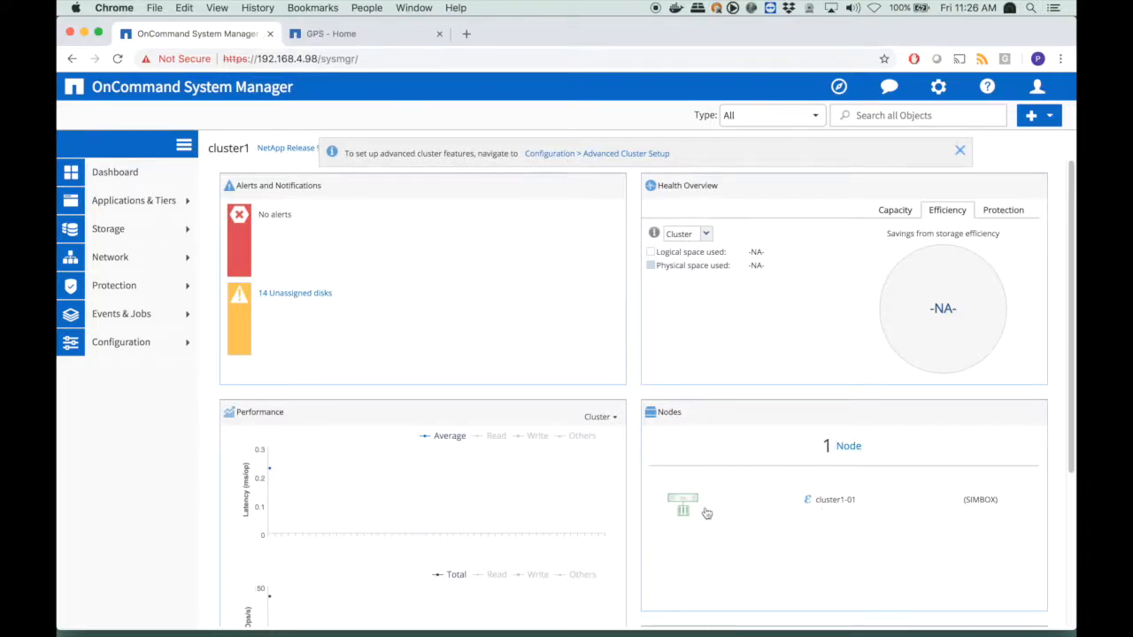
mouse_move(683, 507)
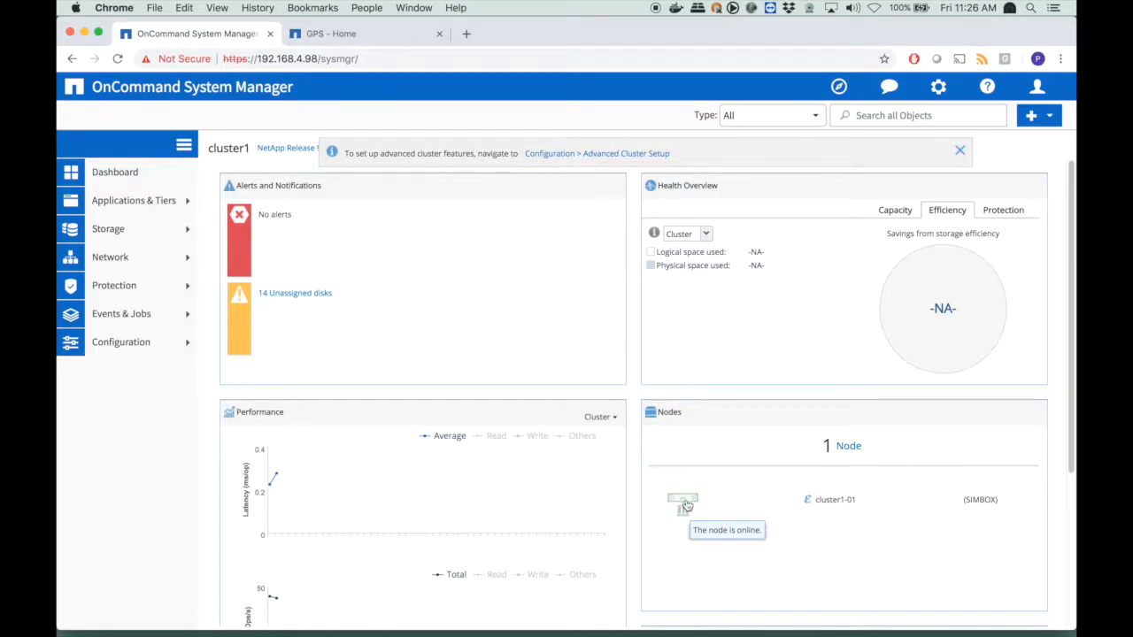
mouse_move(377, 256)
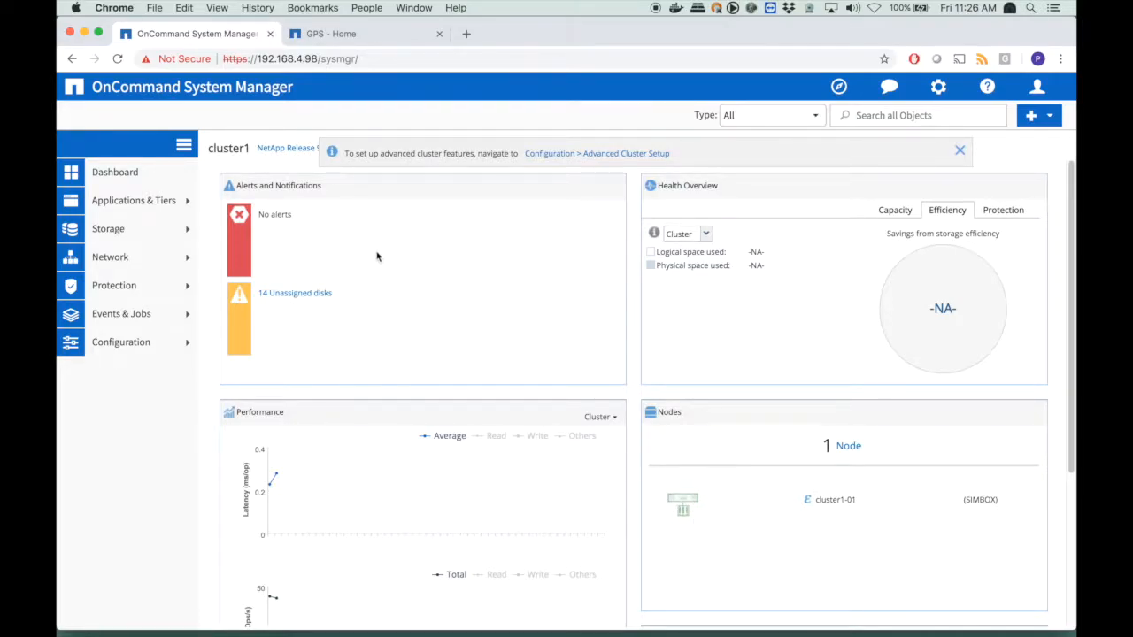
mouse_move(131, 209)
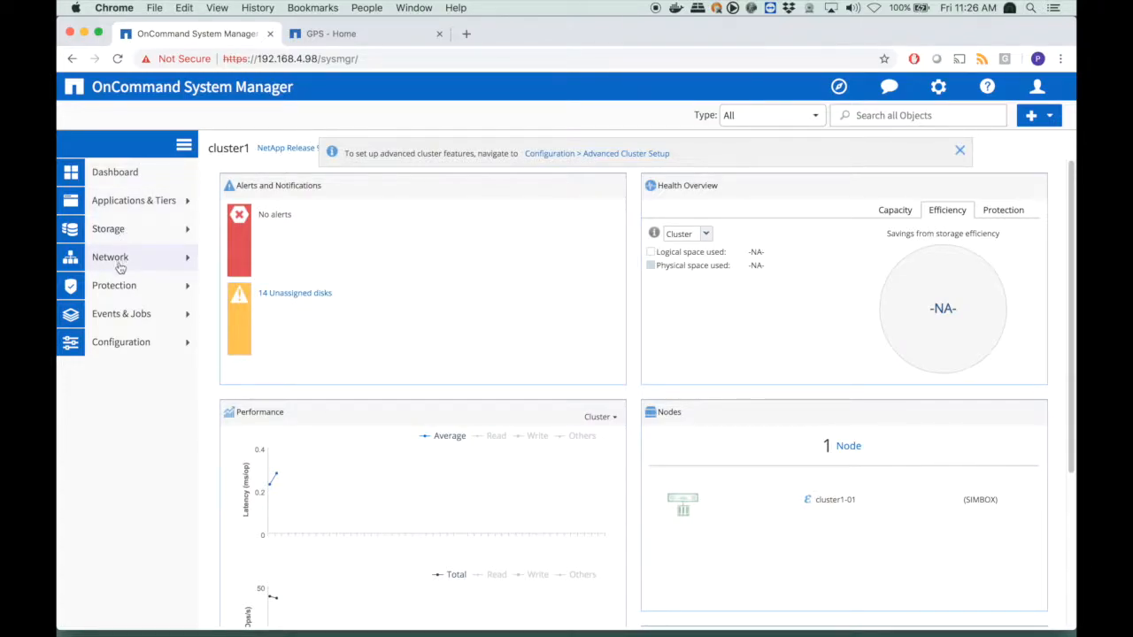
mouse_move(117, 347)
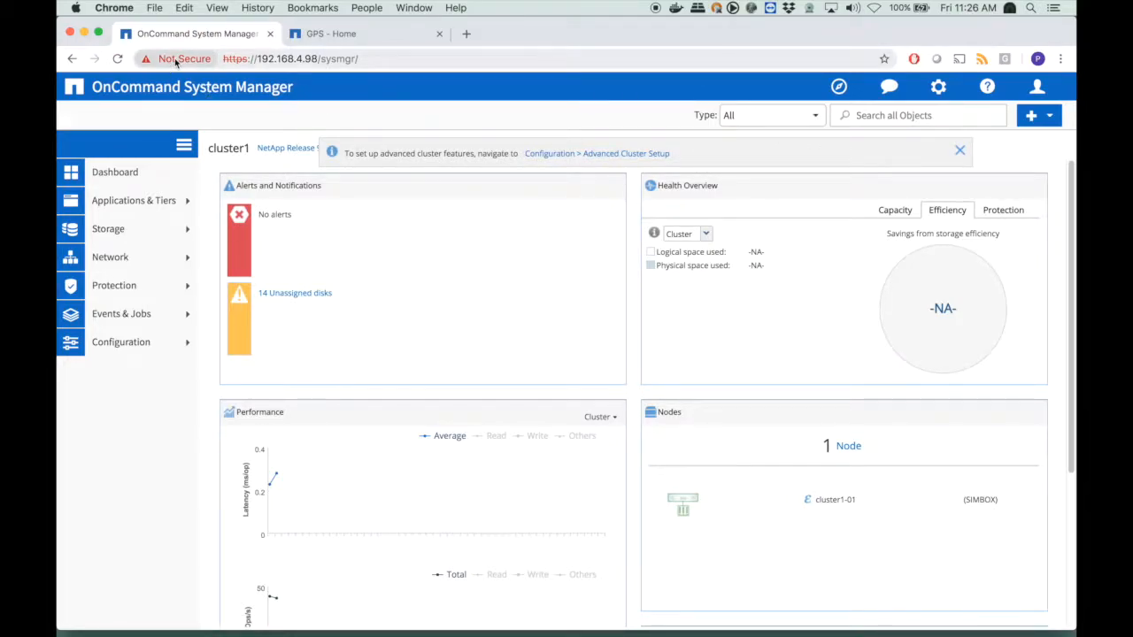
click(1037, 87)
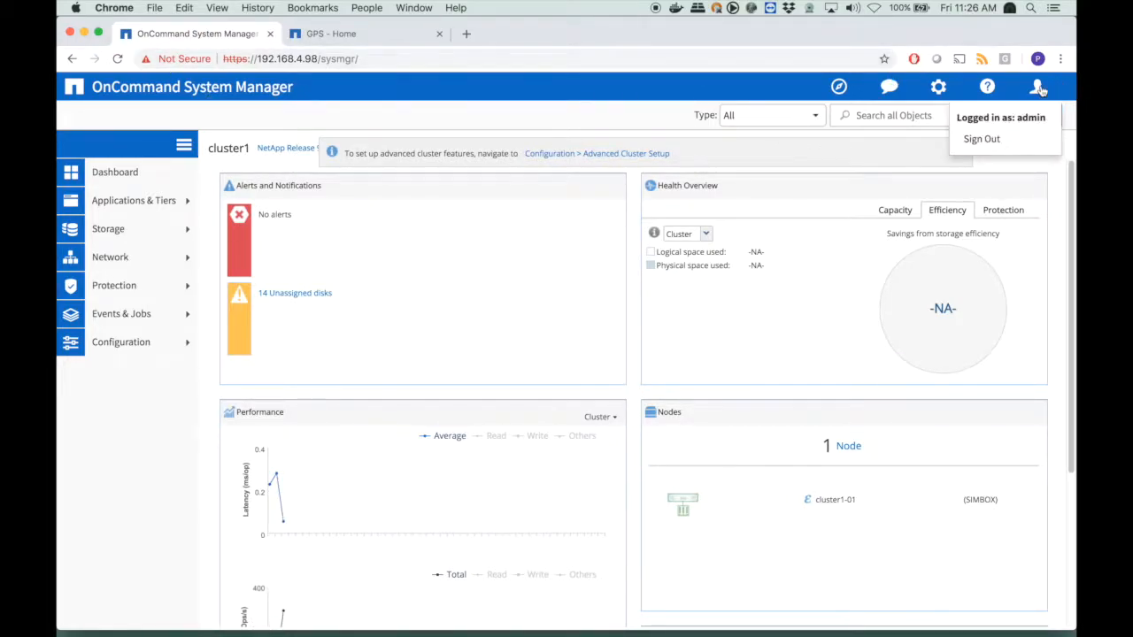